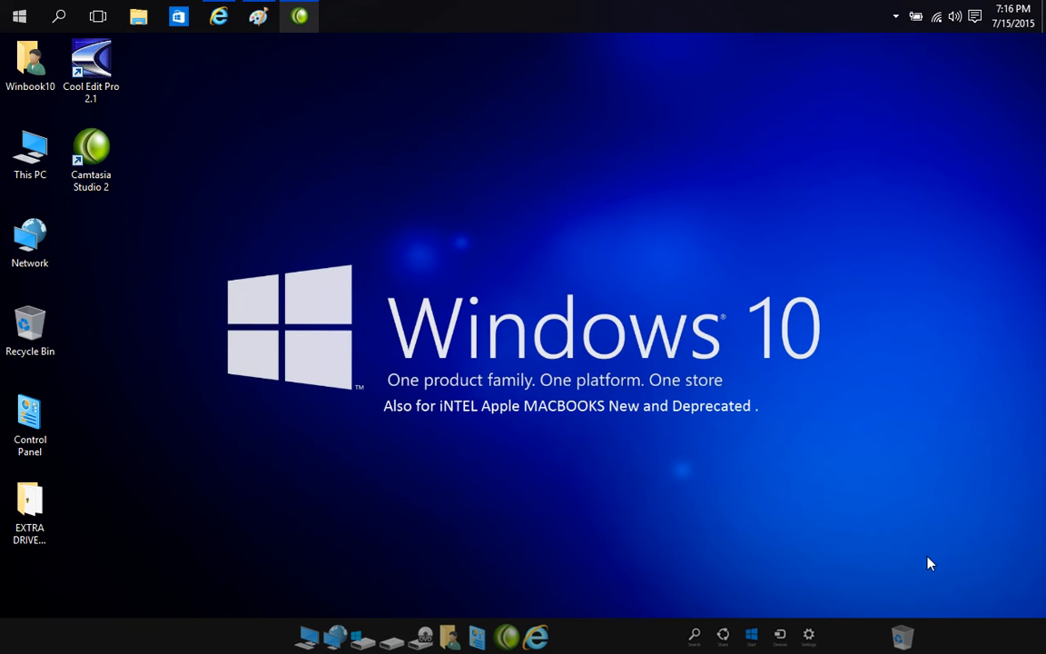
pyautogui.moveTo(923, 560)
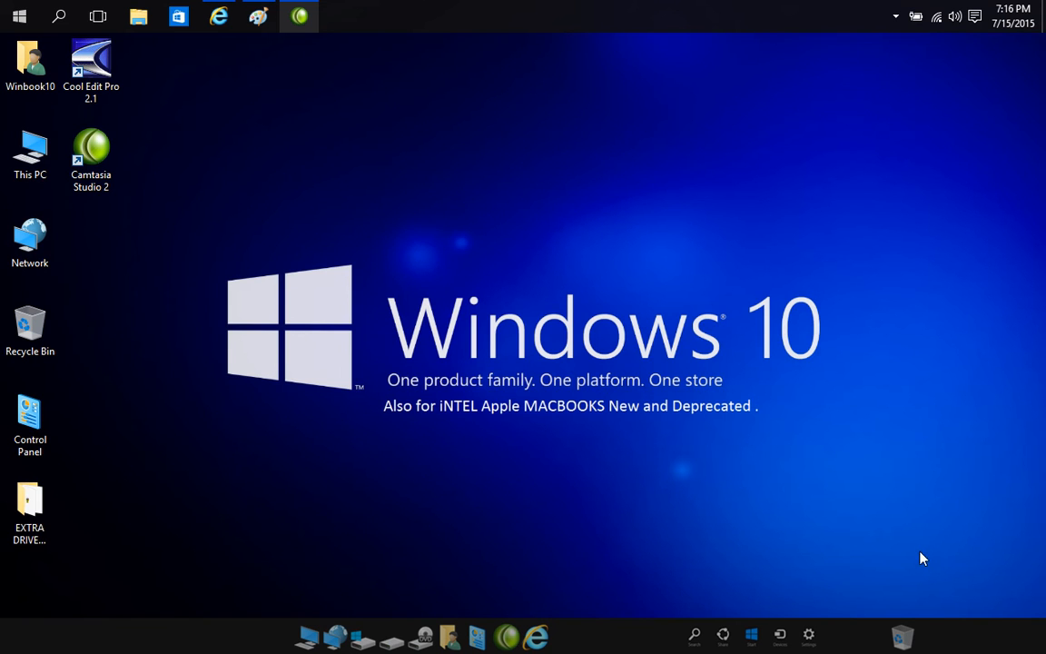
pyautogui.moveTo(634, 340)
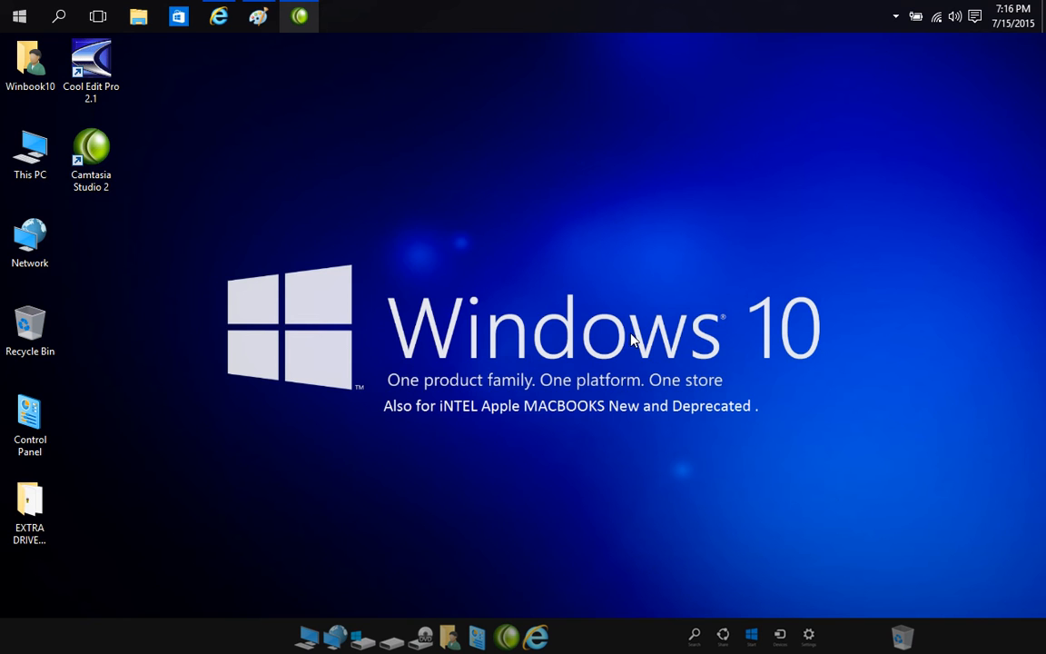
pyautogui.moveTo(578, 331)
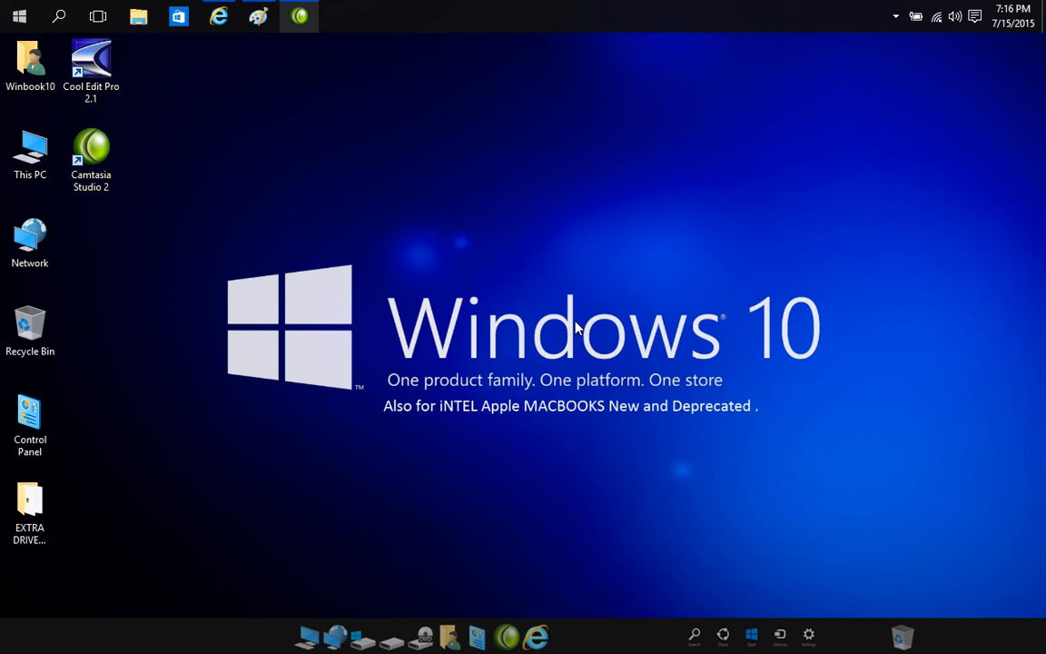
# Show This PC's system properties and go on to Device Manager's hardware list
pyautogui.click(29, 153)
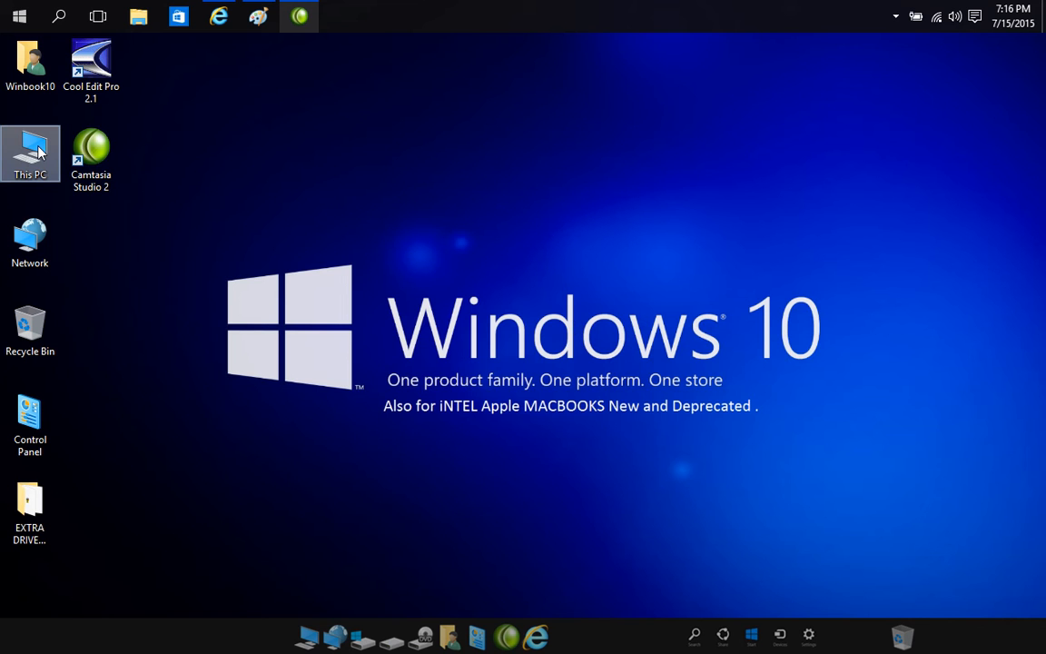
pyautogui.rightClick(29, 152)
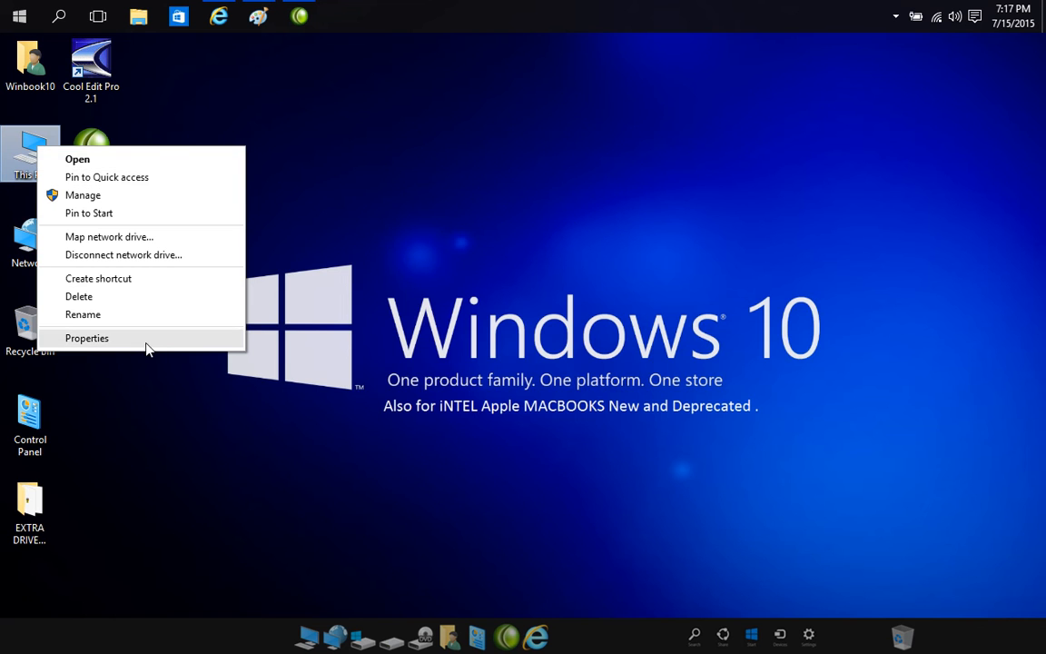
pyautogui.click(88, 338)
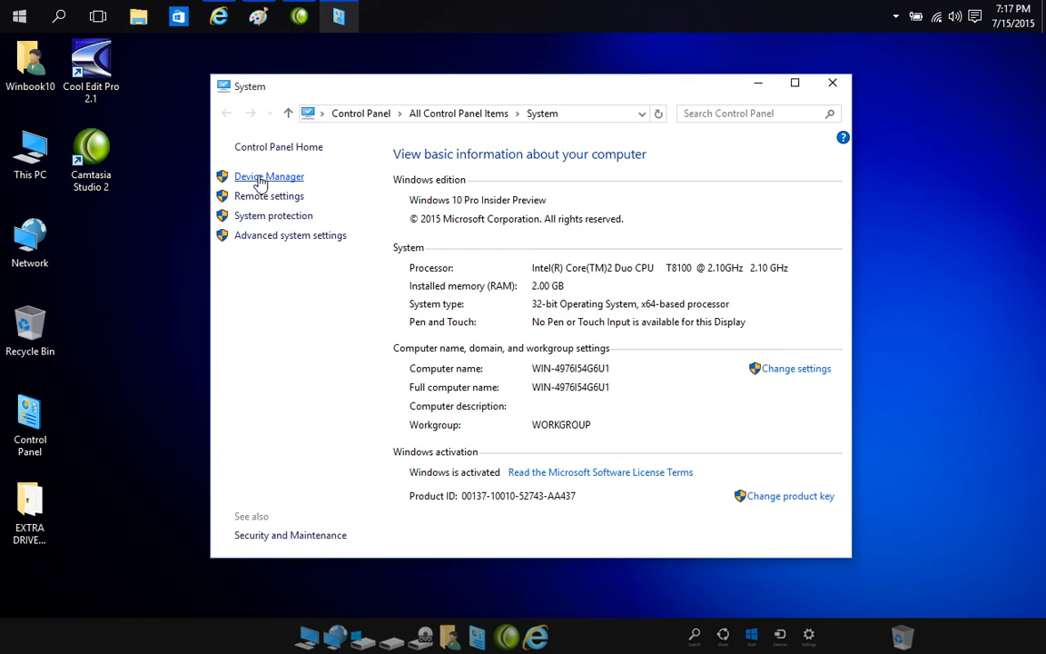
pyautogui.click(269, 176)
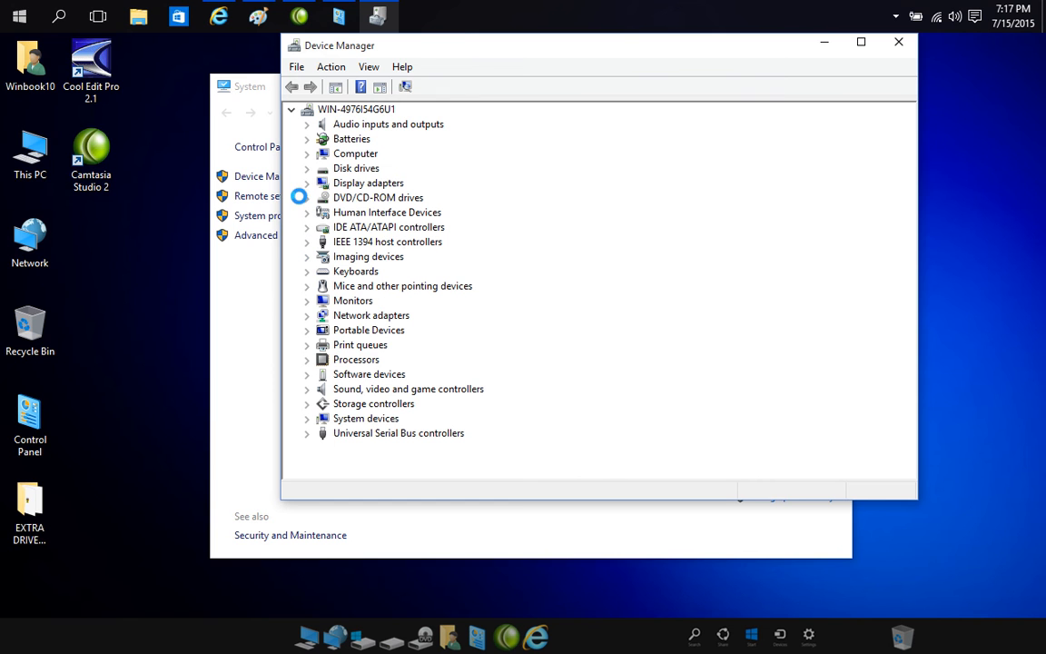
# Inspect the Intel display adapter, sound and human interface device categories, then close Device Manager
pyautogui.click(357, 109)
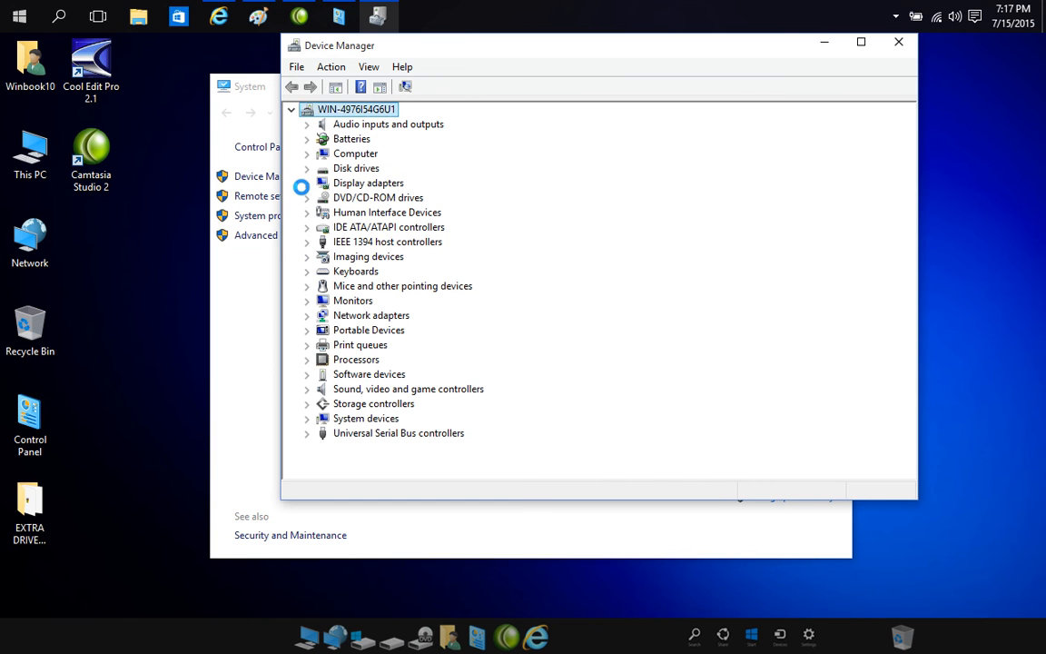
pyautogui.click(307, 181)
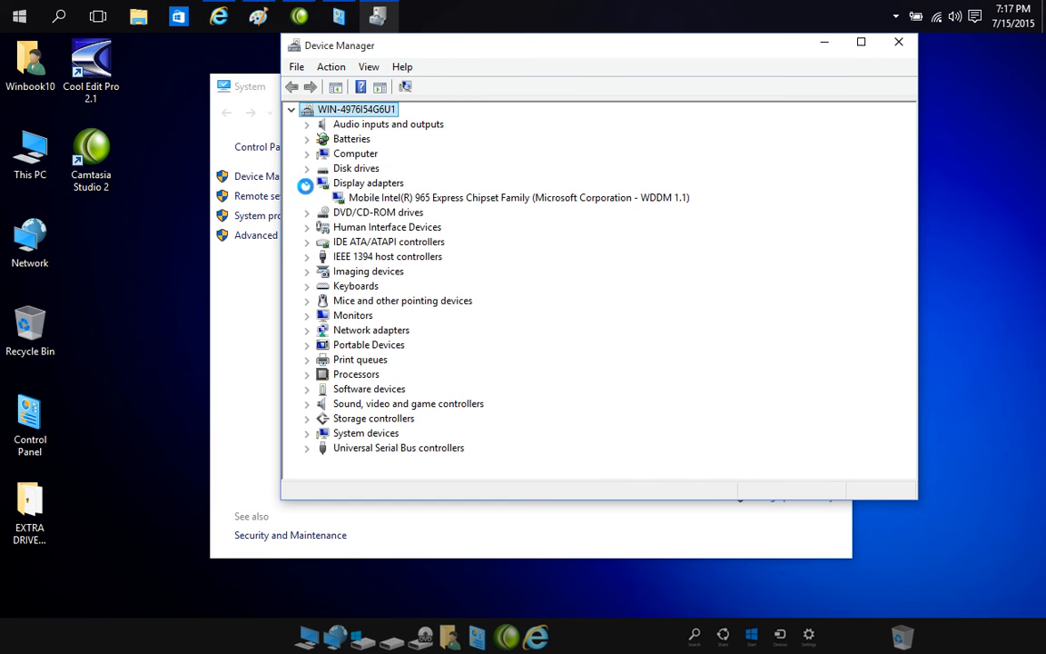
pyautogui.click(520, 196)
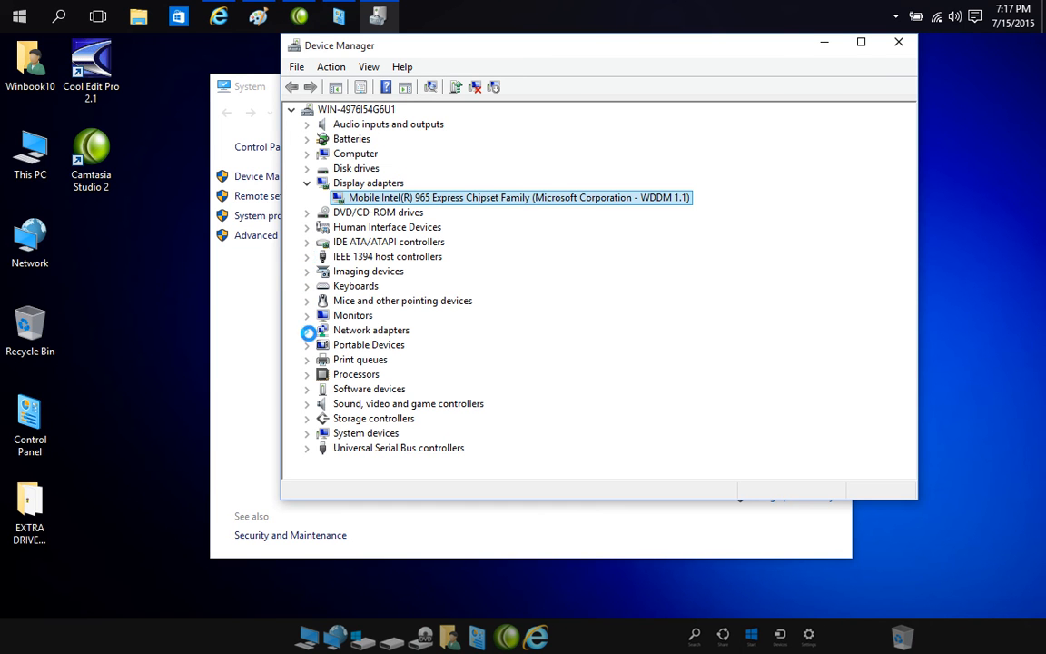
pyautogui.click(305, 403)
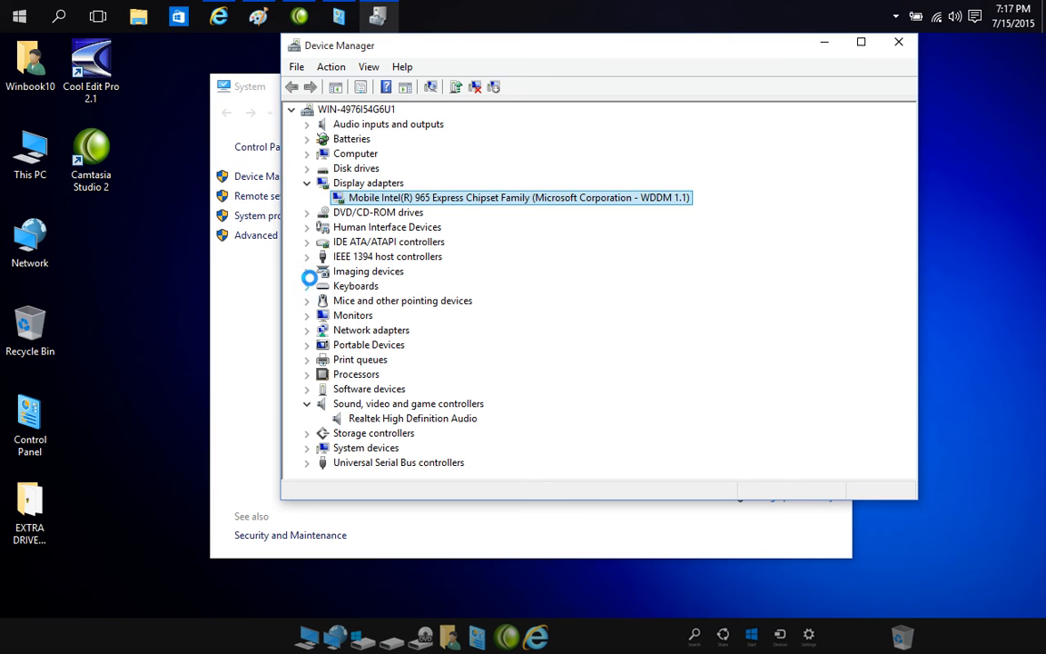
pyautogui.click(307, 225)
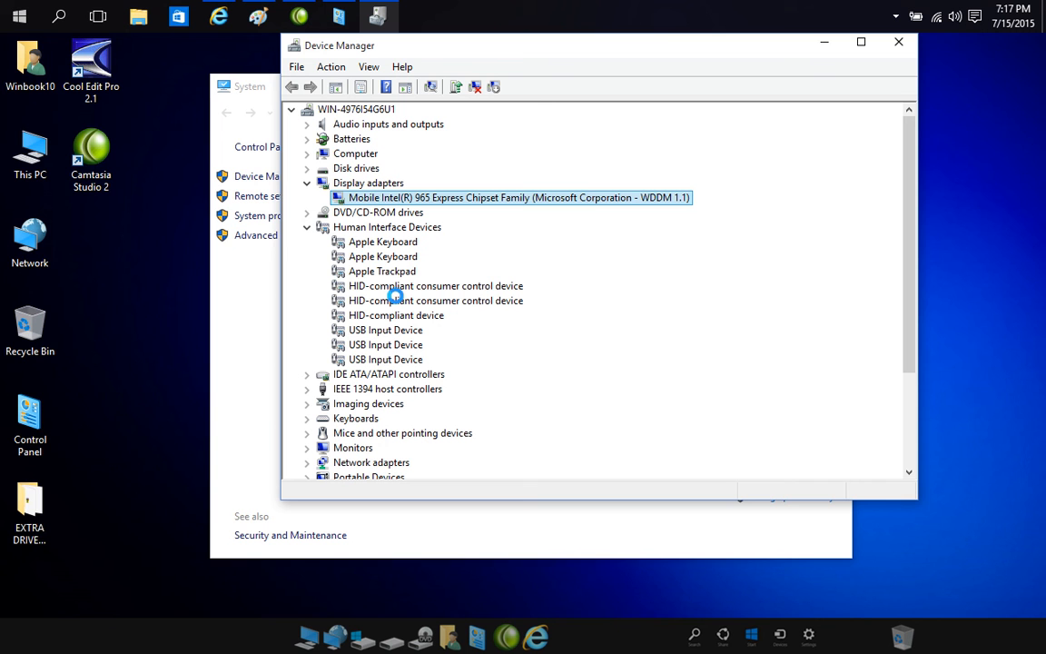
pyautogui.moveTo(347, 254)
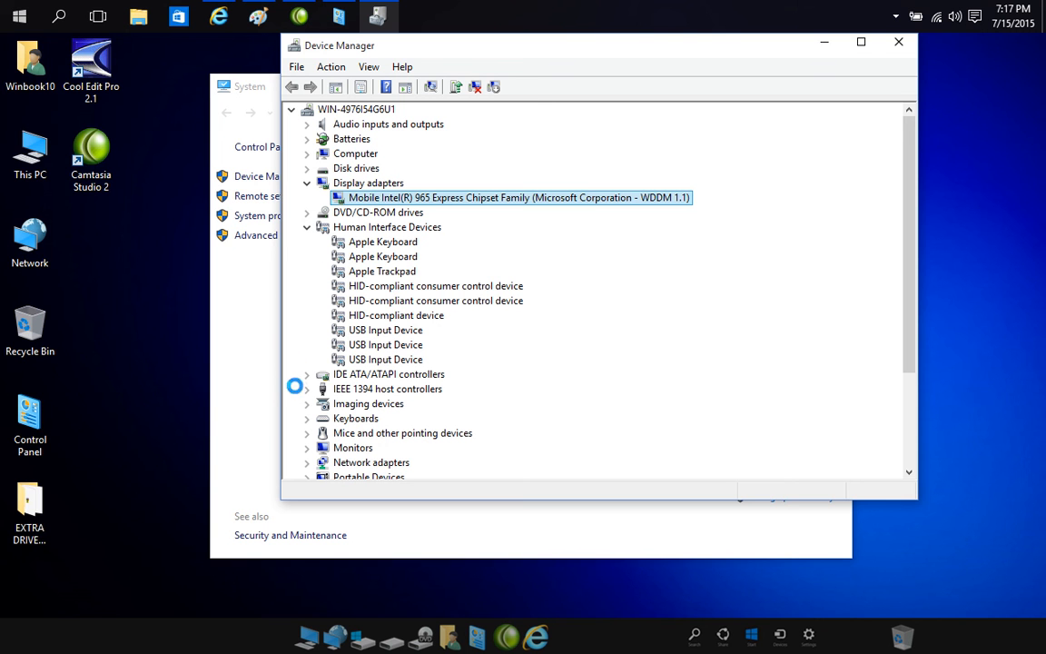
pyautogui.click(309, 403)
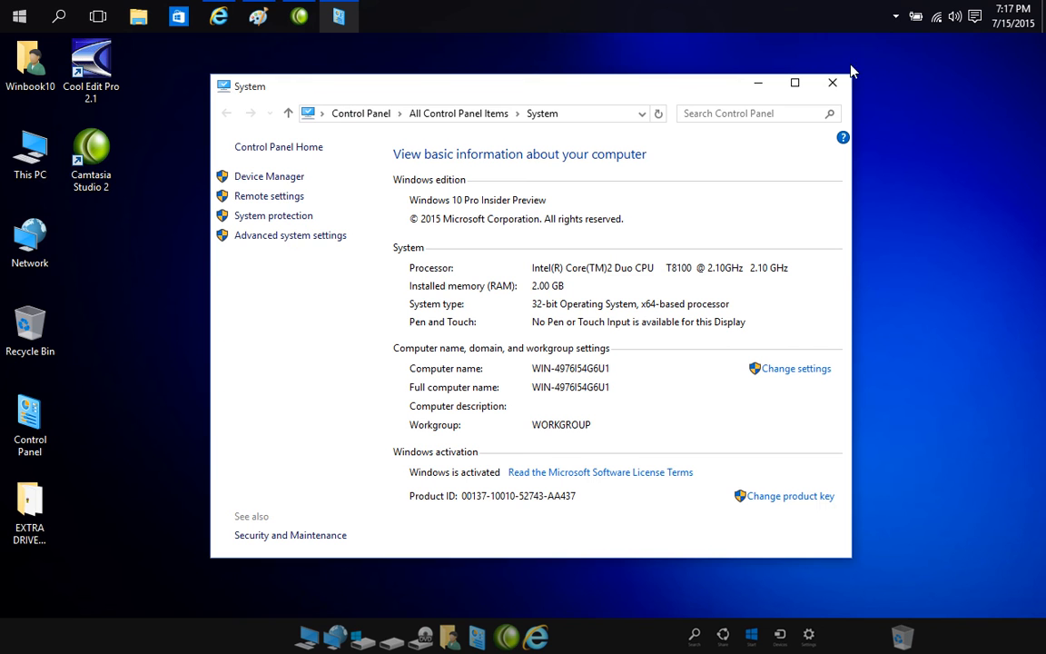
pyautogui.moveTo(760, 64)
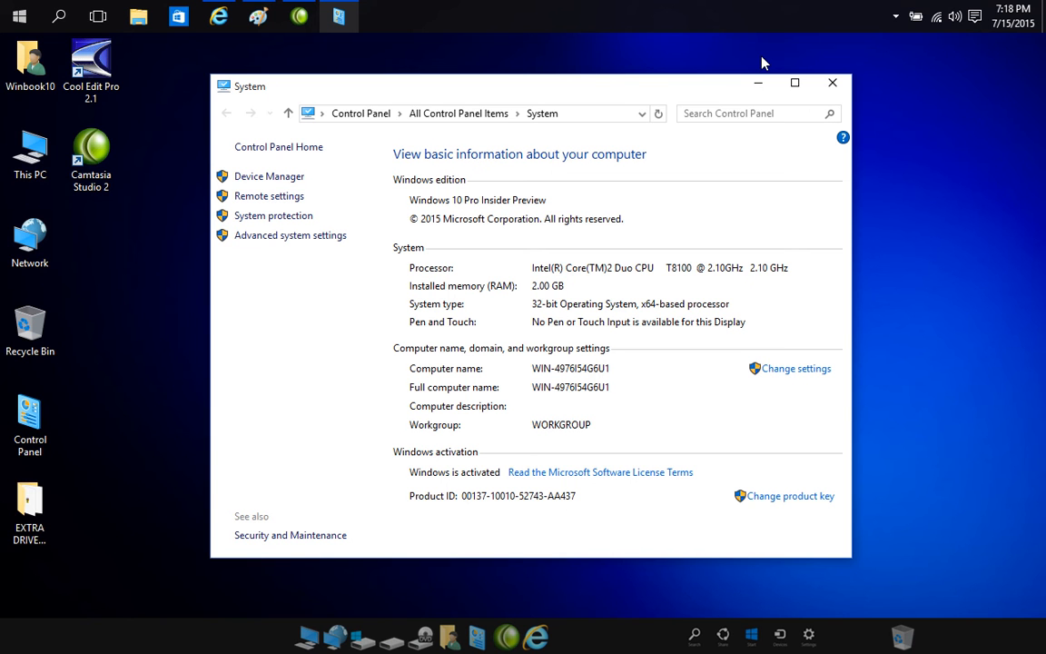
pyautogui.moveTo(458, 239)
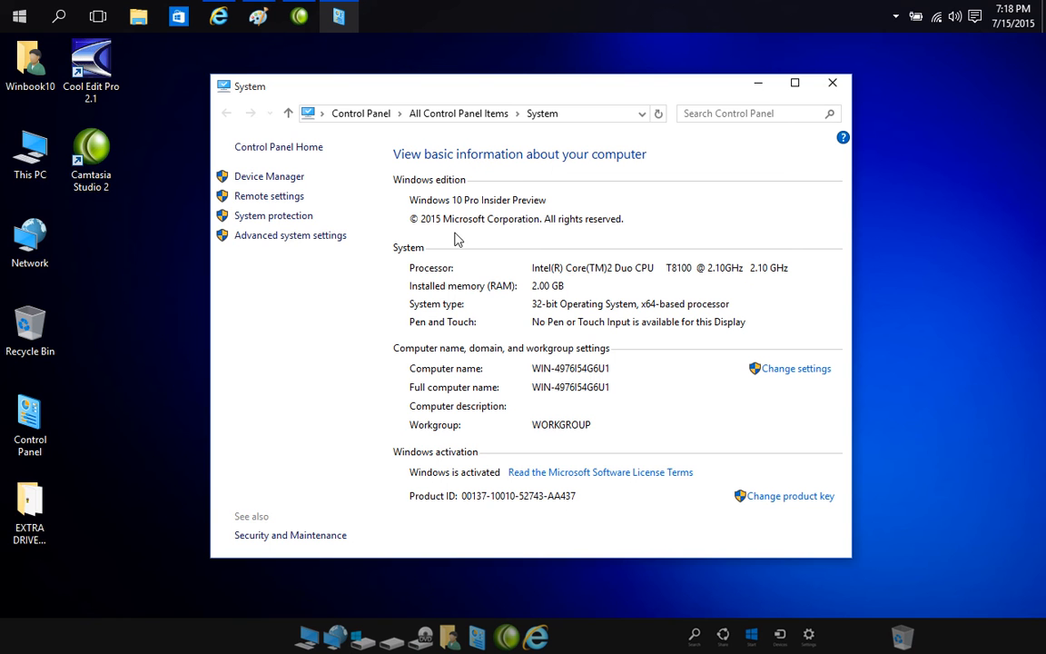
pyautogui.moveTo(280, 303)
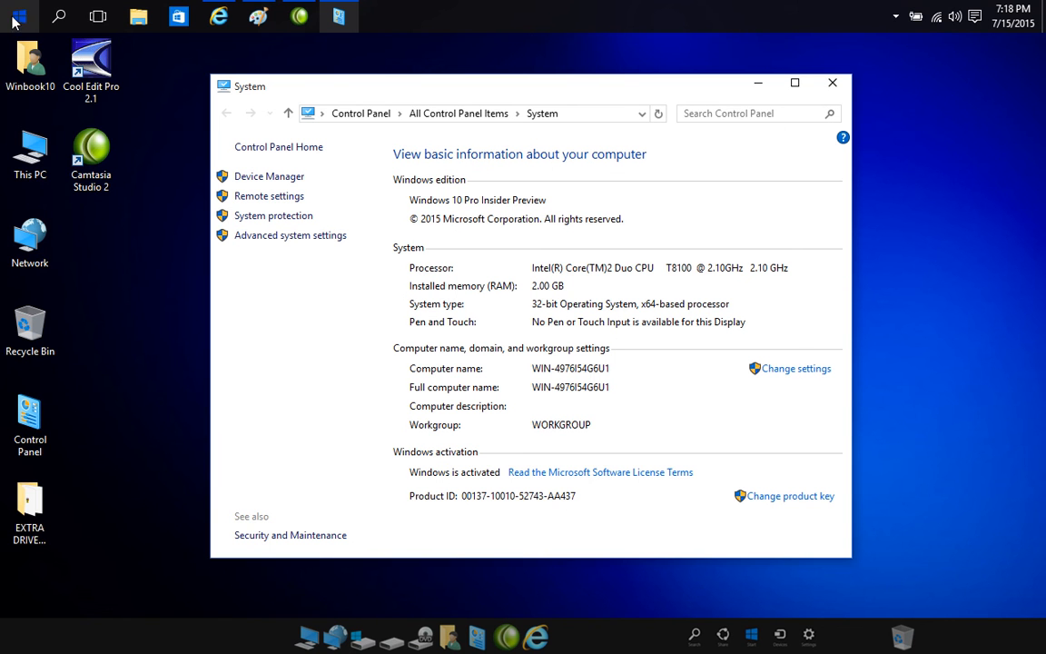
# Run winver from Start search to show About Windows with build 10130
pyautogui.click(18, 16)
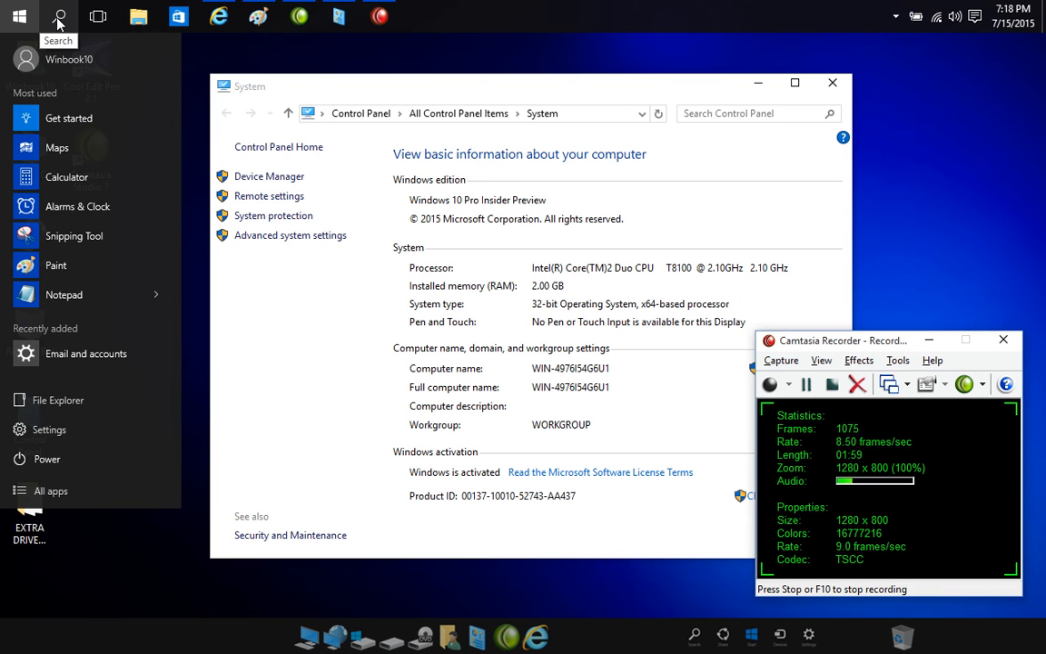
pyautogui.click(58, 17)
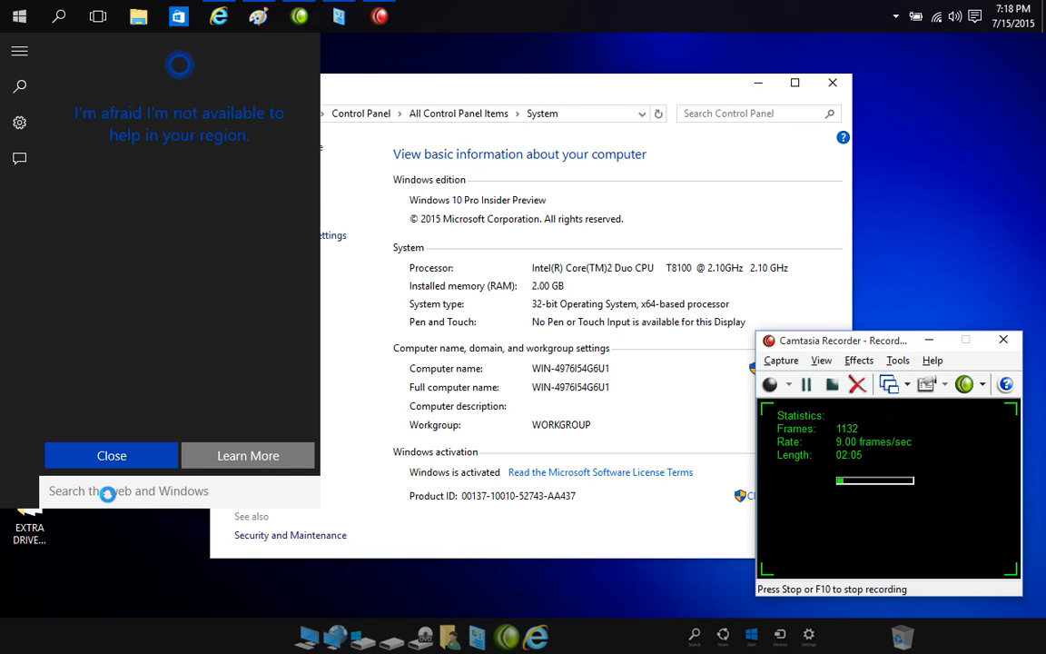
pyautogui.write('w')
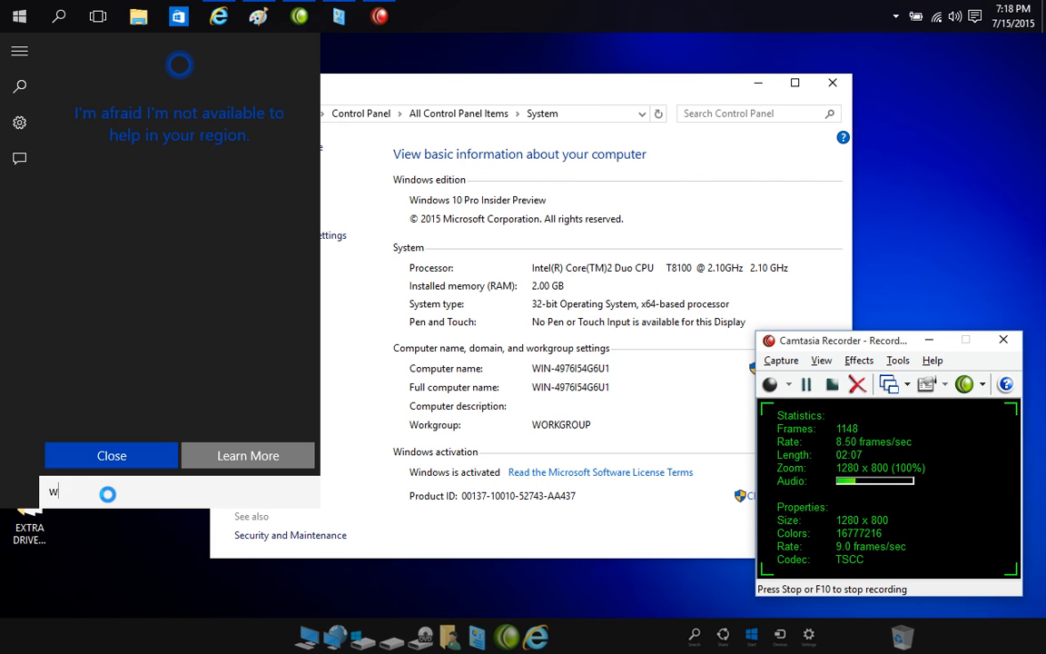
pyautogui.write('inver')
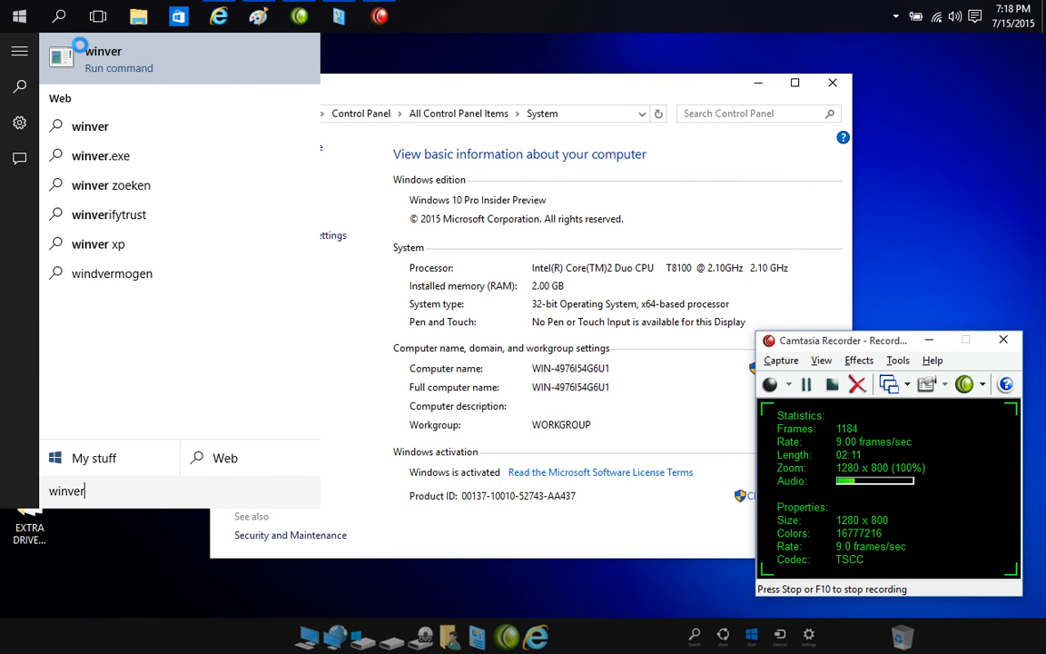
pyautogui.press('enter')
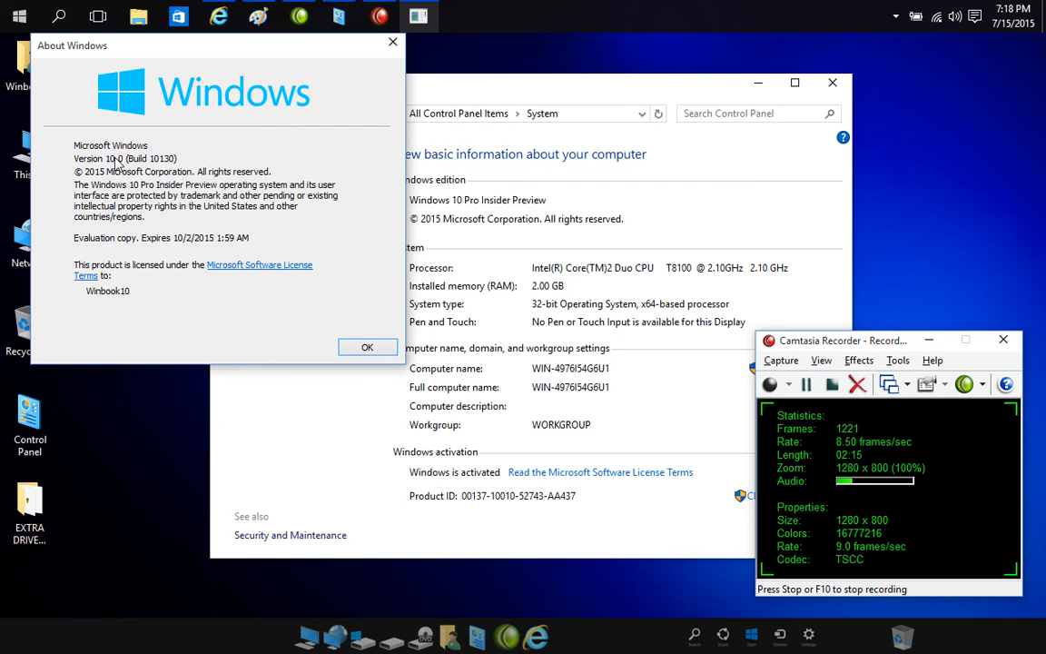
pyautogui.moveTo(183, 207)
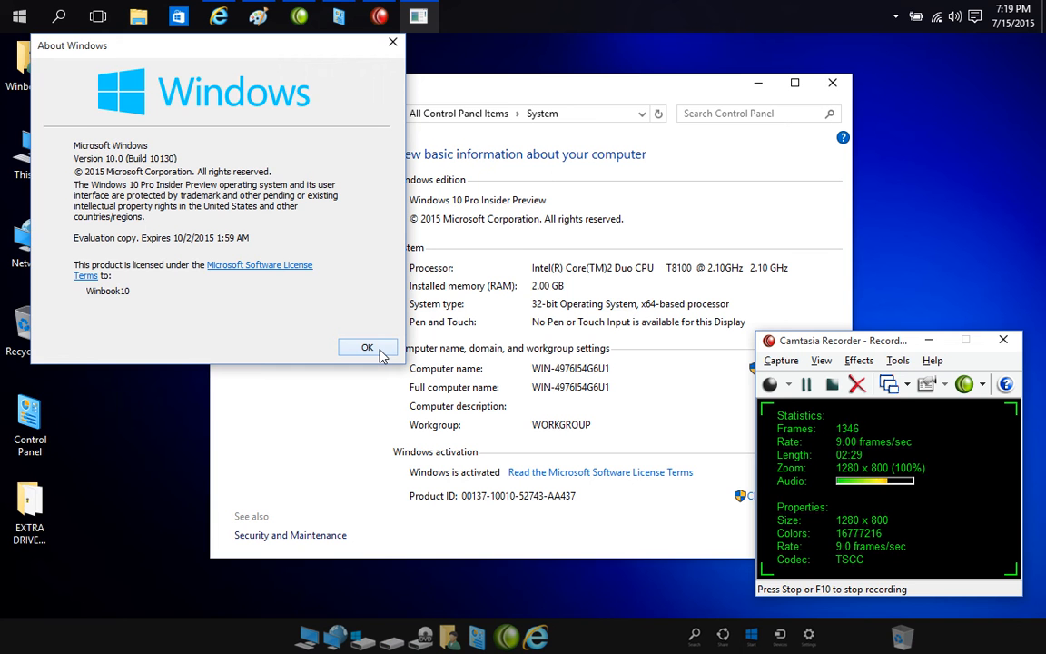
# Dismiss the About Windows dialog with OK
pyautogui.click(367, 349)
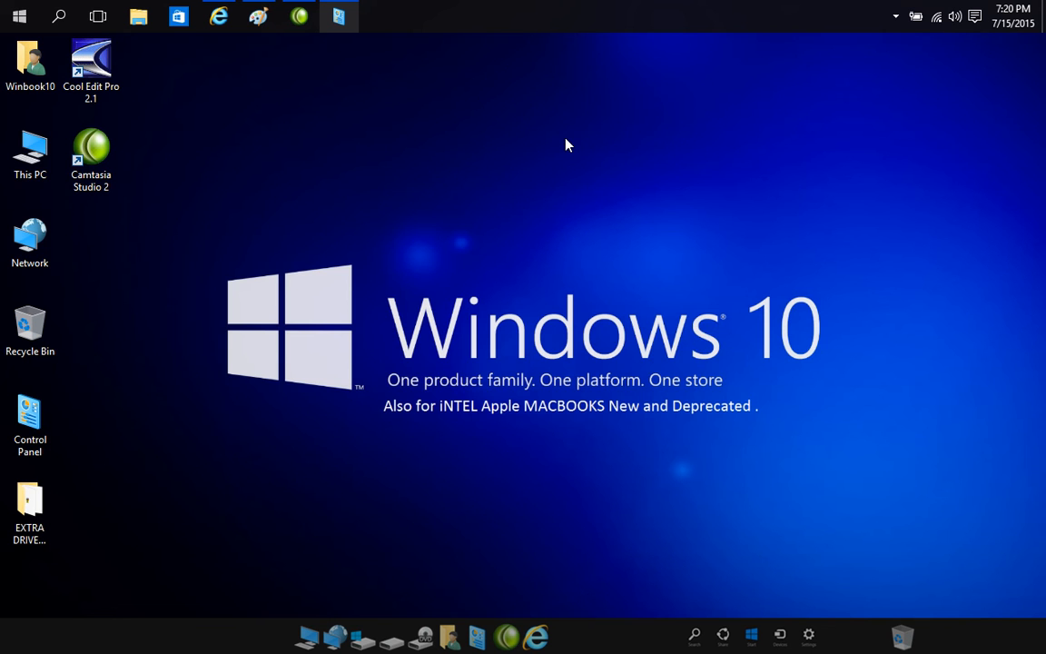
# Open This PC, select the Winbook10 desktop folder, then show the Start menu's most-used apps
pyautogui.click(29, 154)
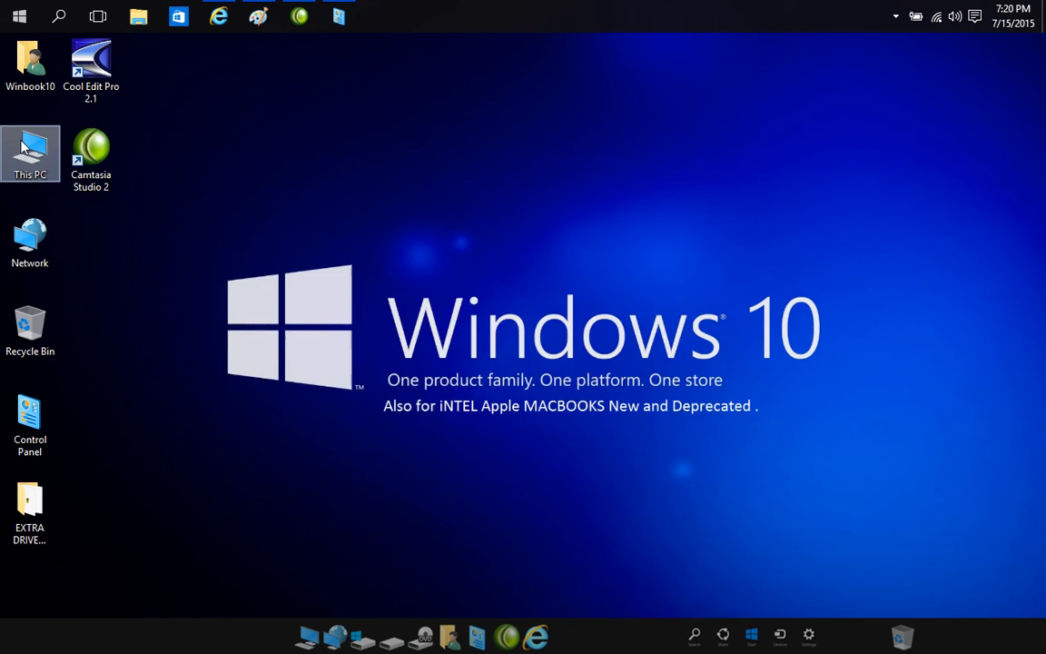
pyautogui.doubleClick(29, 154)
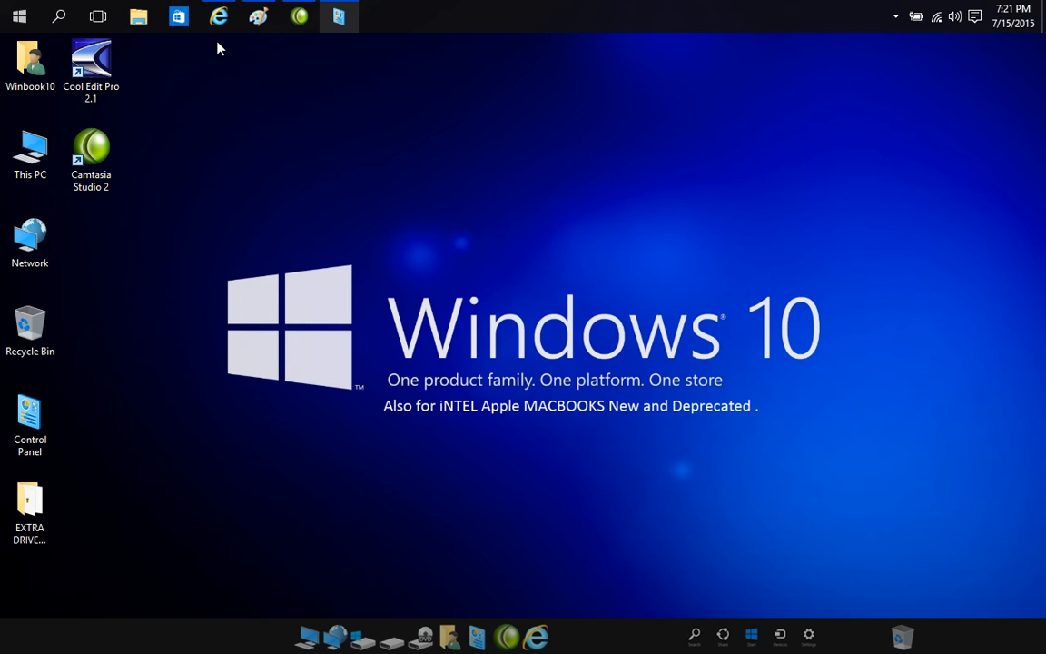
pyautogui.moveTo(107, 123)
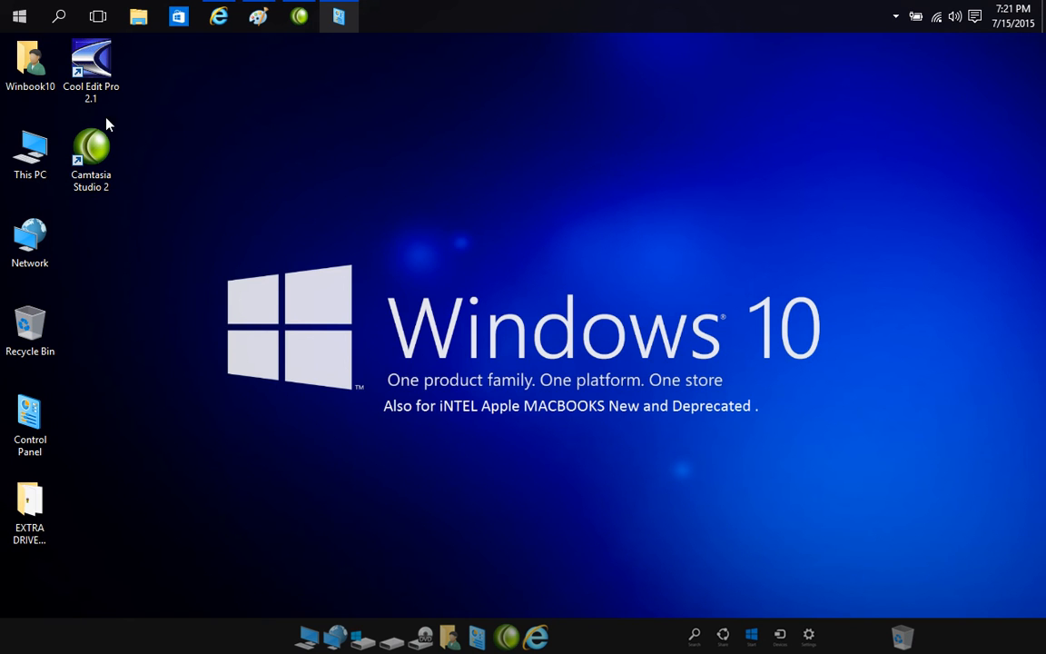
pyautogui.click(30, 327)
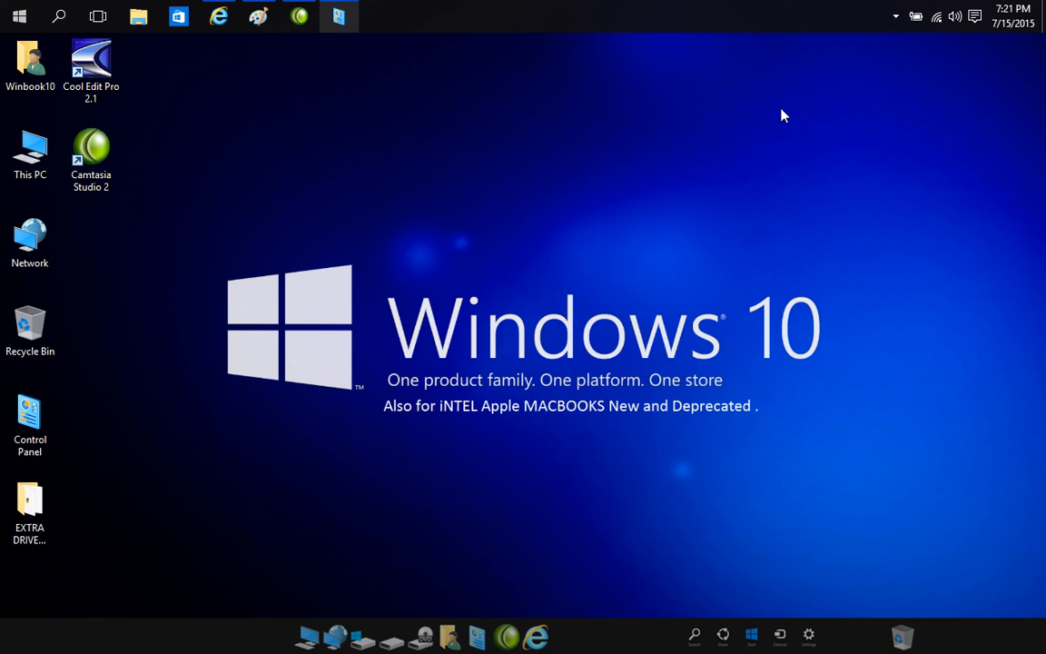
pyautogui.moveTo(58, 16)
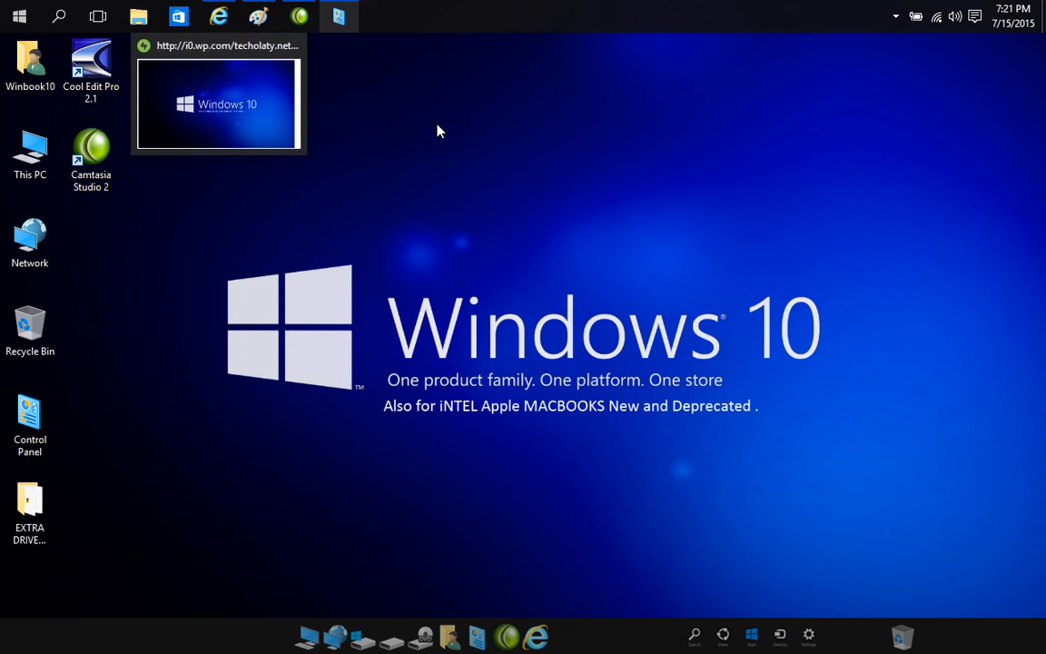
pyautogui.moveTo(269, 222)
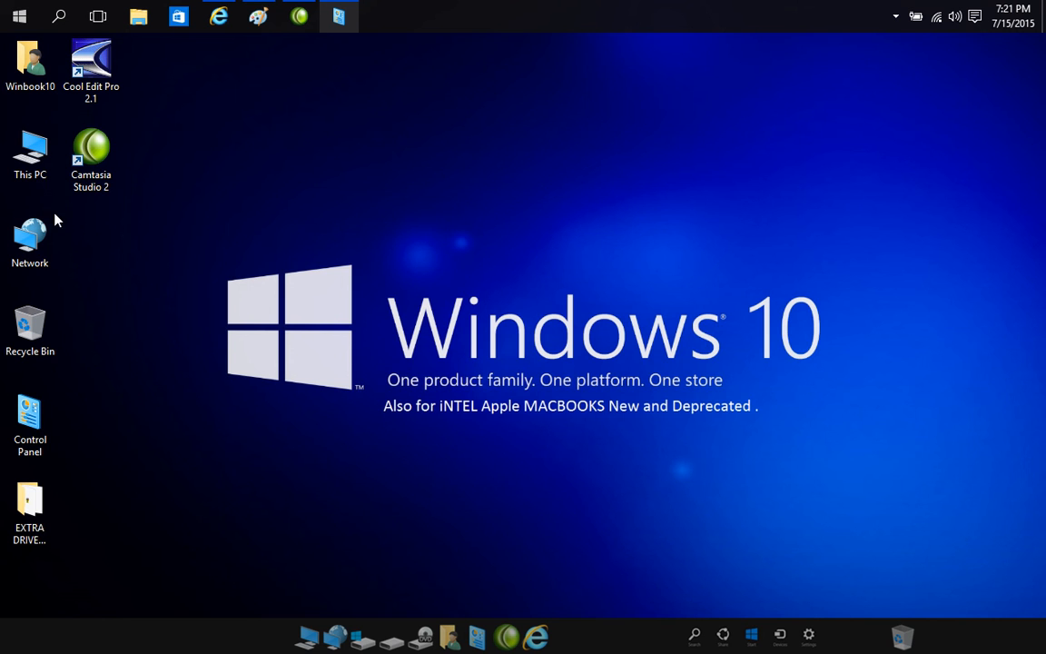
pyautogui.moveTo(181, 258)
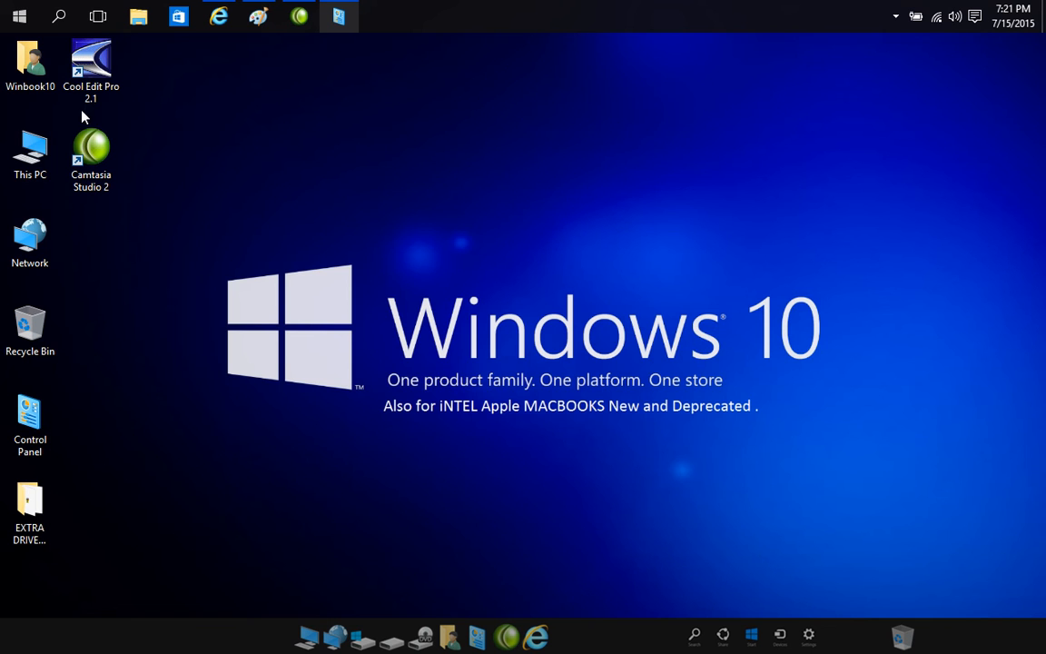
pyautogui.moveTo(294, 203)
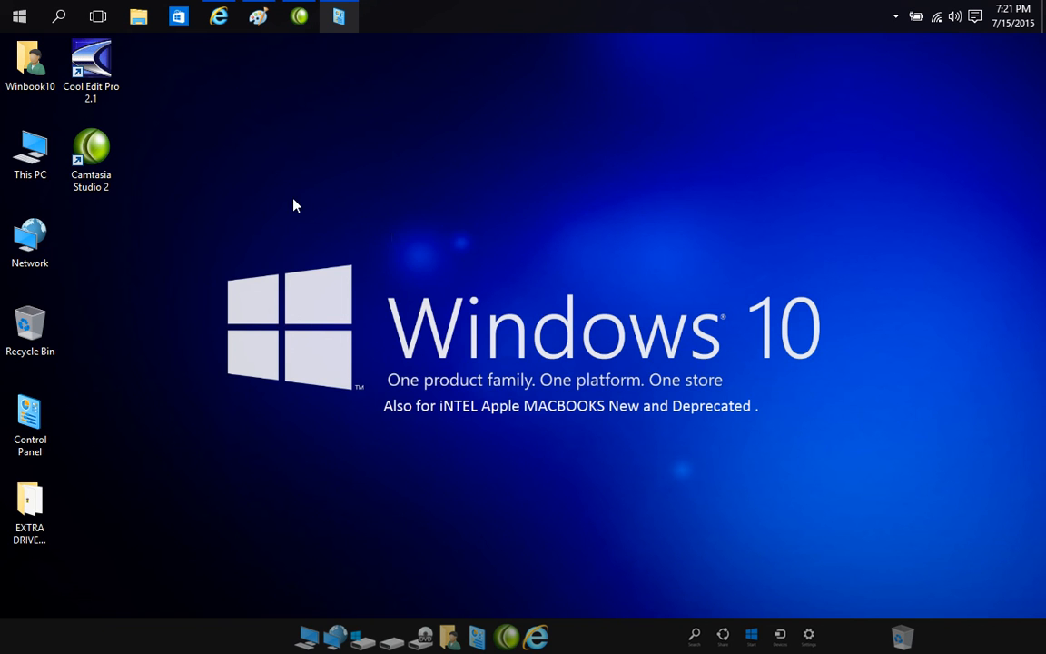
pyautogui.moveTo(364, 260)
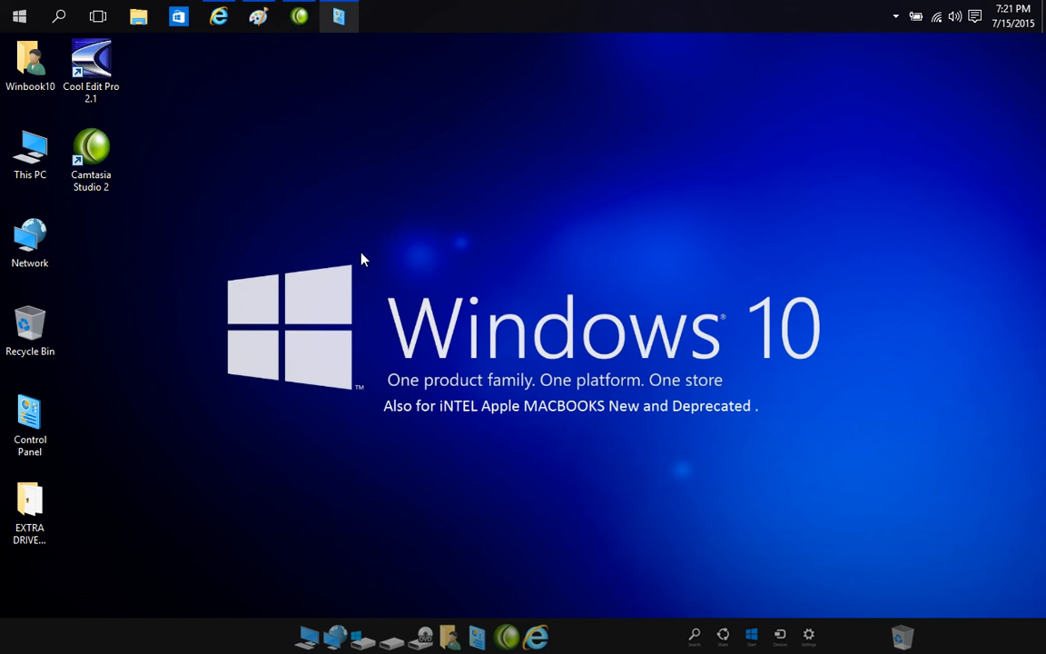
pyautogui.moveTo(443, 298)
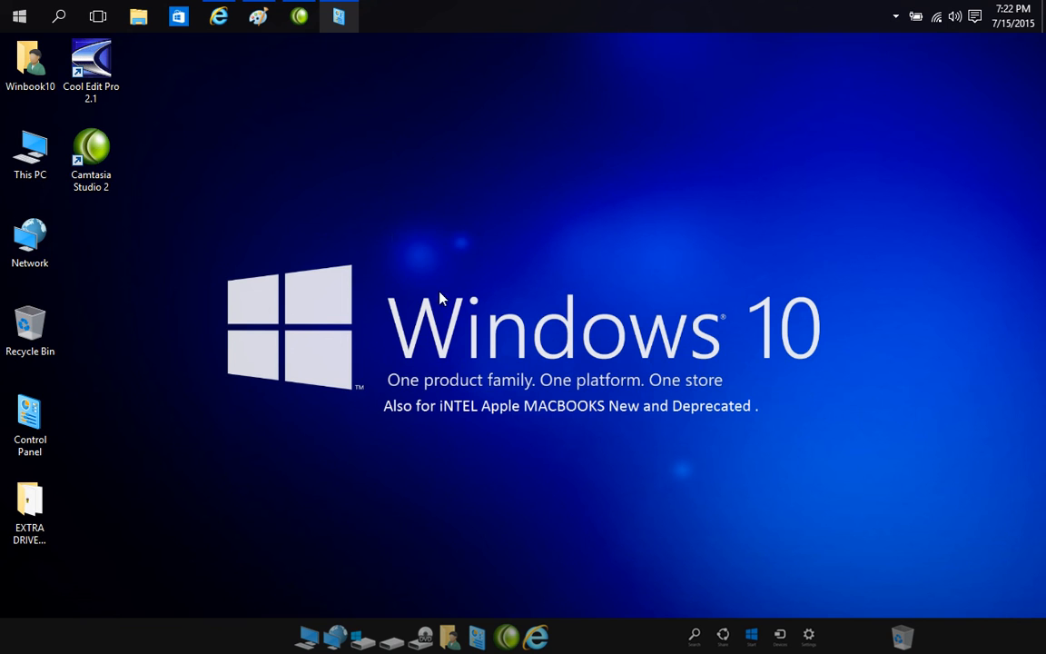
pyautogui.moveTo(483, 411)
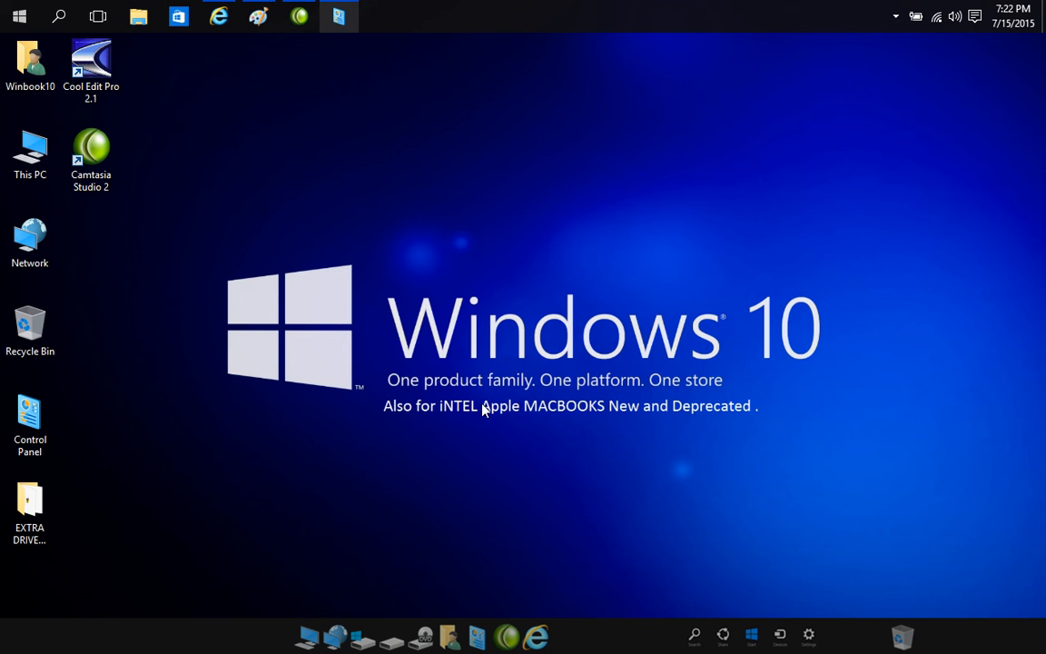
pyautogui.moveTo(207, 185)
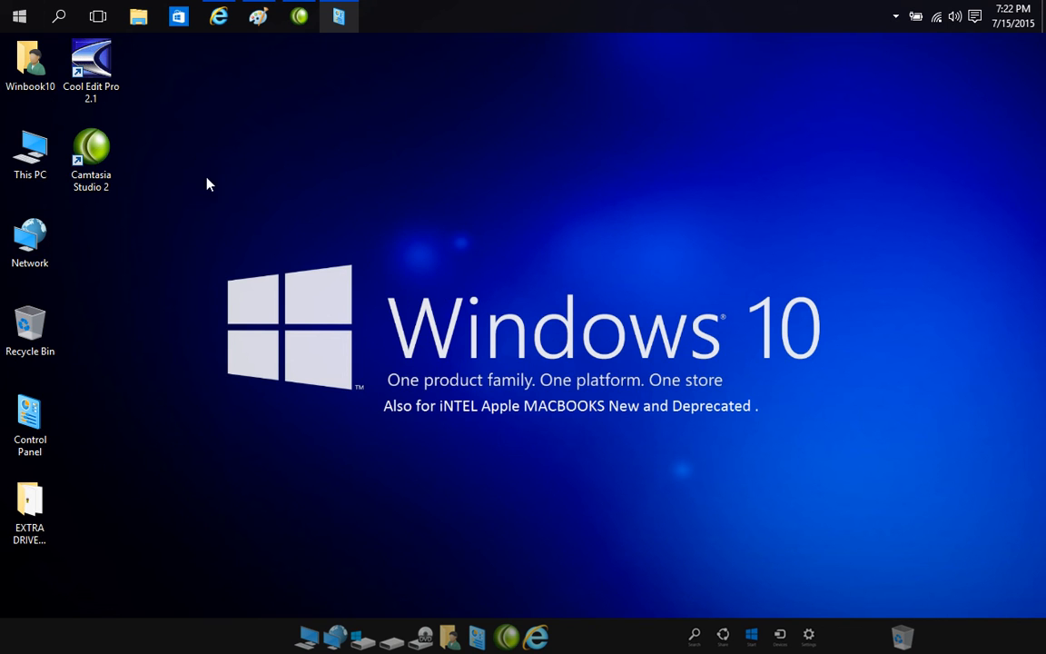
pyautogui.moveTo(263, 100)
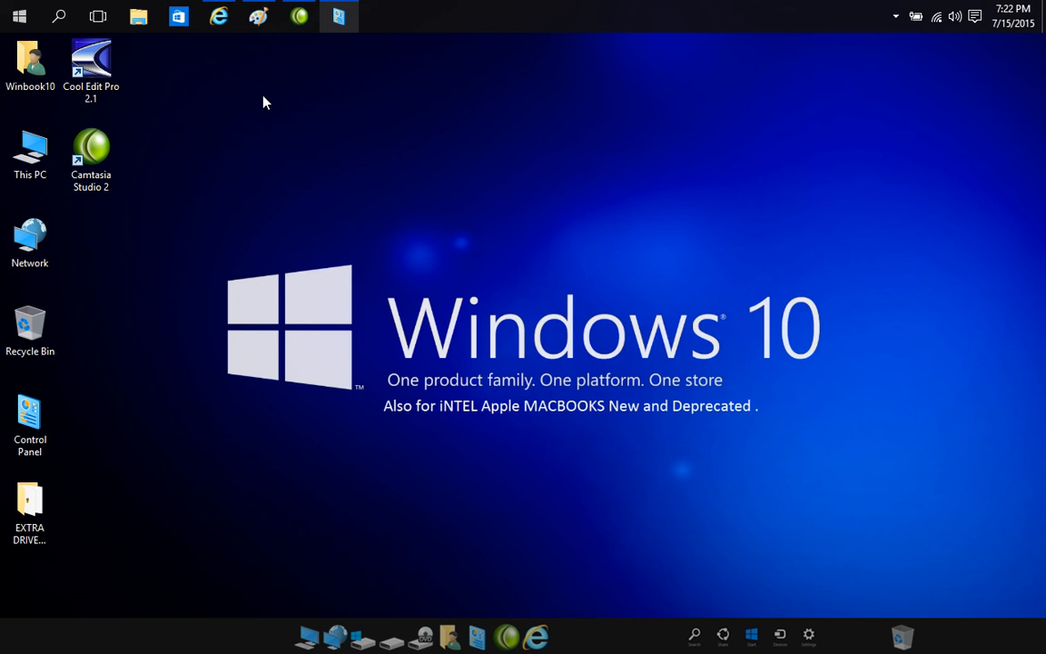
pyautogui.moveTo(136, 66)
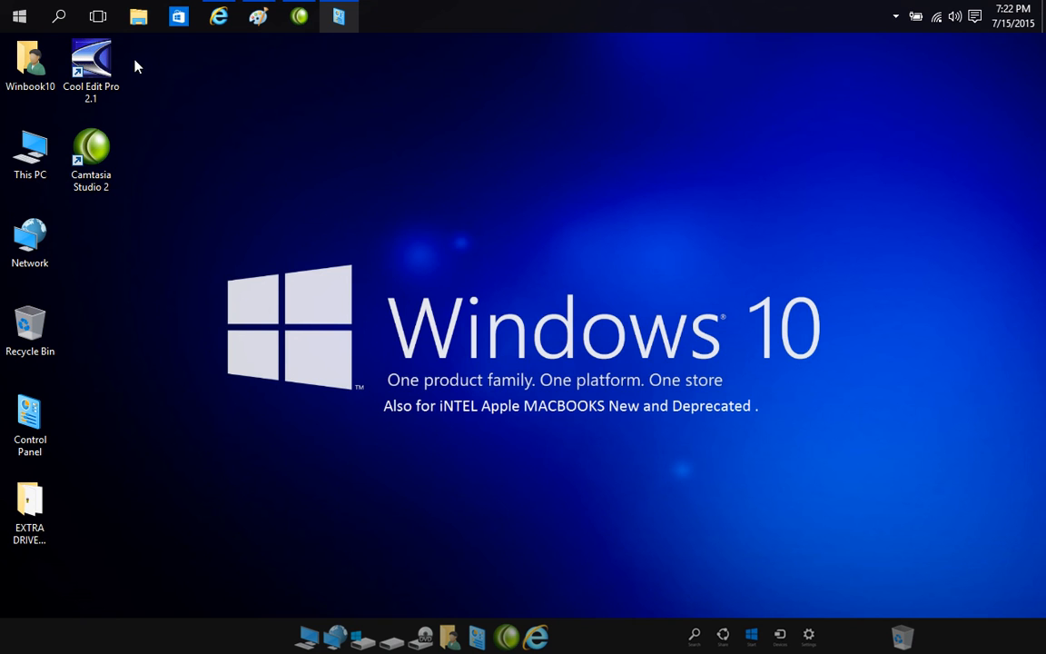
pyautogui.moveTo(137, 91)
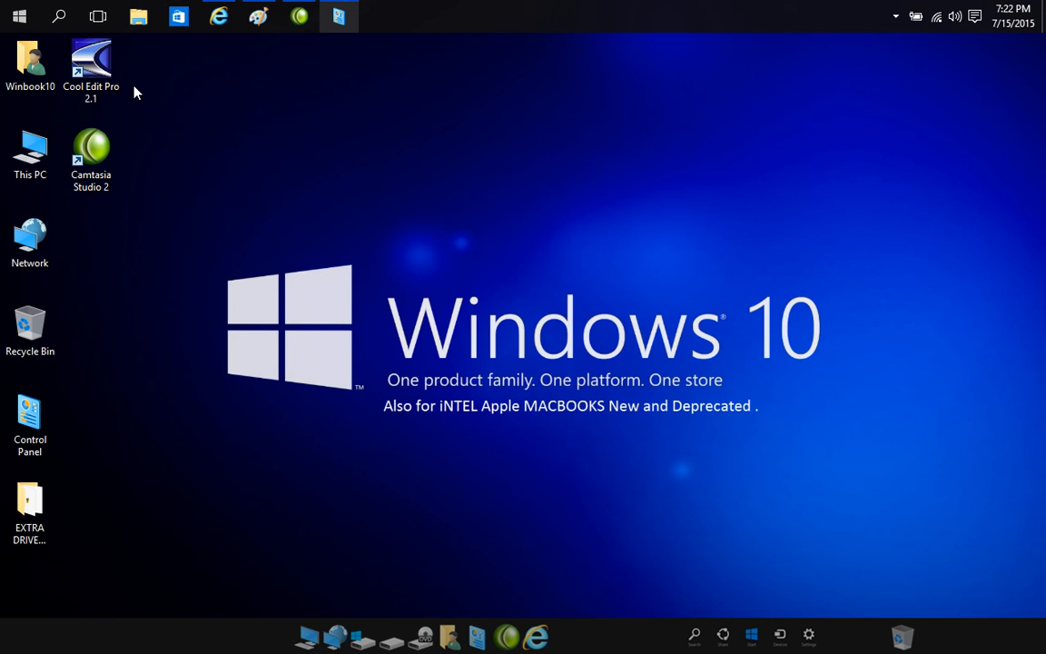
pyautogui.click(29, 64)
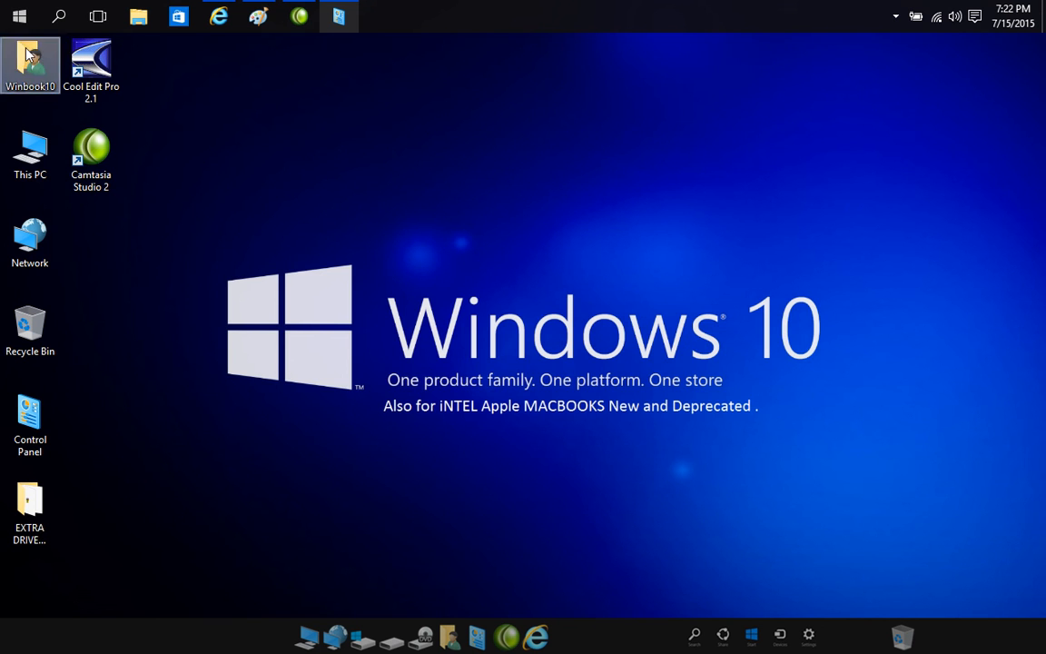
pyautogui.click(18, 17)
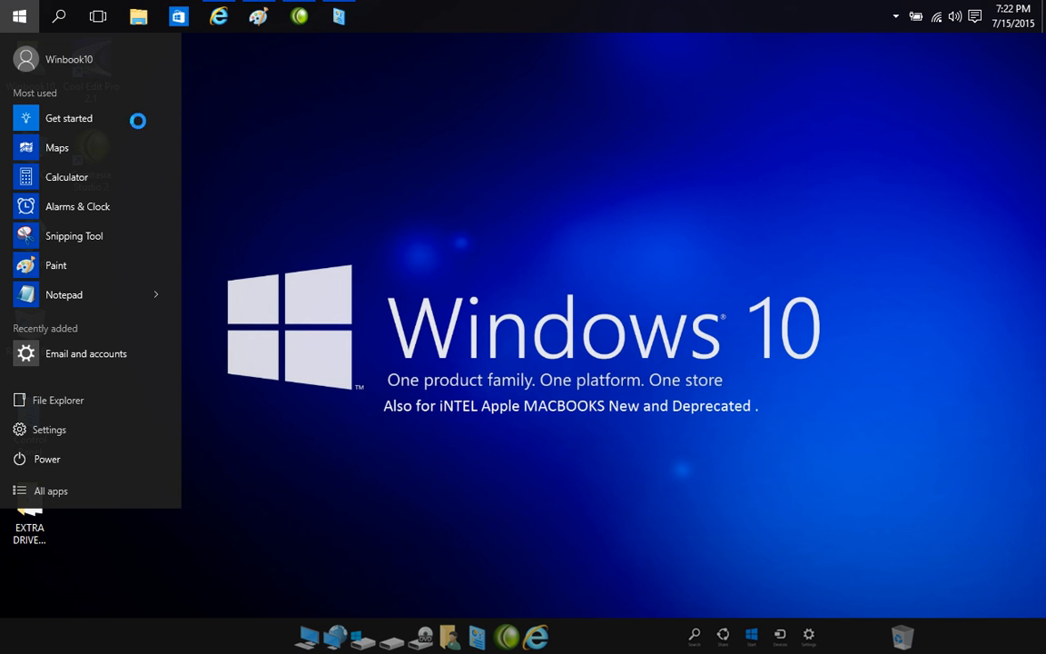
# Dismiss Start and reopen This PC's Properties to show the System information window
pyautogui.click(481, 525)
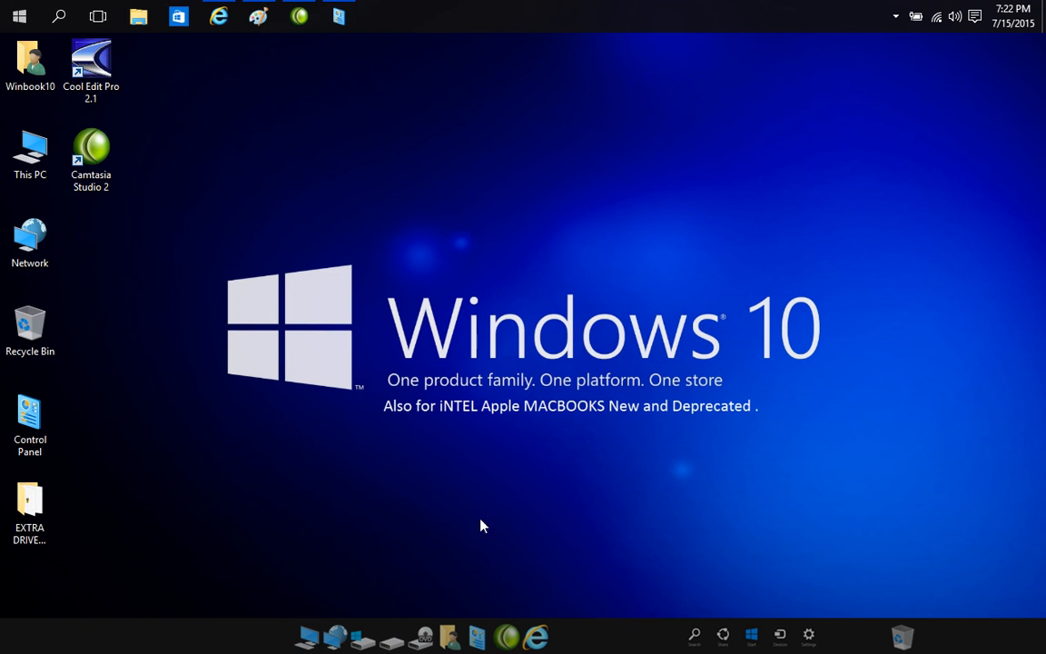
pyautogui.moveTo(580, 392)
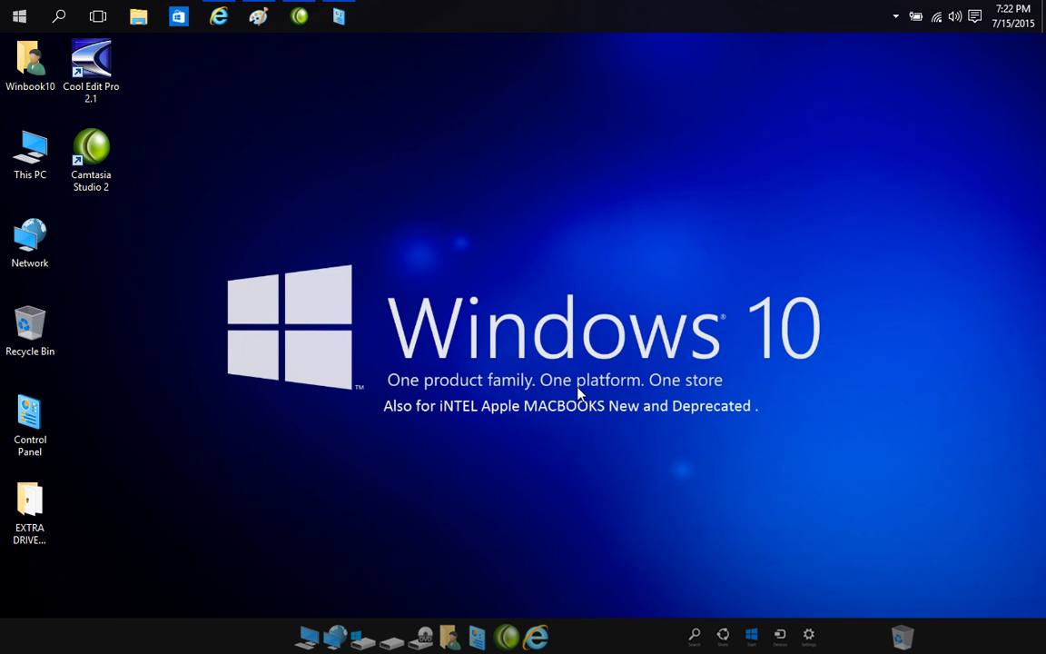
pyautogui.moveTo(661, 414)
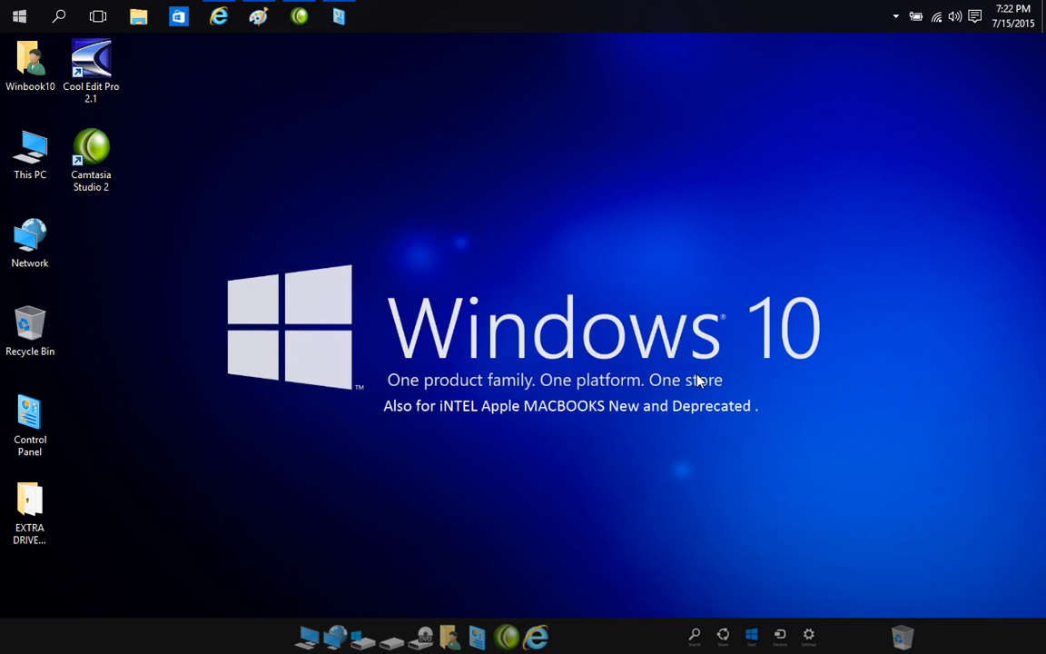
pyautogui.moveTo(734, 327)
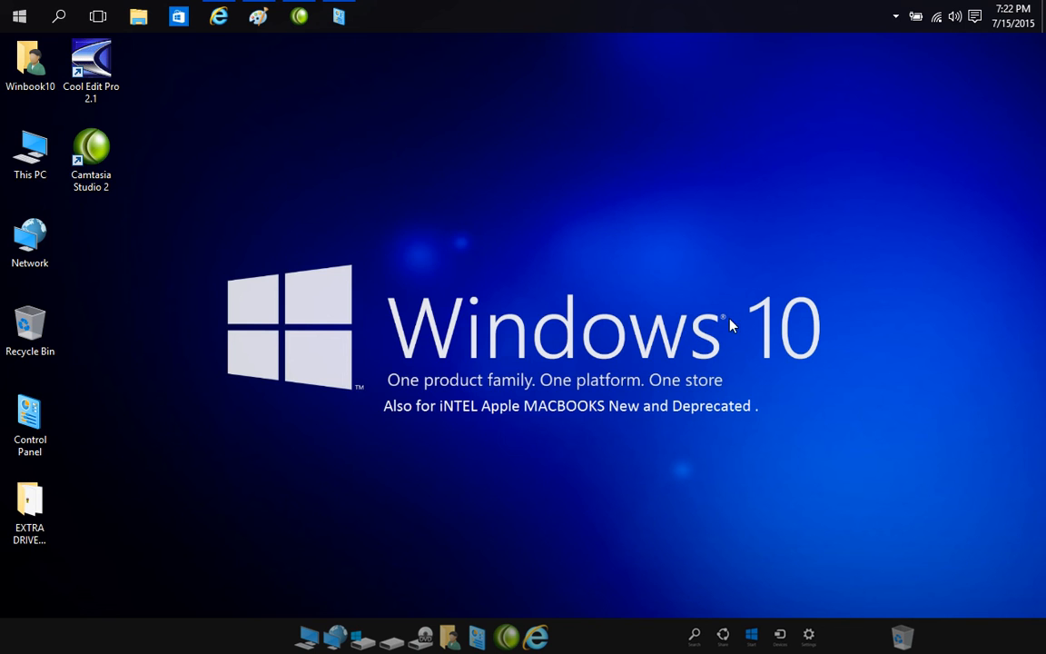
pyautogui.moveTo(523, 345)
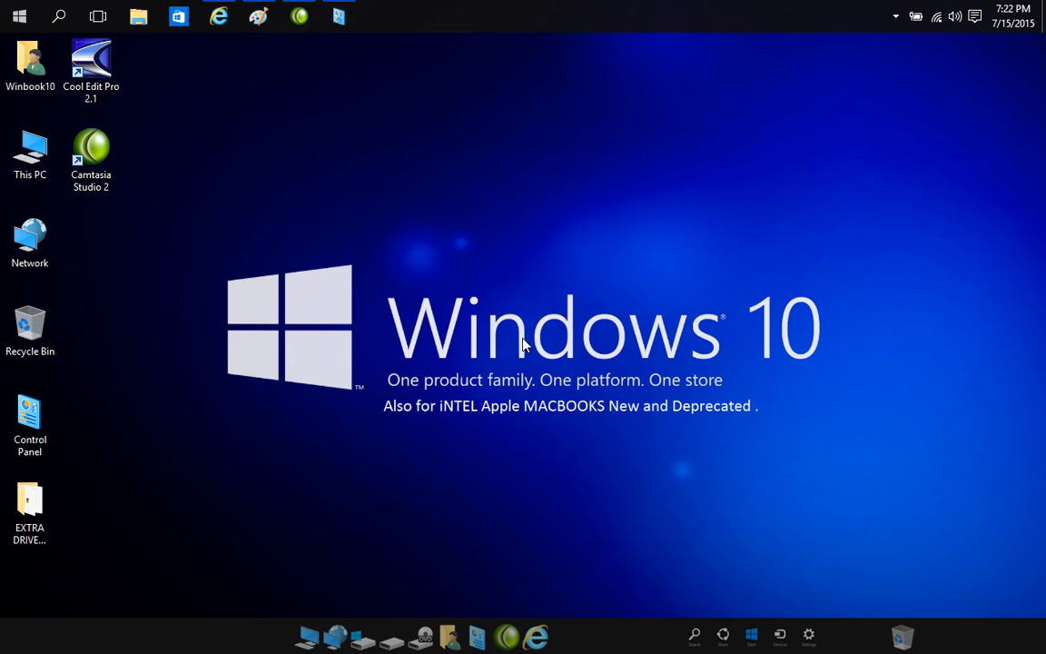
pyautogui.moveTo(556, 405)
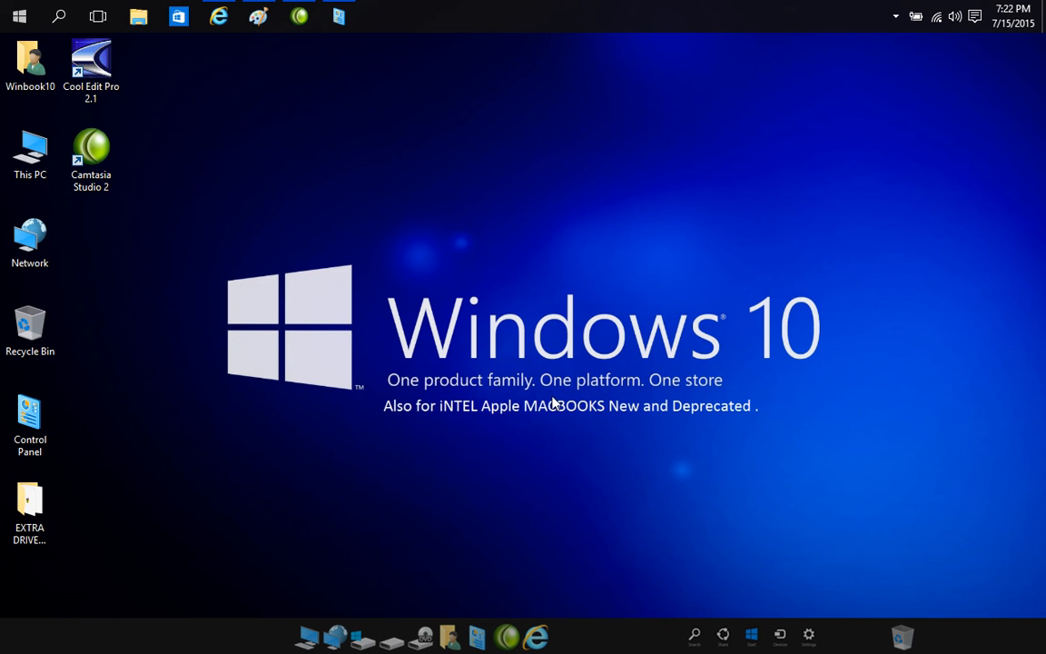
pyautogui.moveTo(341, 243)
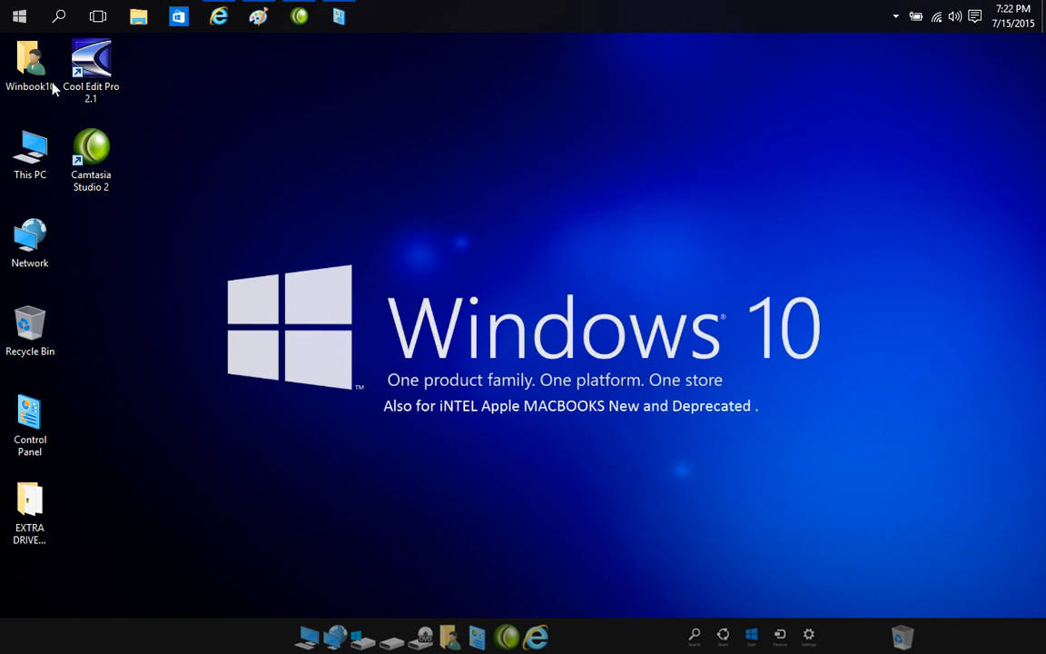
pyautogui.click(29, 154)
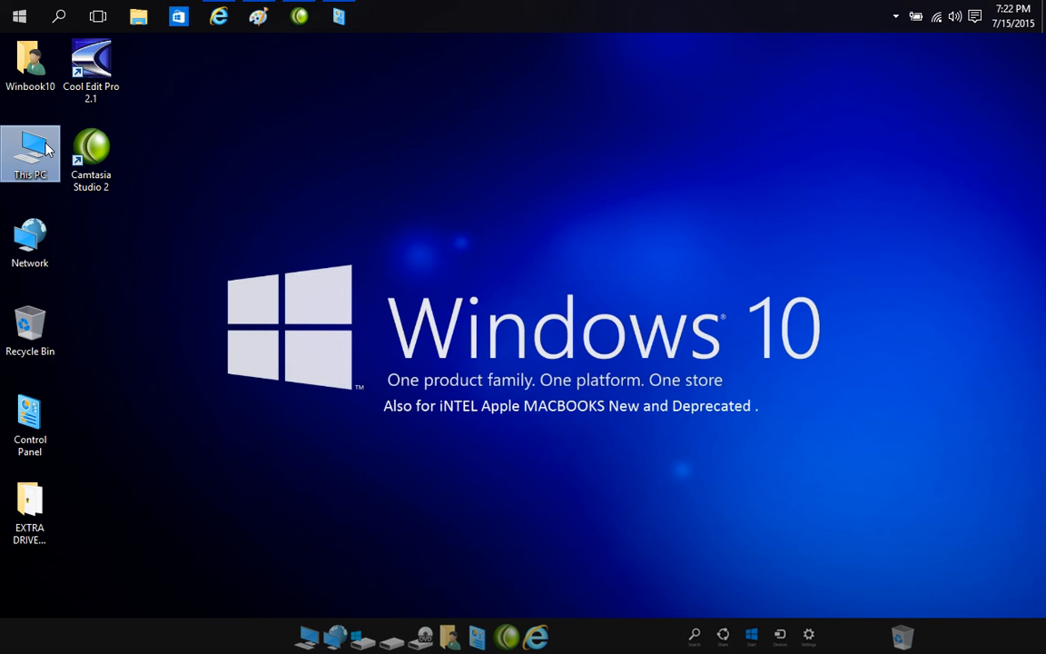
pyautogui.rightClick(29, 152)
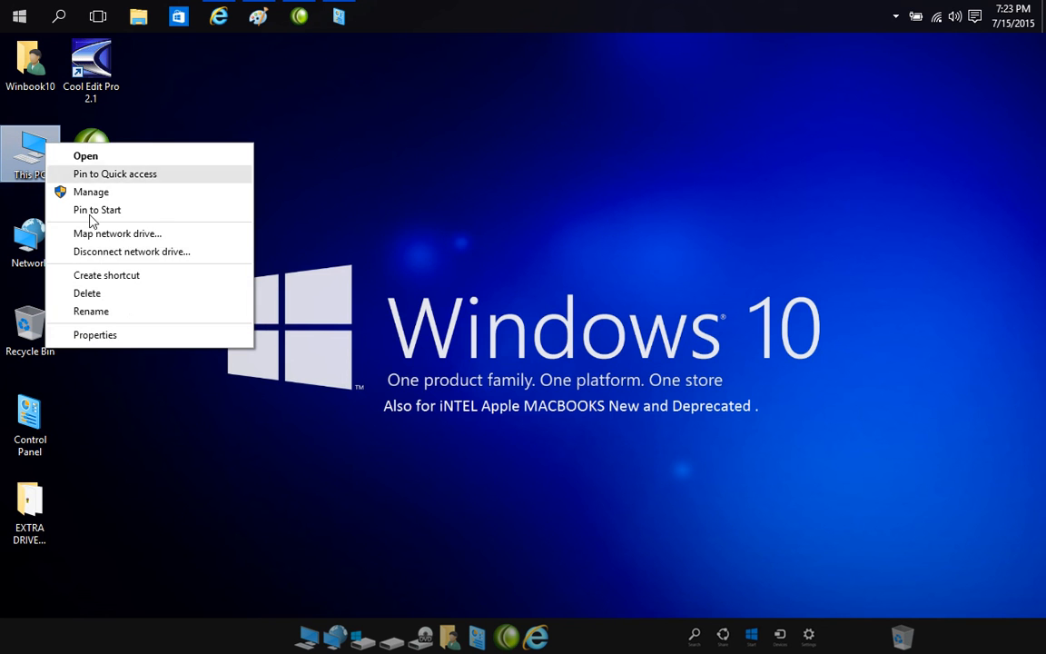
pyautogui.moveTo(127, 352)
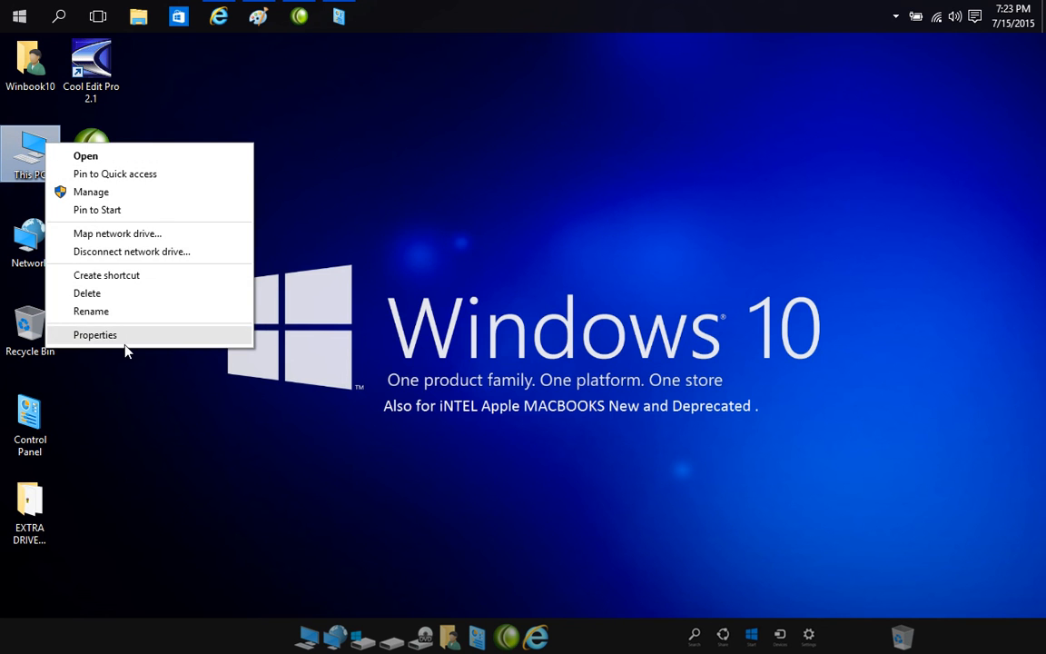
pyautogui.click(94, 334)
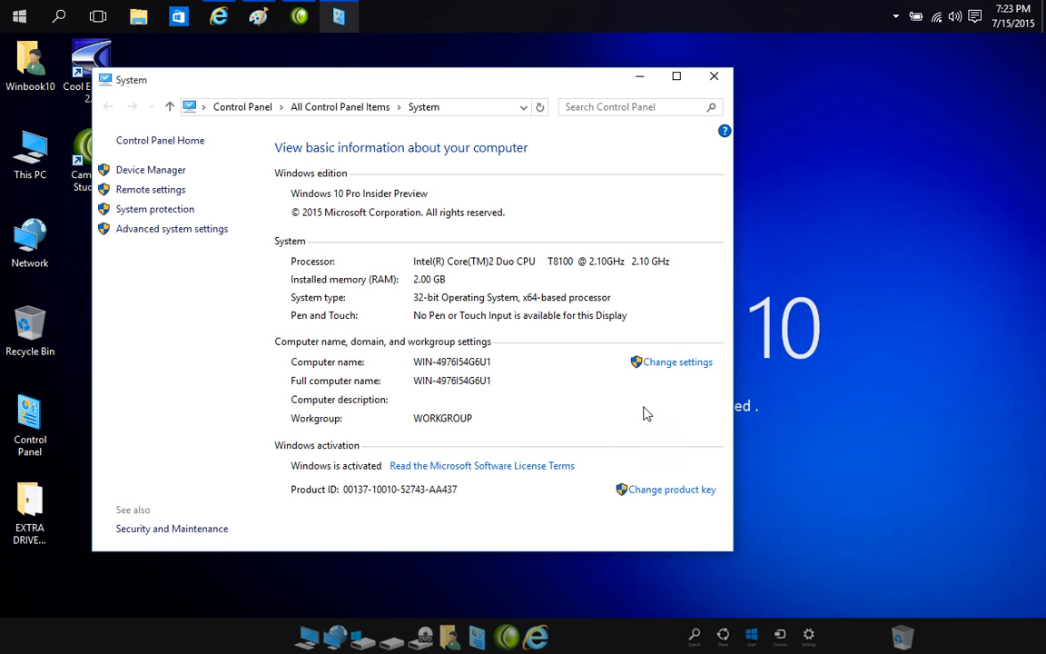
pyautogui.moveTo(732, 229)
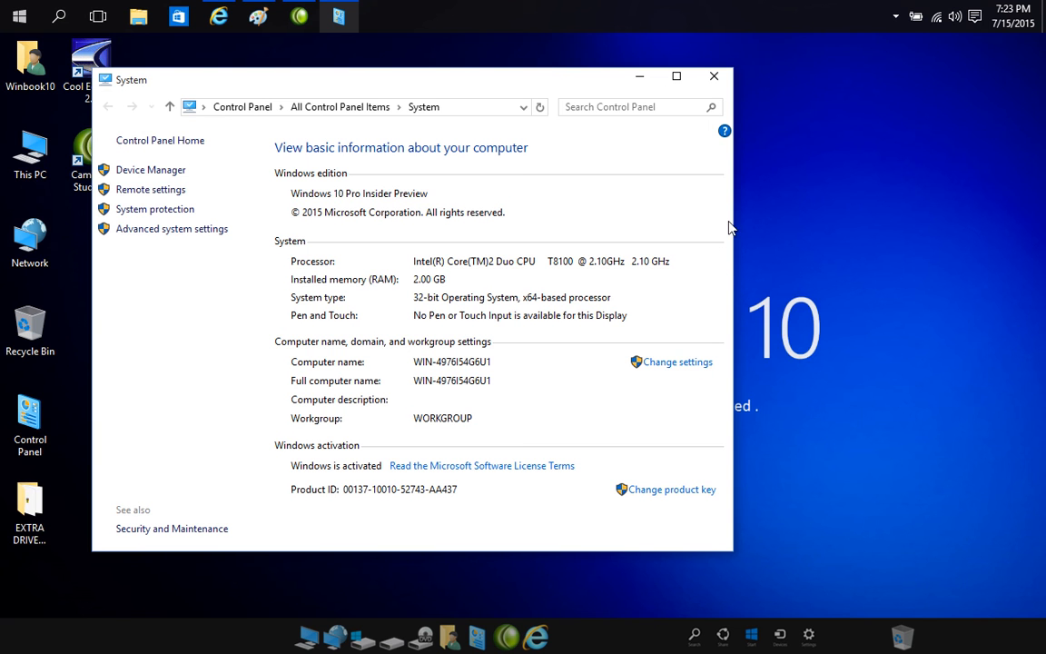
pyautogui.moveTo(734, 222)
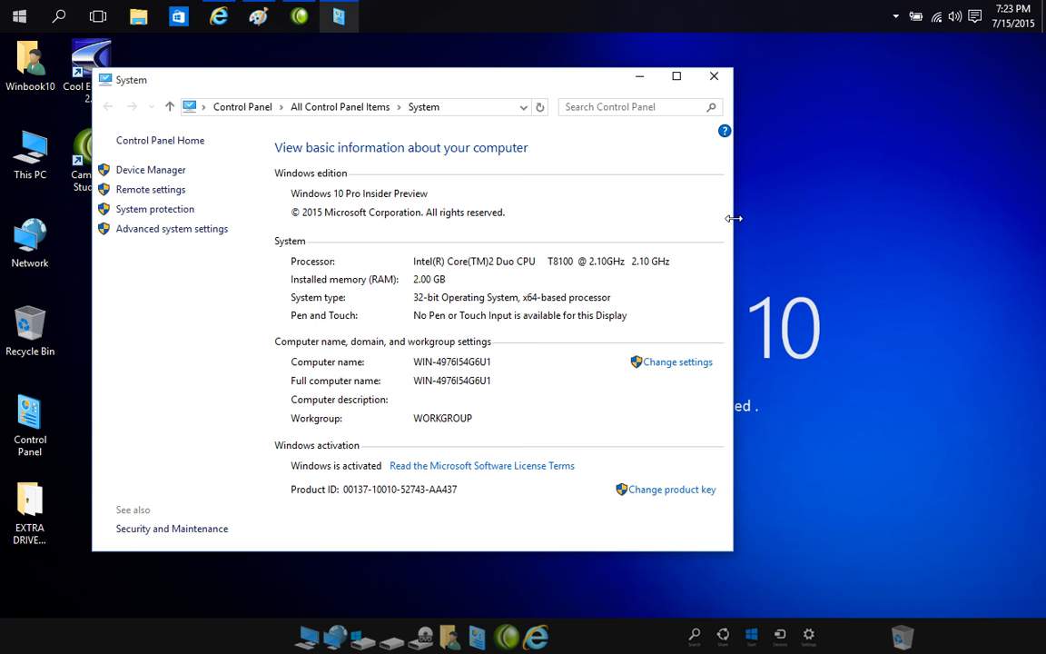
# Widen the System information window by dragging its right edge outward
pyautogui.moveTo(734, 218); pyautogui.dragTo(886, 218)
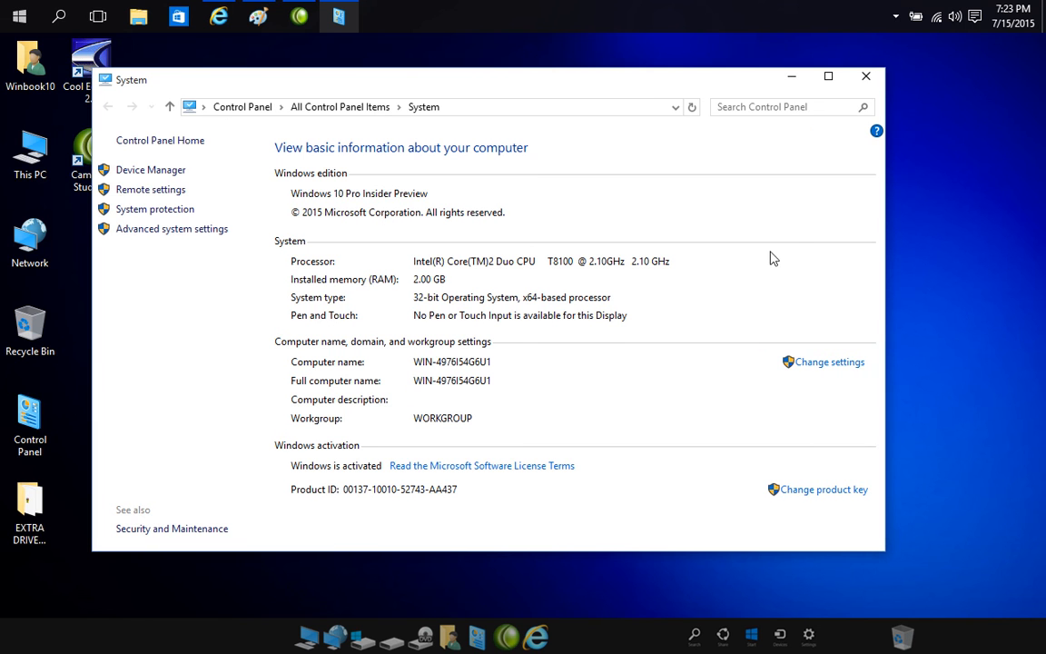
pyautogui.moveTo(650, 289)
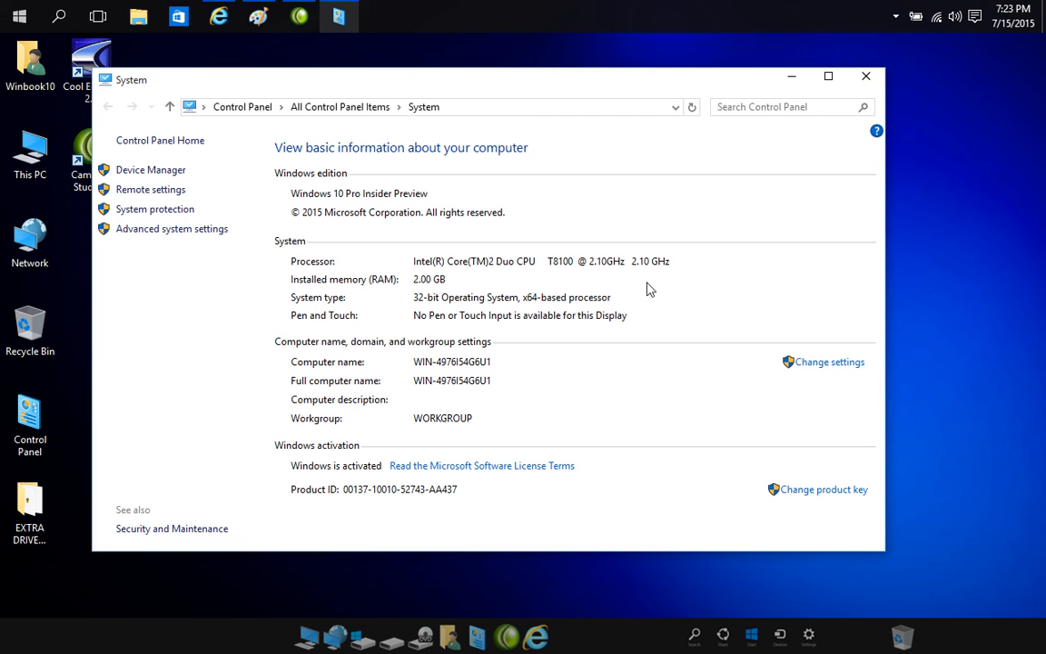
pyautogui.moveTo(536, 373)
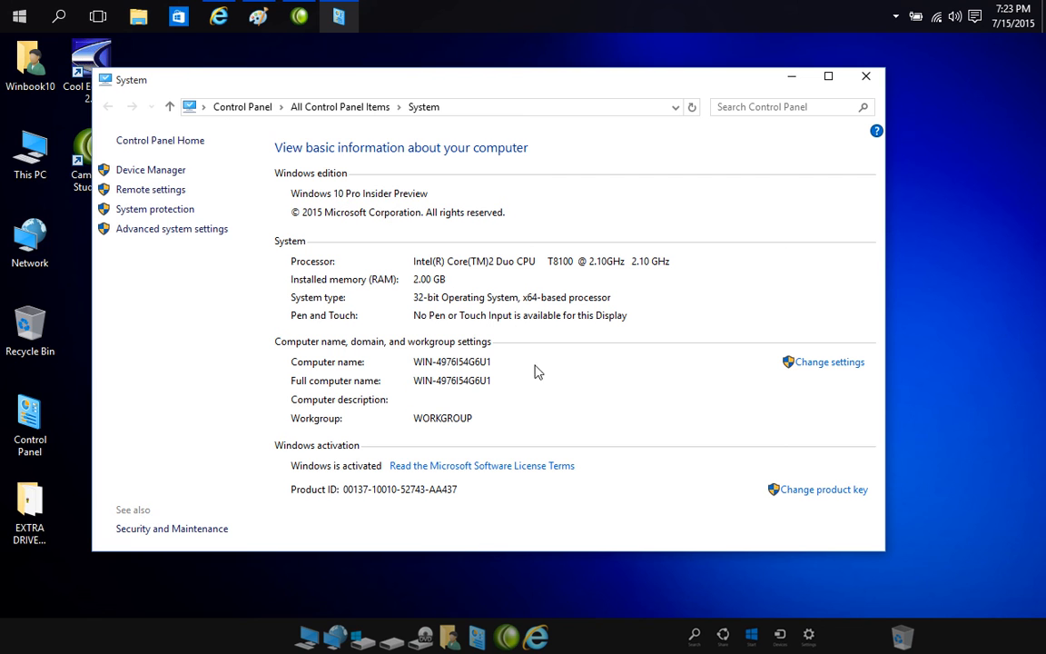
pyautogui.moveTo(277, 393)
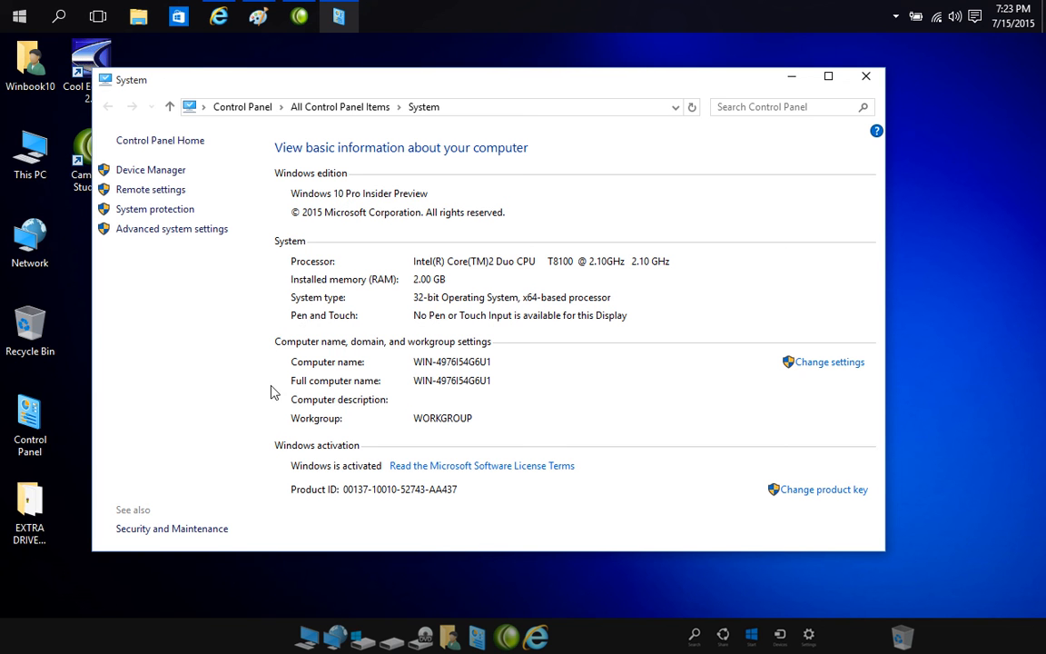
pyautogui.moveTo(334, 466)
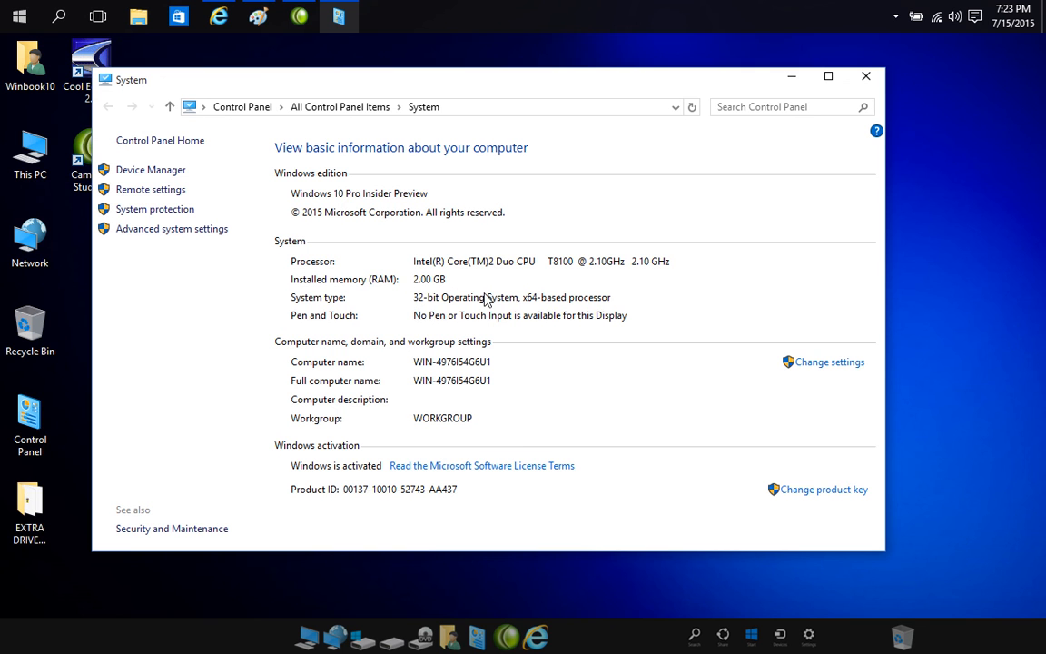
pyautogui.moveTo(605, 383)
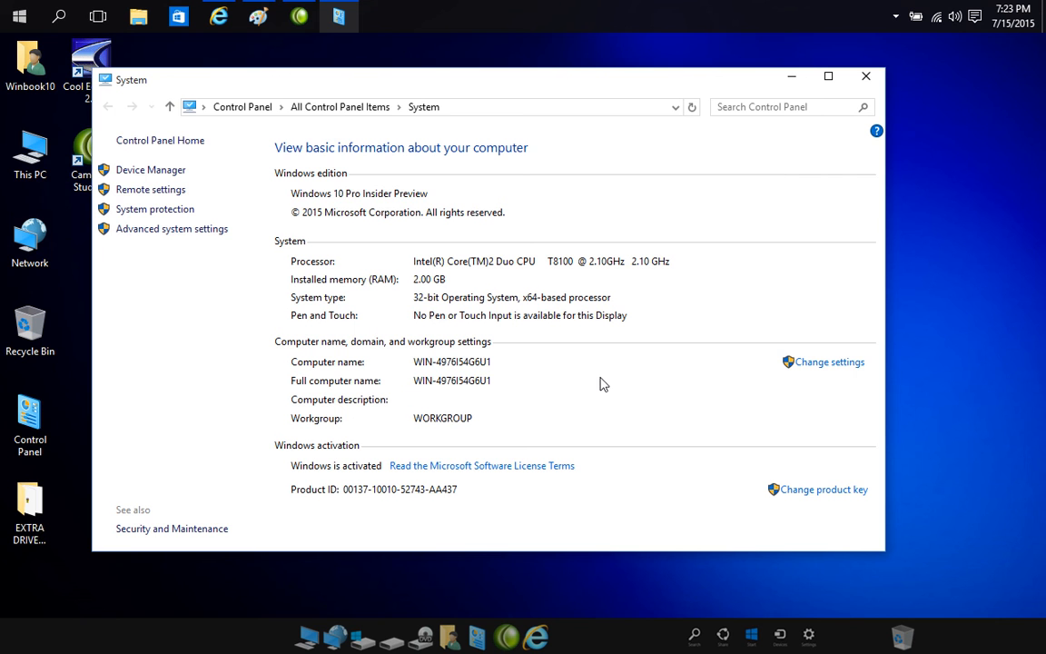
pyautogui.moveTo(580, 393)
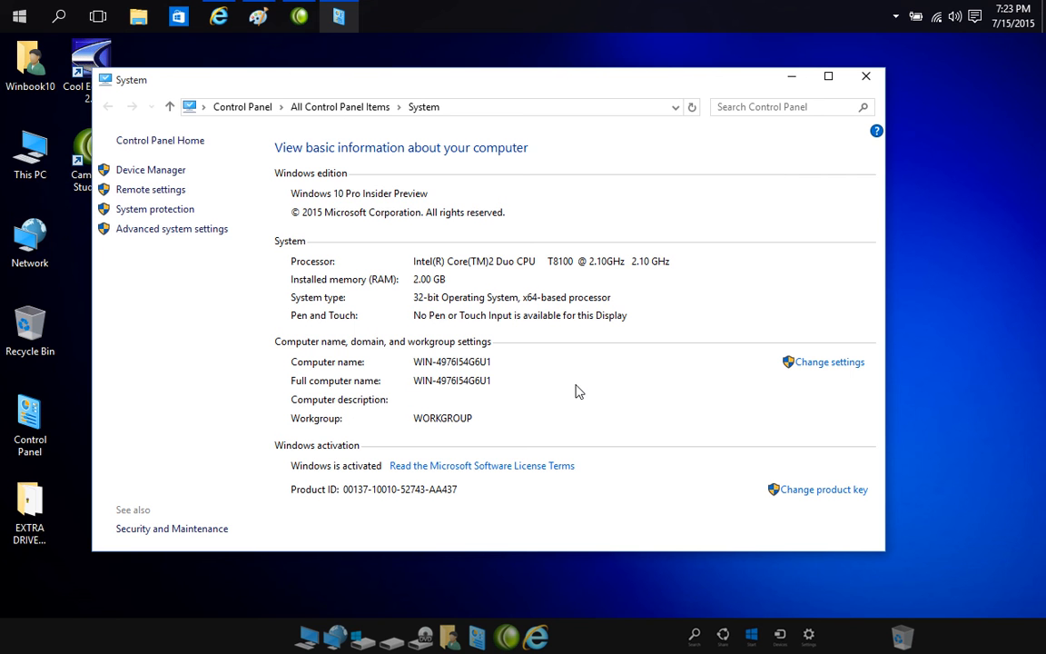
pyautogui.moveTo(452, 473)
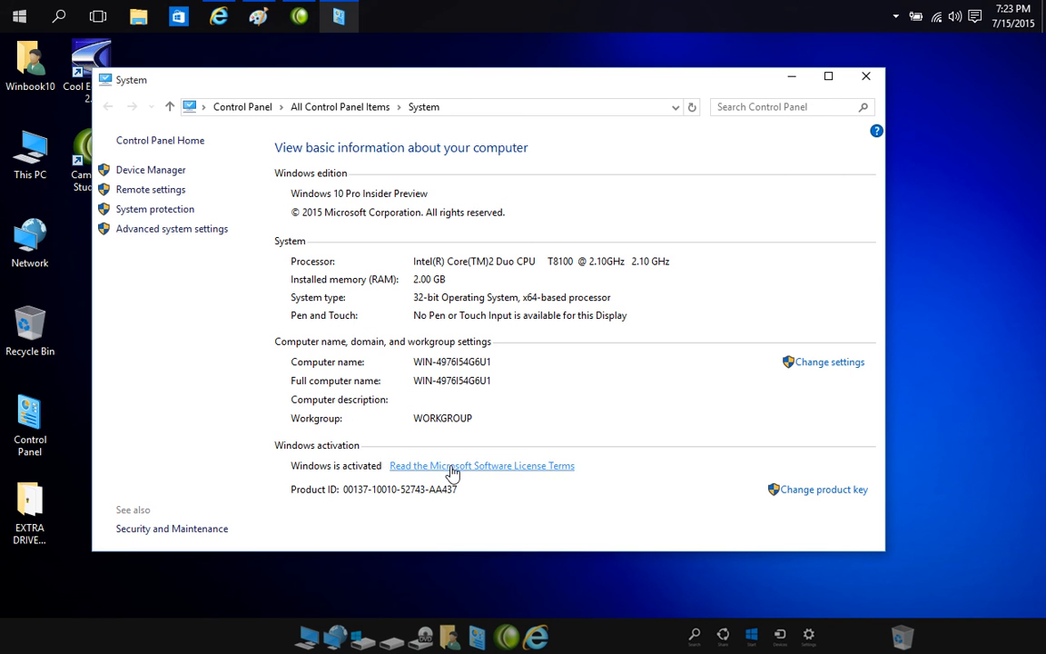
pyautogui.moveTo(341, 507)
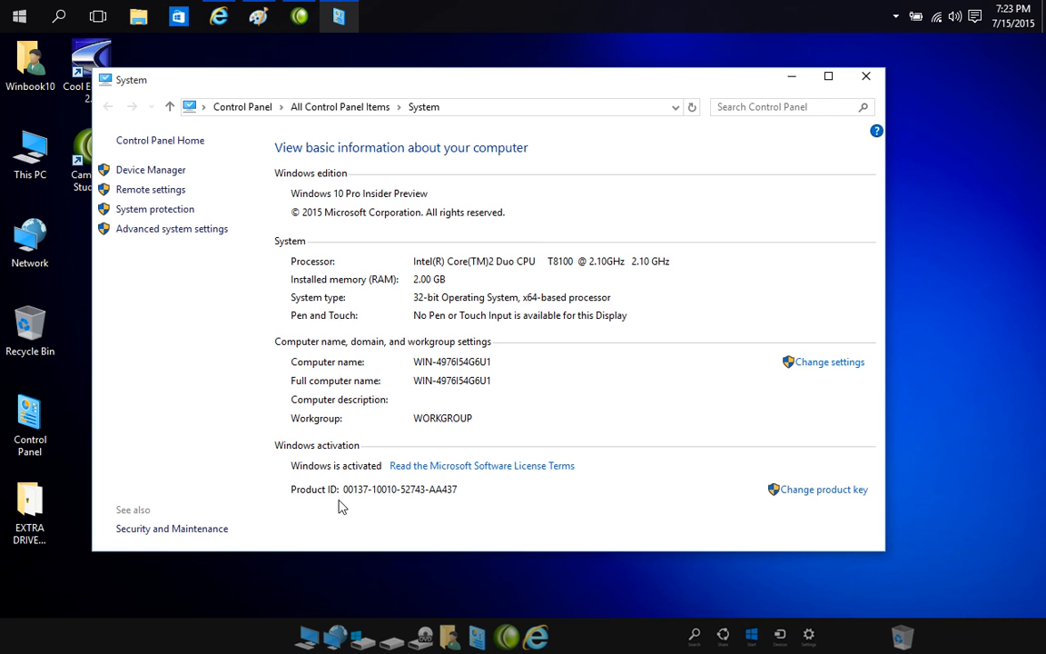
pyautogui.moveTo(890, 414)
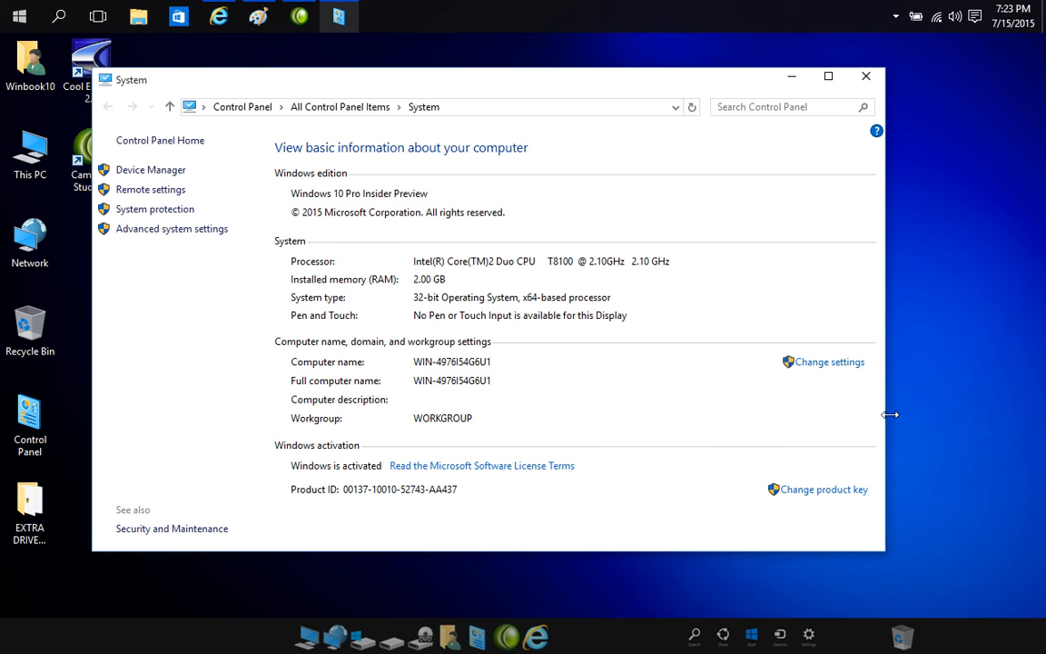
pyautogui.moveTo(481, 222)
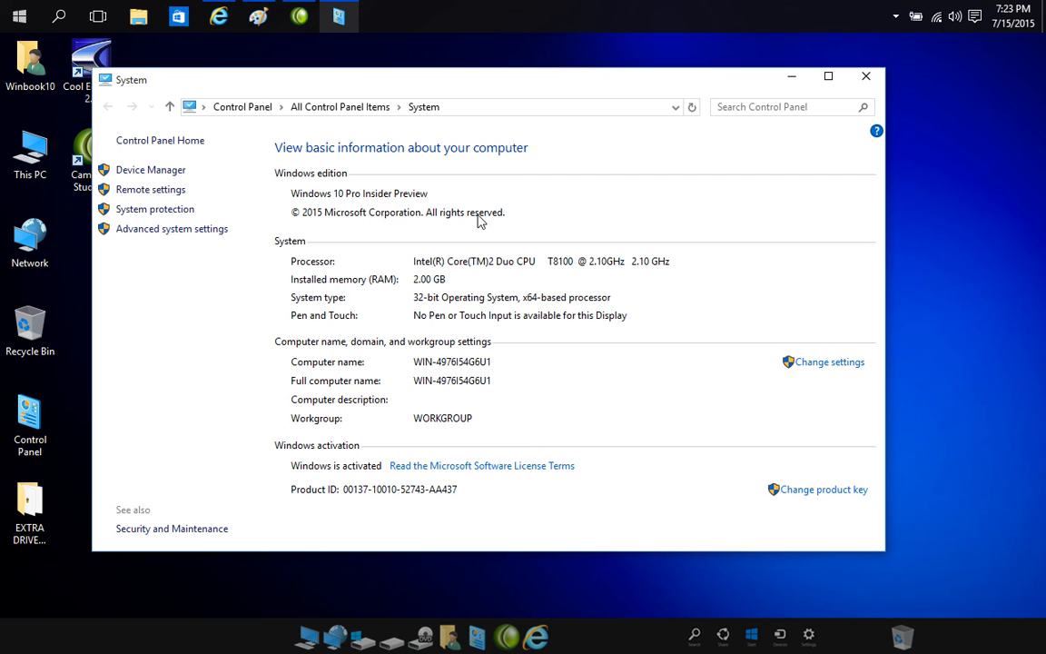
pyautogui.moveTo(570, 196)
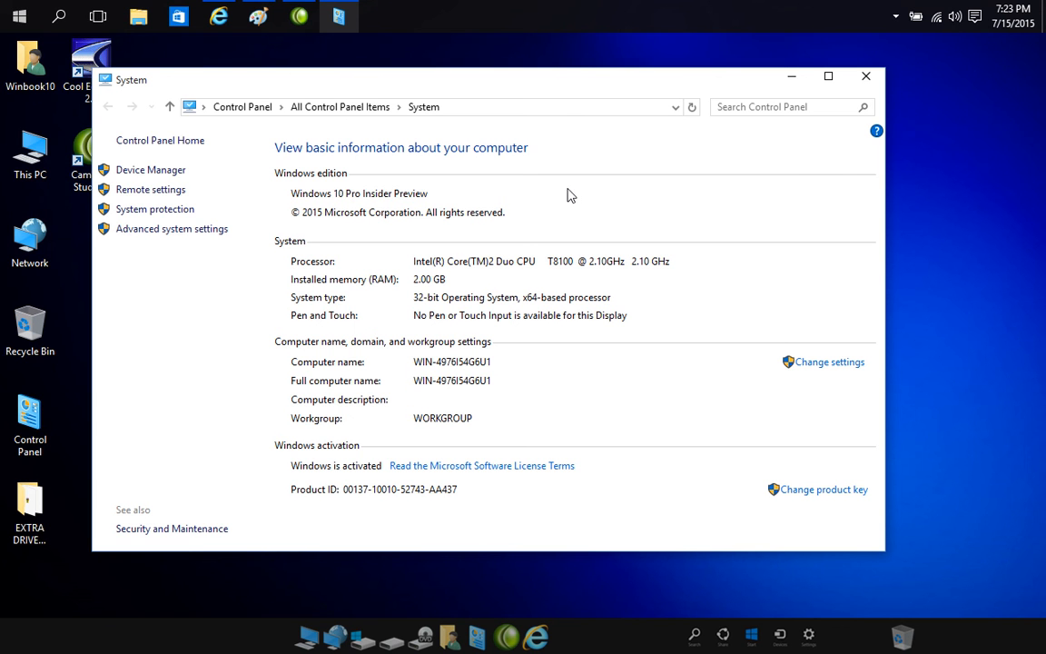
pyautogui.moveTo(676, 186)
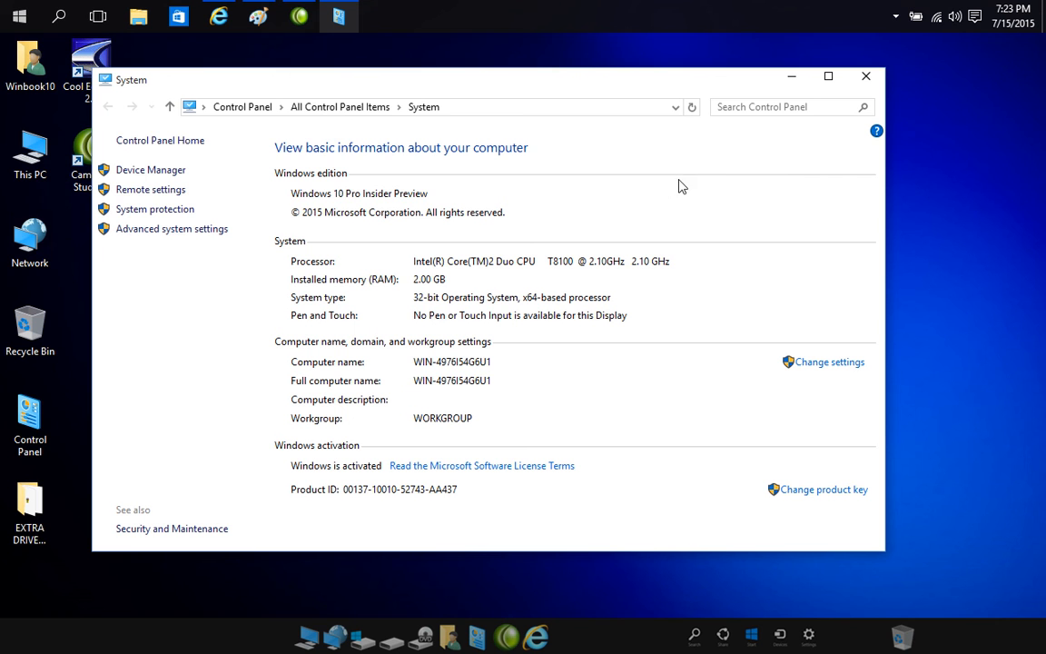
pyautogui.moveTo(720, 180)
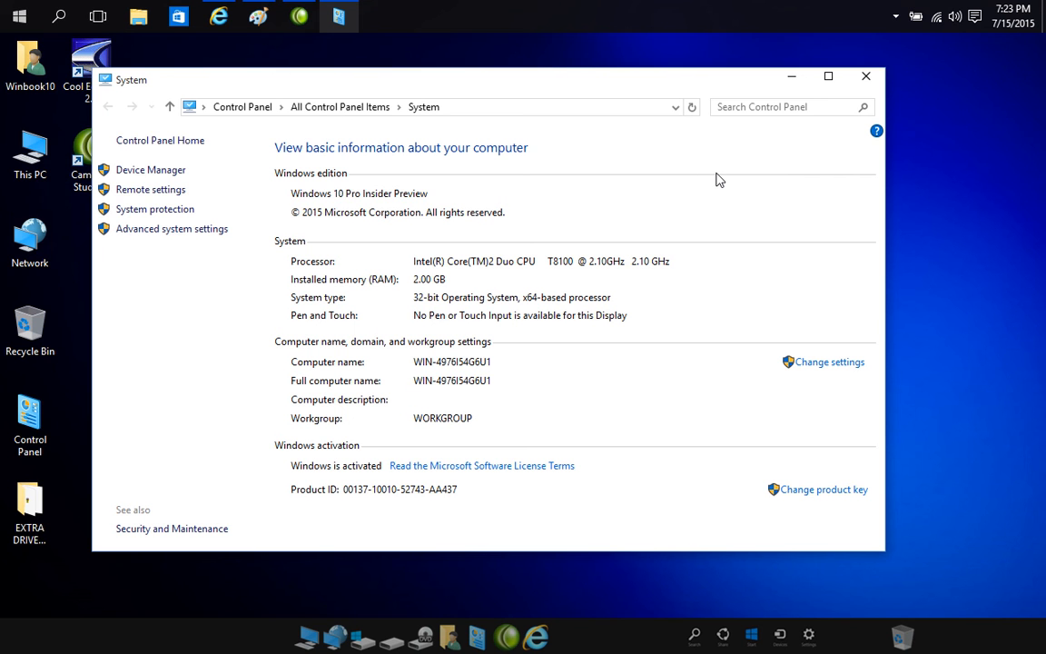
pyautogui.moveTo(781, 134)
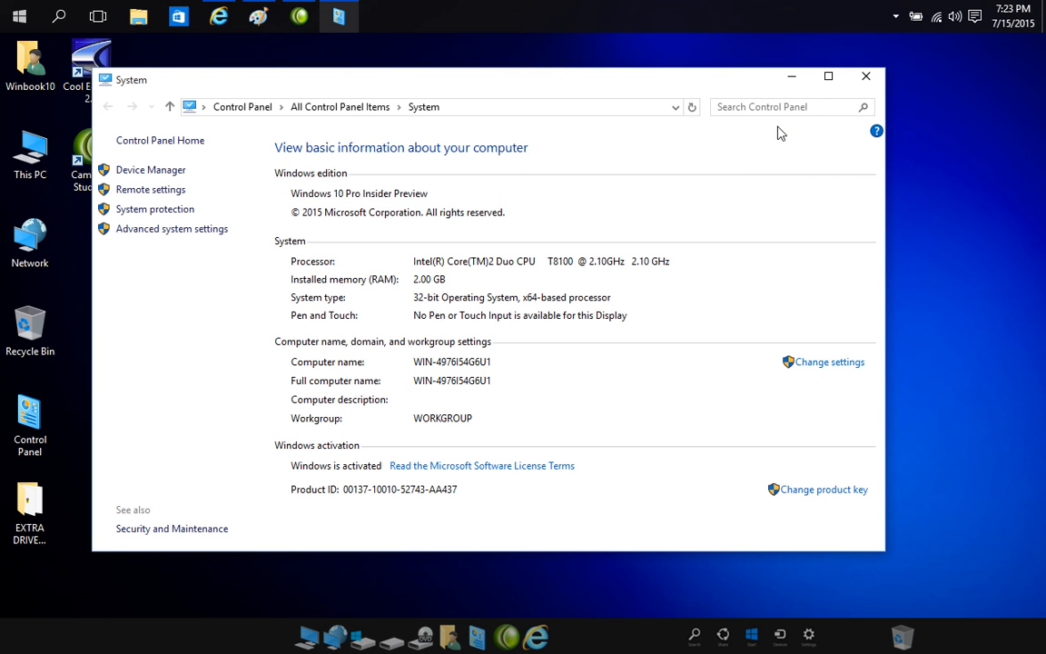
pyautogui.moveTo(803, 138)
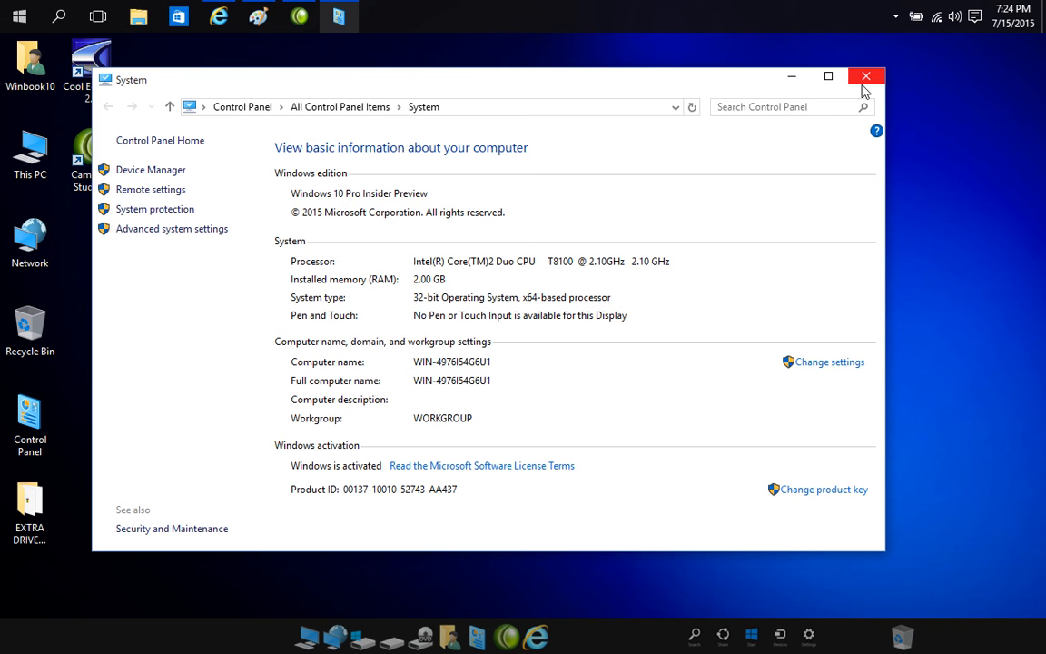
# Close the System window, leaving the bare desktop, and poke at the taskbar and Start button
pyautogui.click(865, 77)
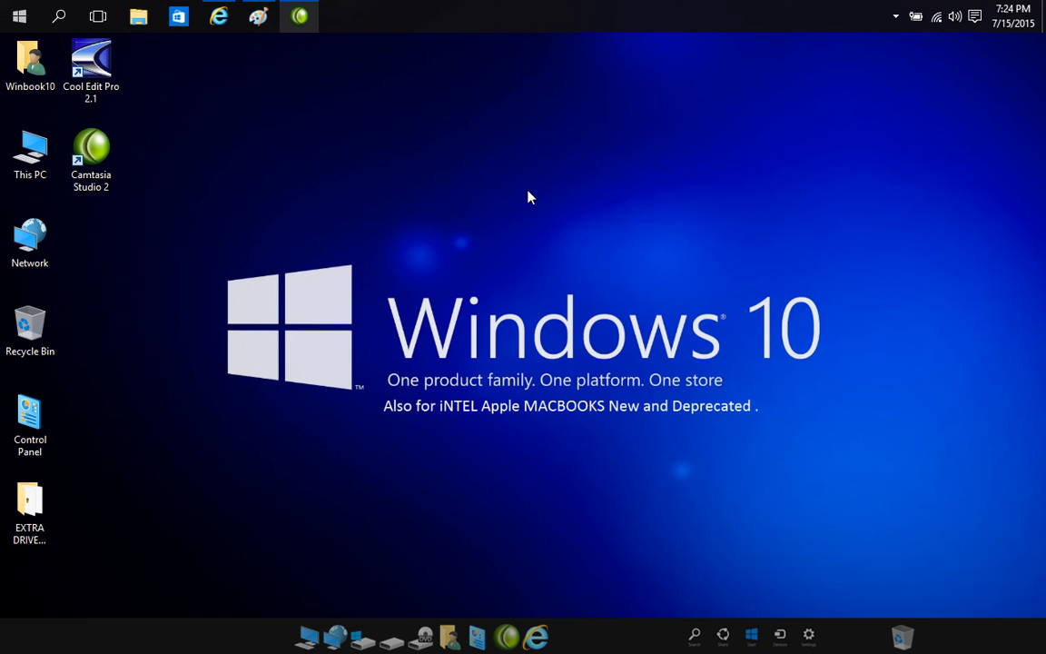
pyautogui.moveTo(247, 223)
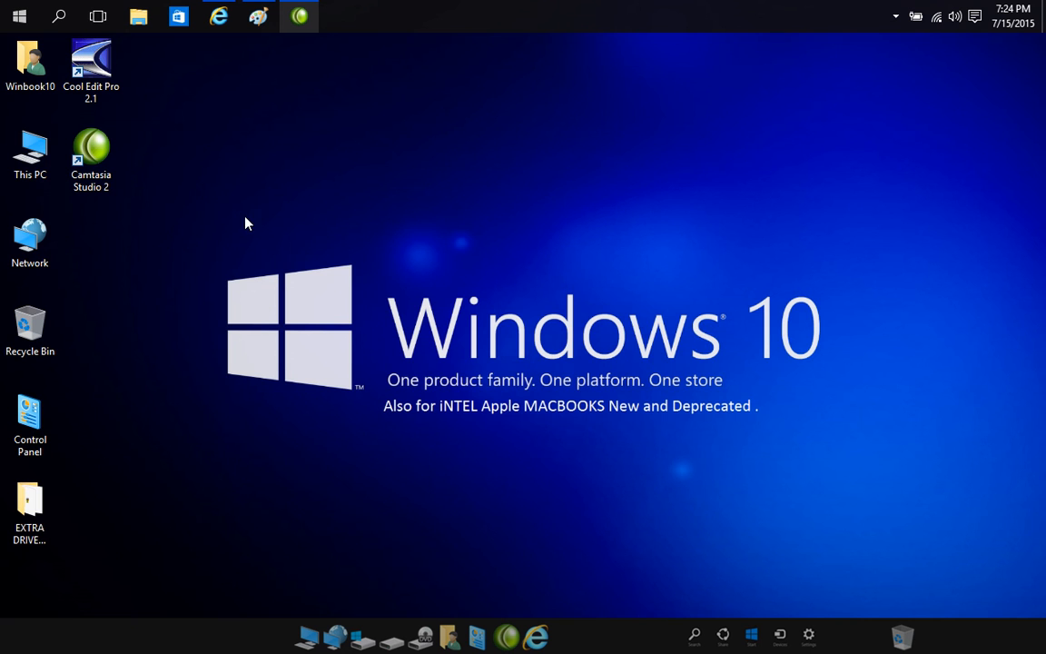
pyautogui.moveTo(234, 222)
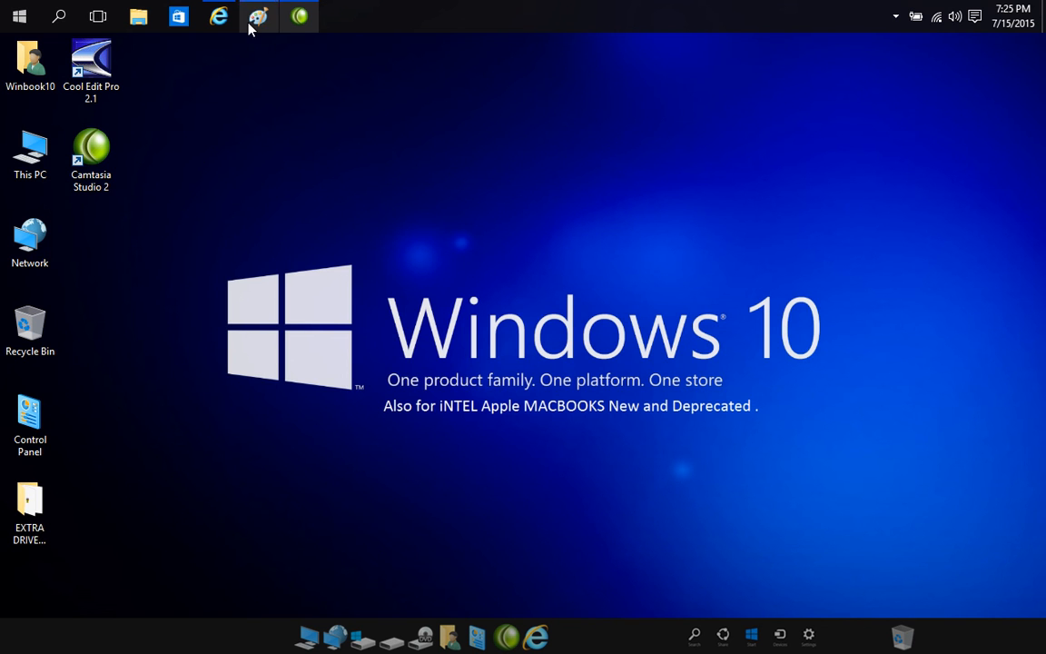
pyautogui.click(300, 16)
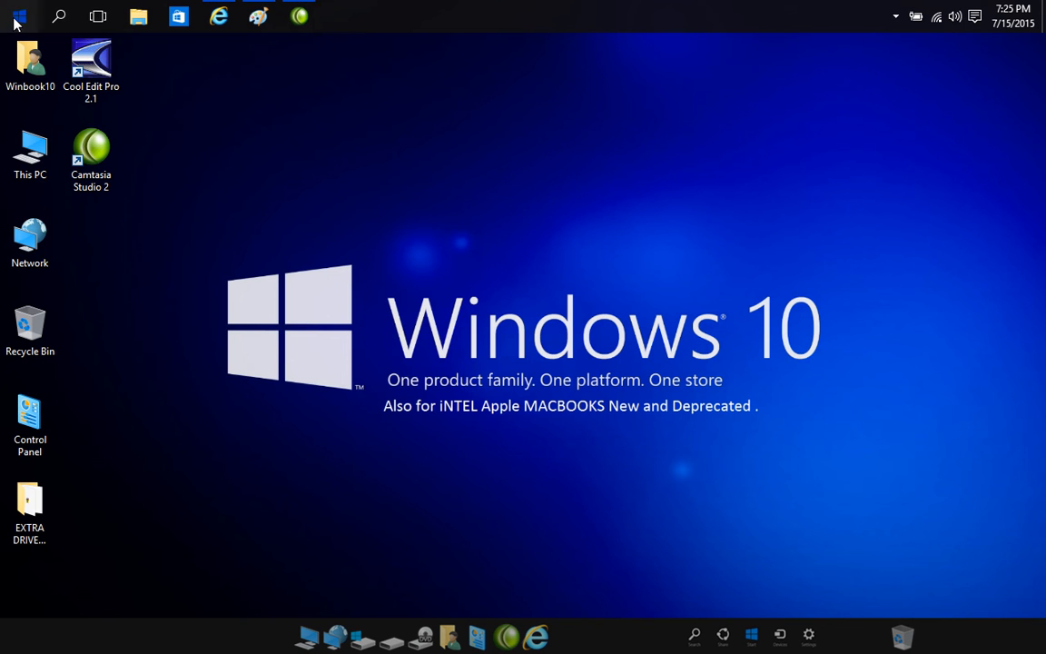
pyautogui.click(16, 17)
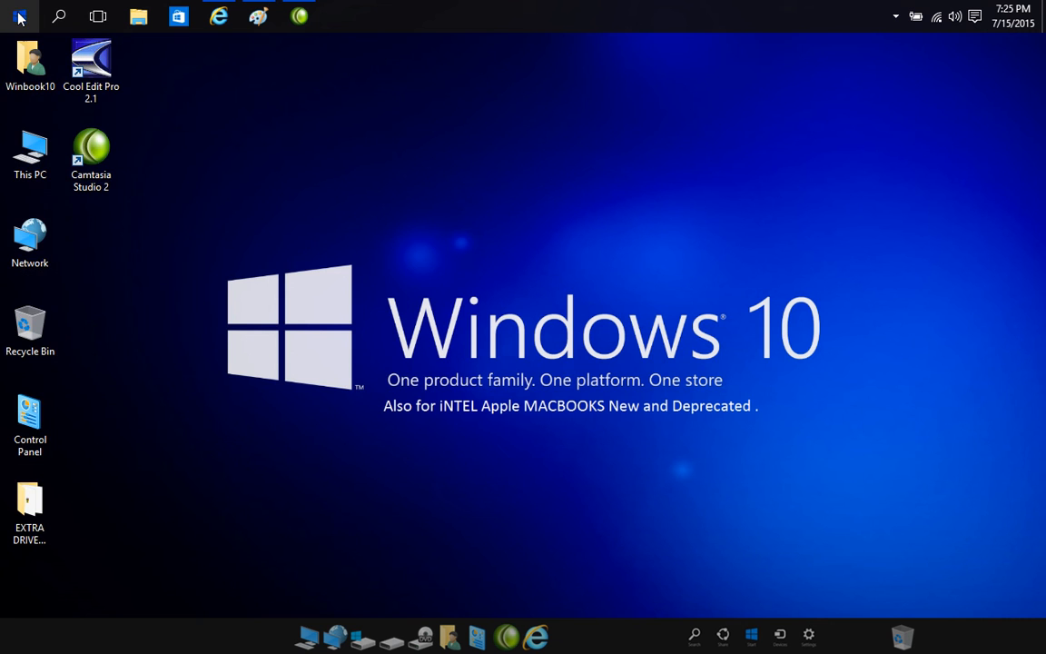
pyautogui.click(58, 16)
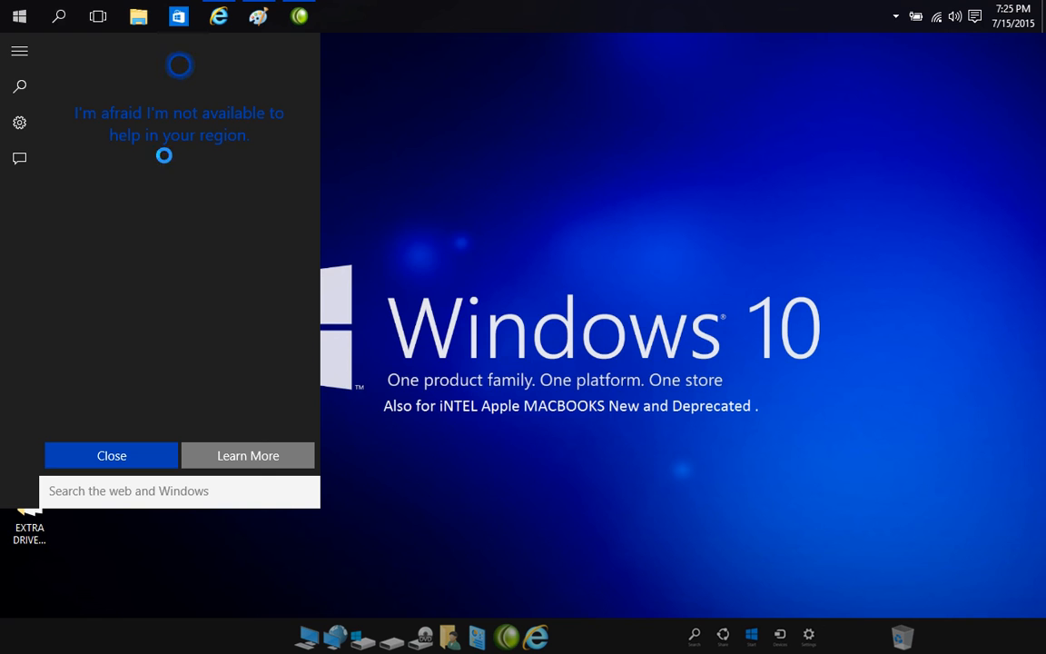
pyautogui.click(111, 454)
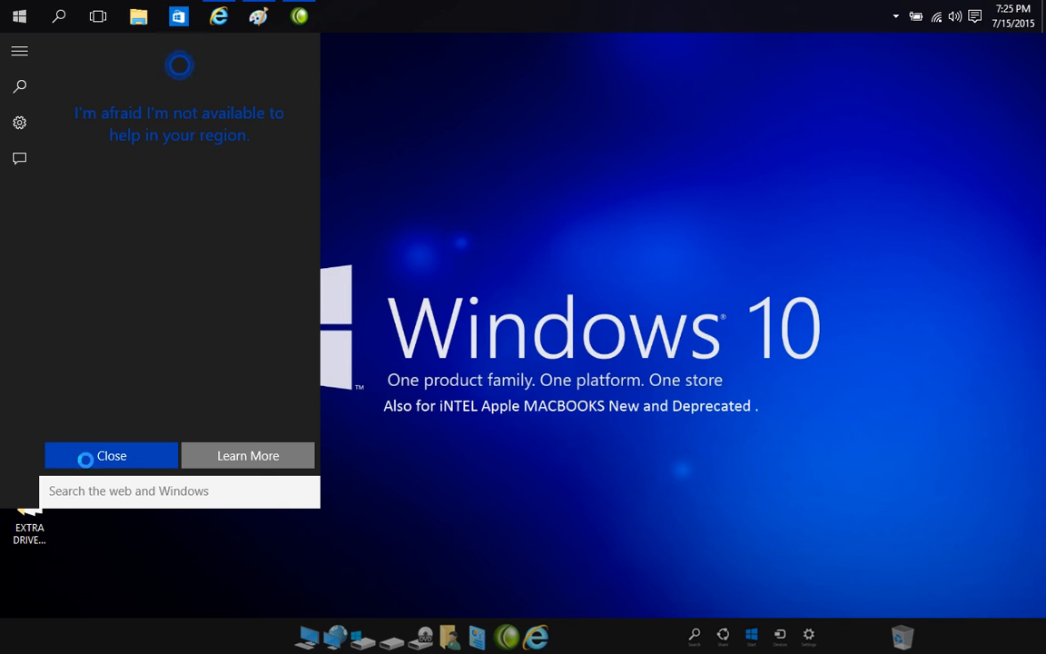
pyautogui.click(111, 454)
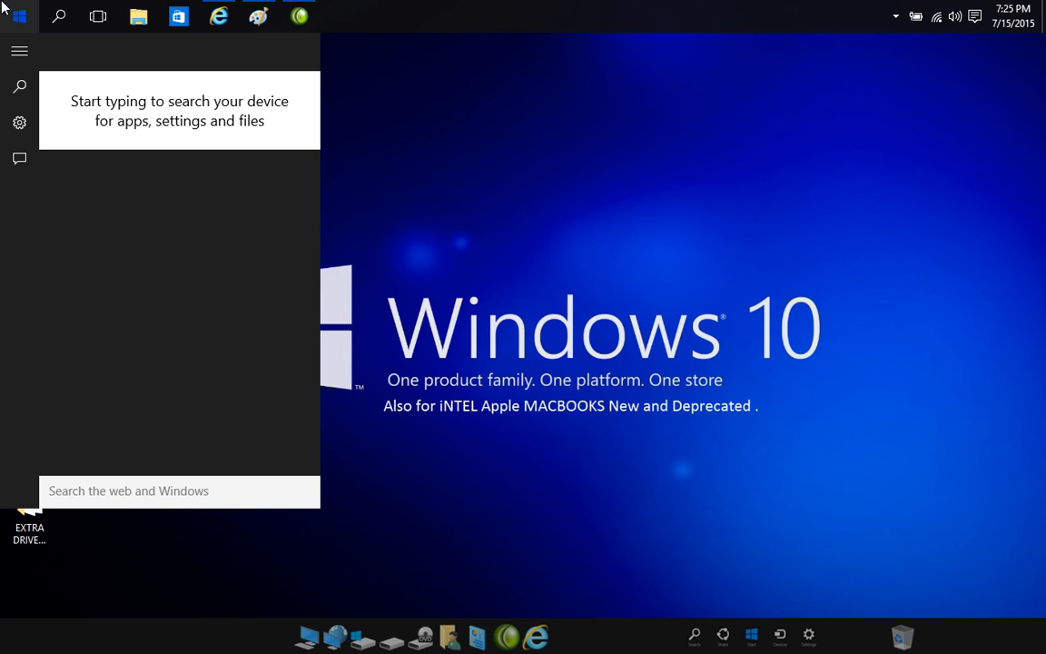
pyautogui.click(18, 17)
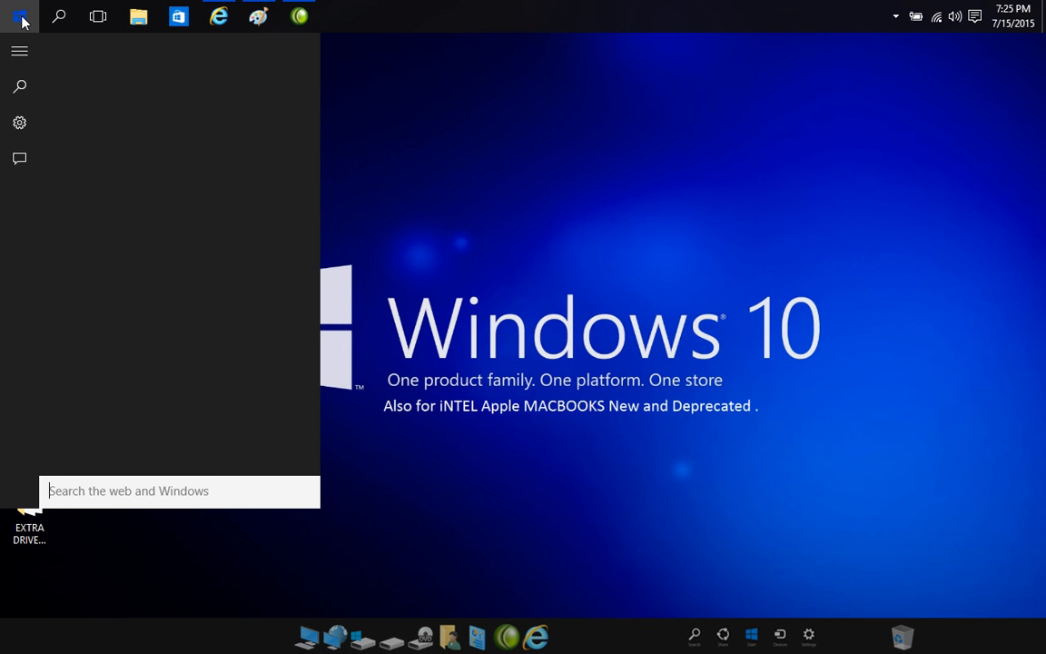
pyautogui.moveTo(60, 17)
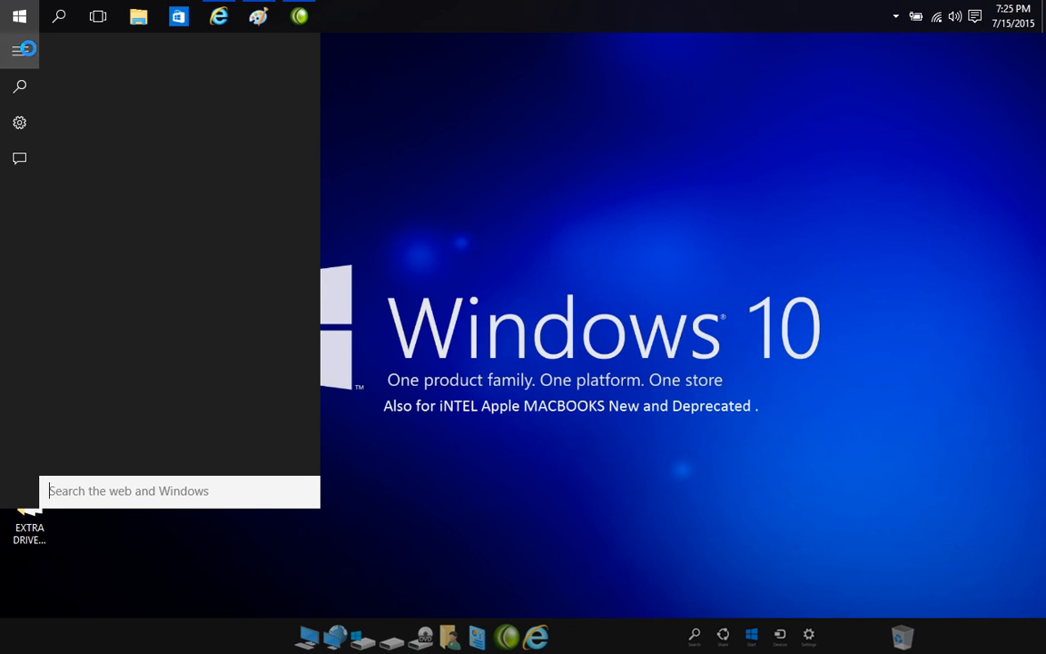
pyautogui.click(18, 51)
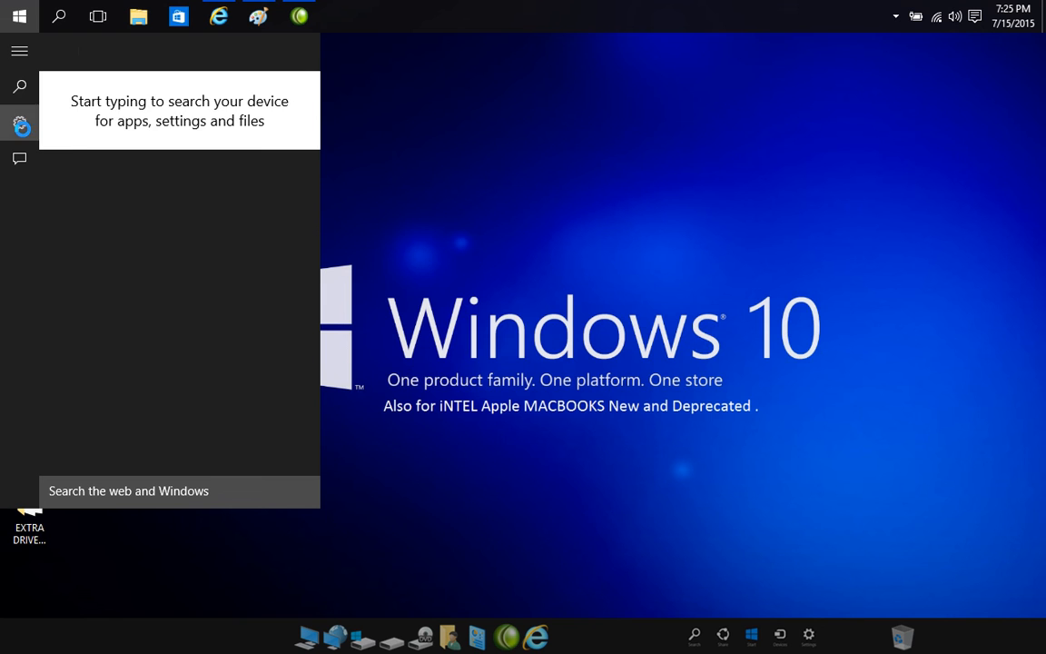
pyautogui.click(18, 124)
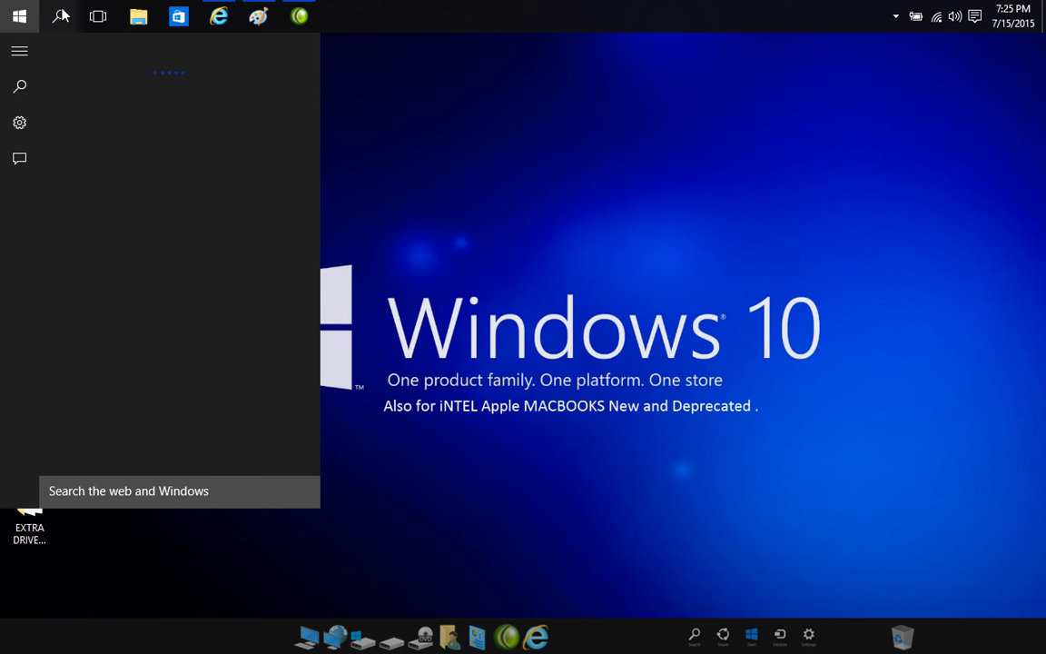
pyautogui.click(18, 16)
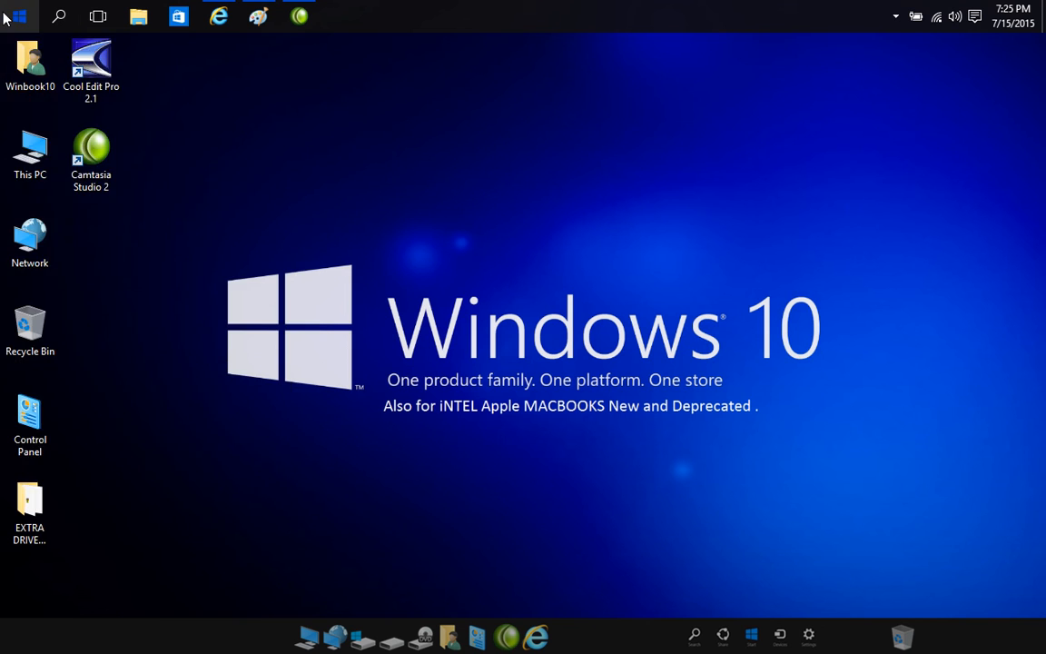
pyautogui.click(58, 16)
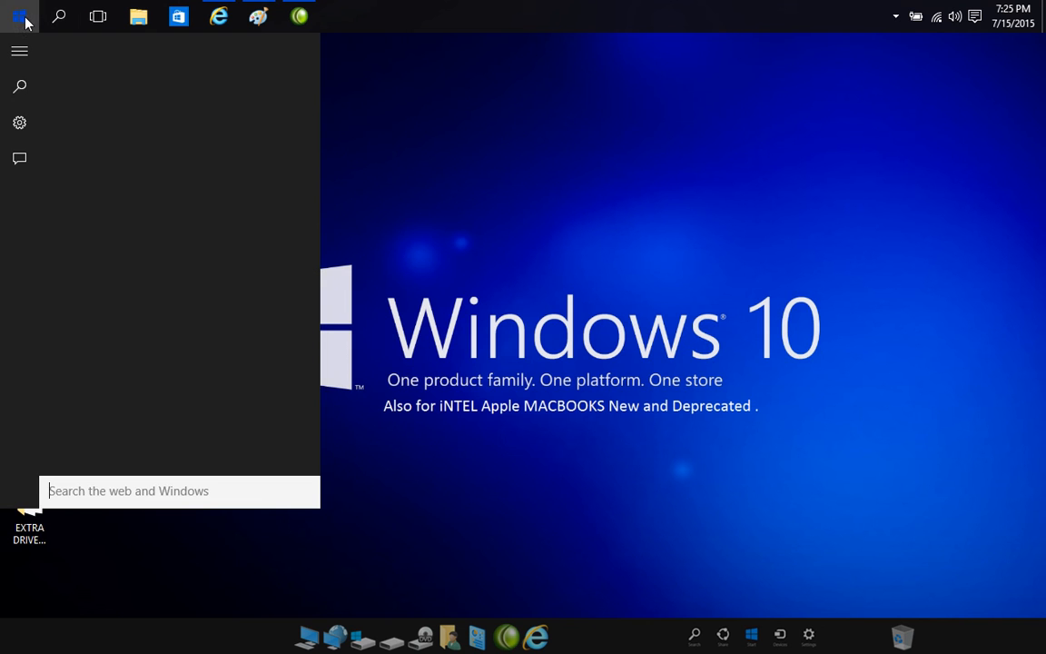
pyautogui.moveTo(58, 16)
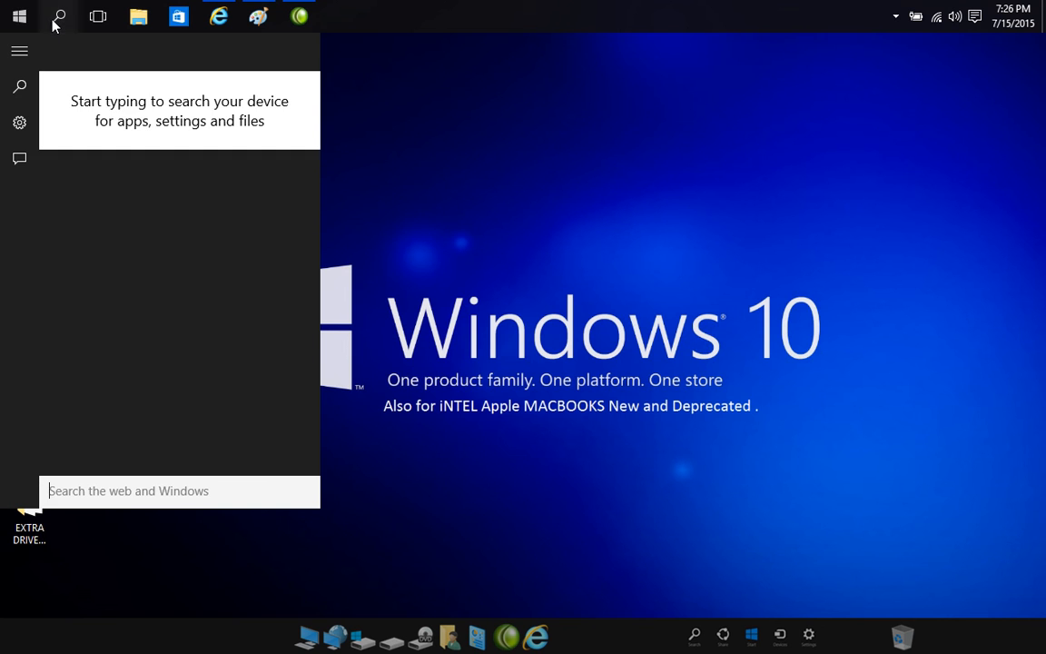
pyautogui.click(58, 16)
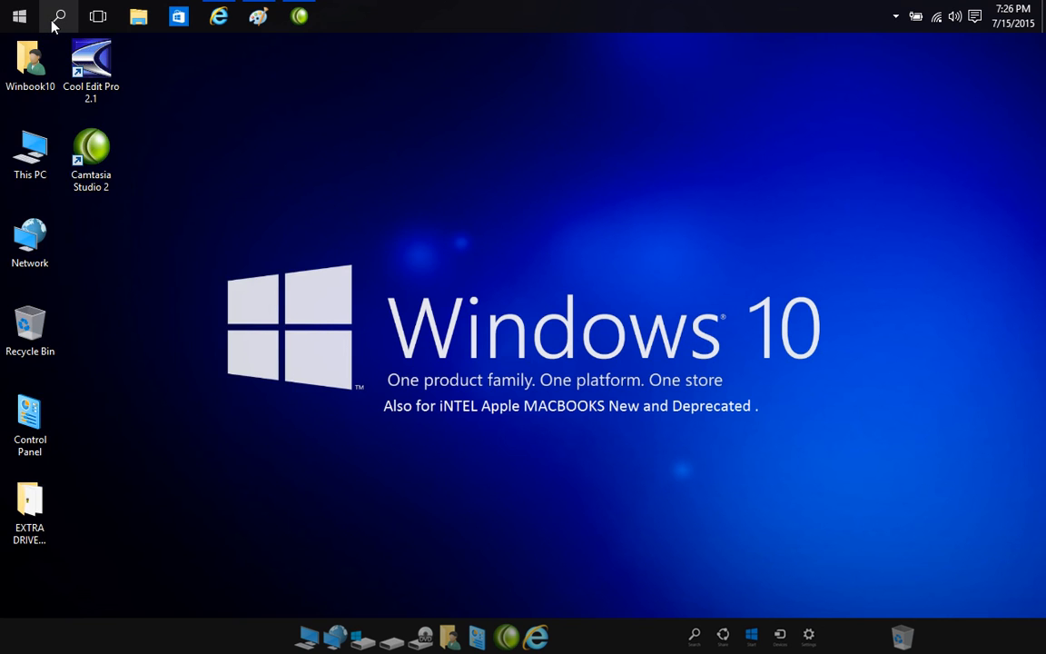
pyautogui.click(59, 17)
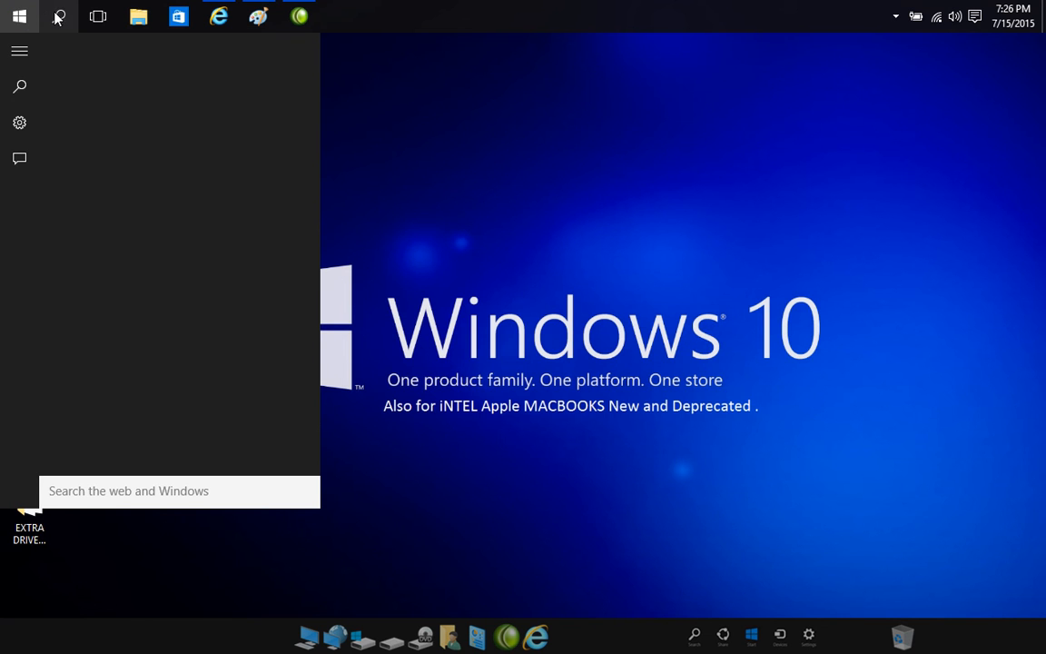
# Toggle Start and bring up Task View with all open windows side by side
pyautogui.click(98, 16)
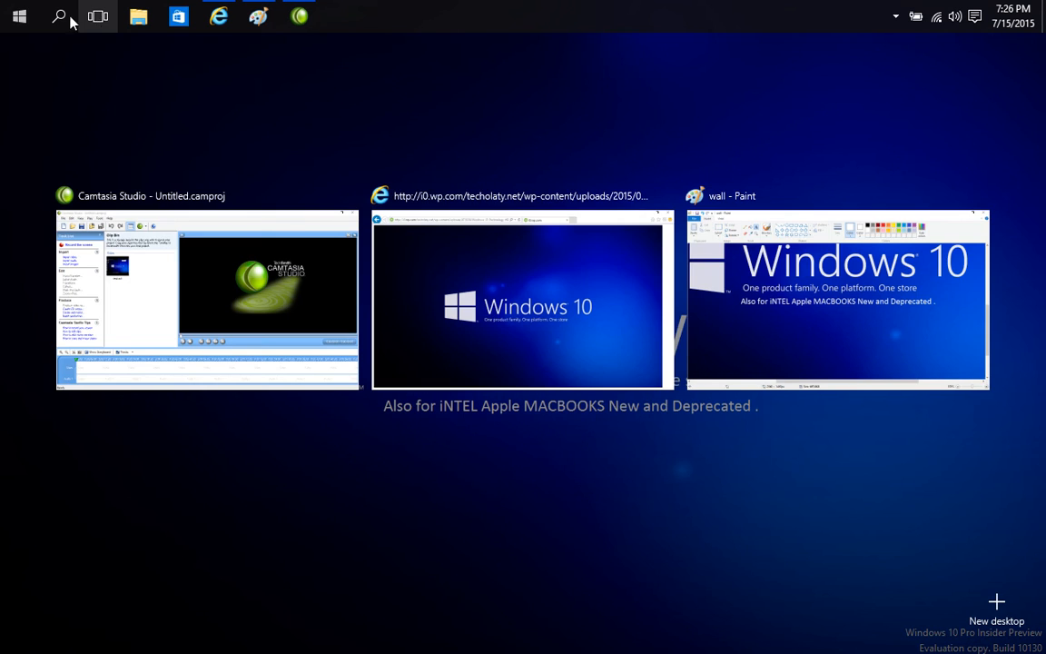
pyautogui.click(18, 16)
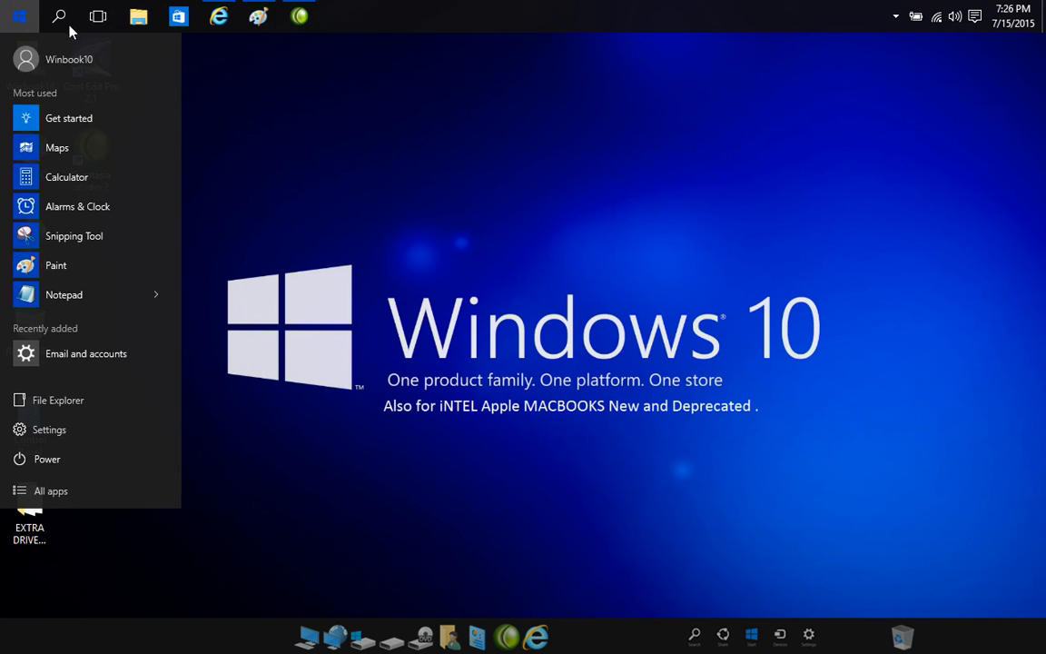
pyautogui.click(18, 16)
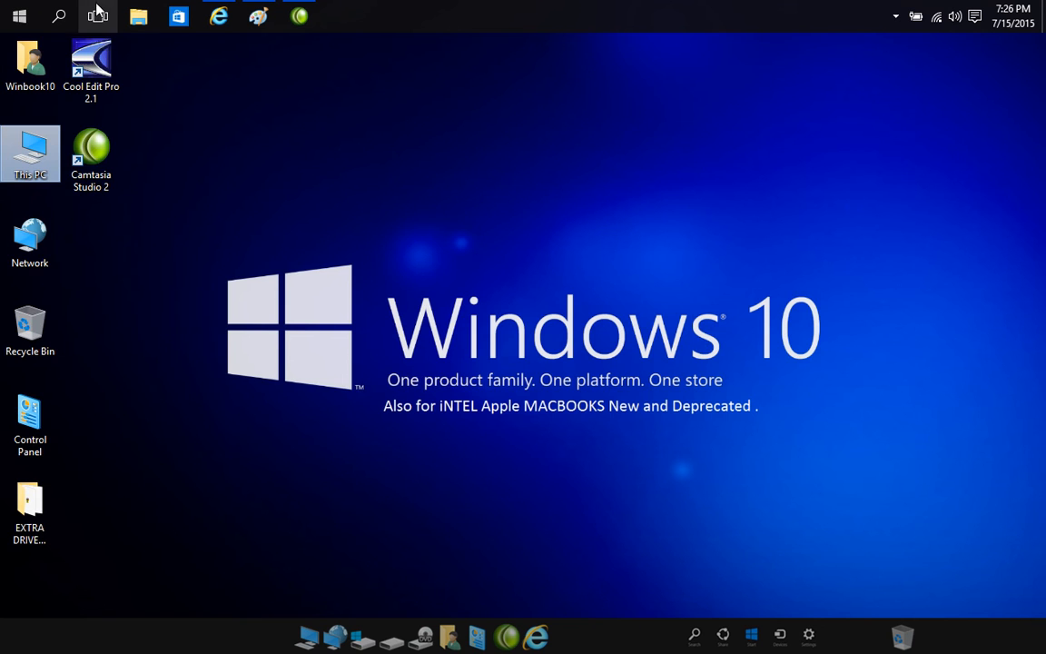
pyautogui.click(98, 16)
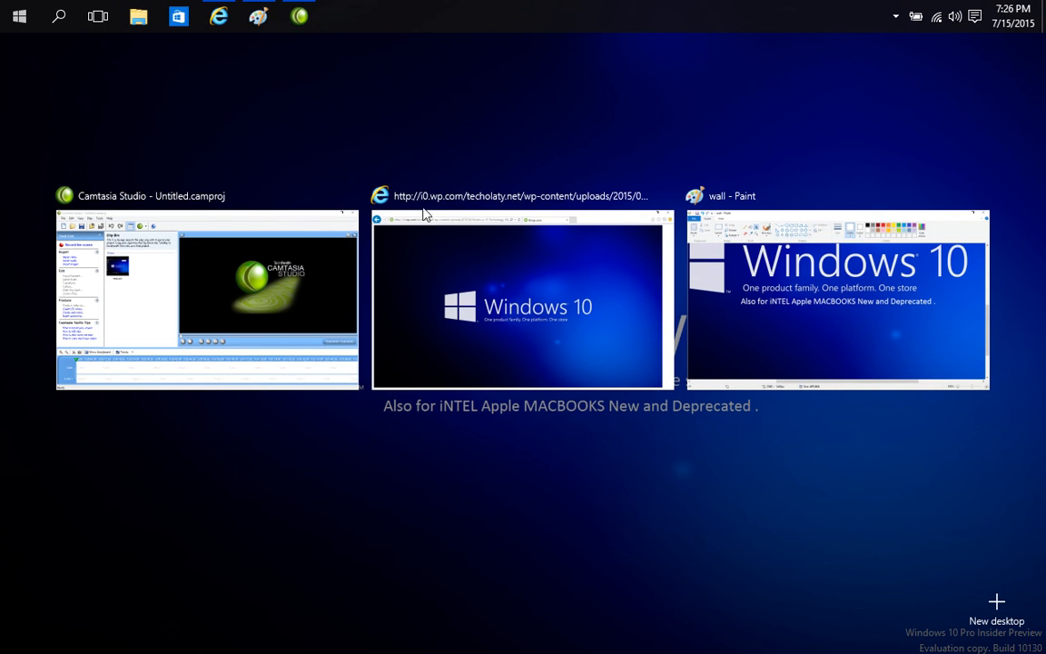
pyautogui.moveTo(886, 163)
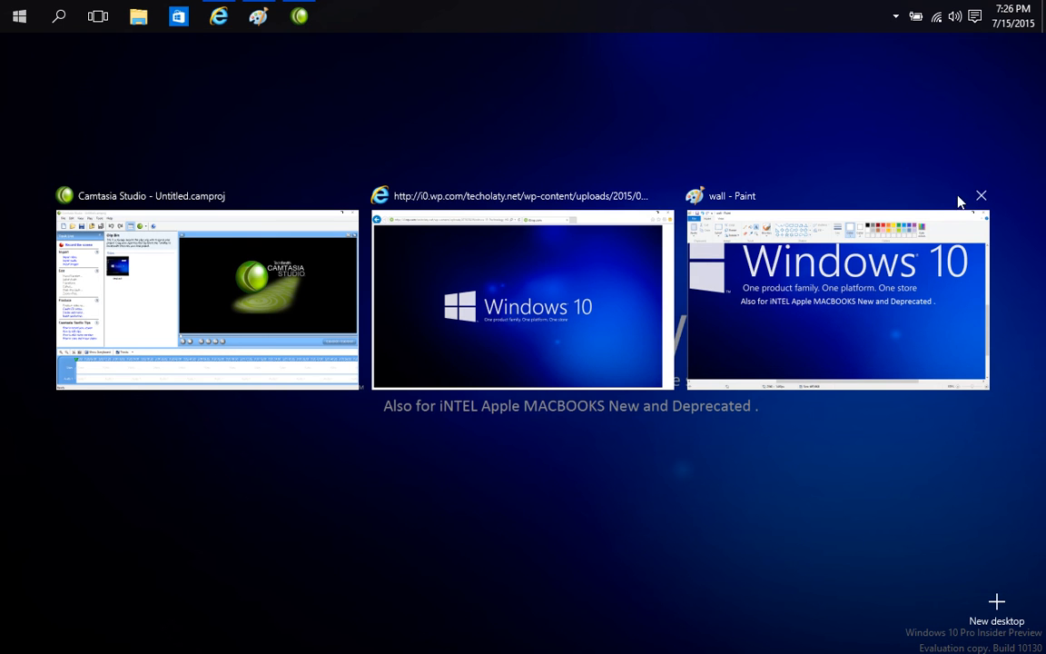
# Close the Paint and browser windows from Task View, leaving Camtasia Studio
pyautogui.click(981, 194)
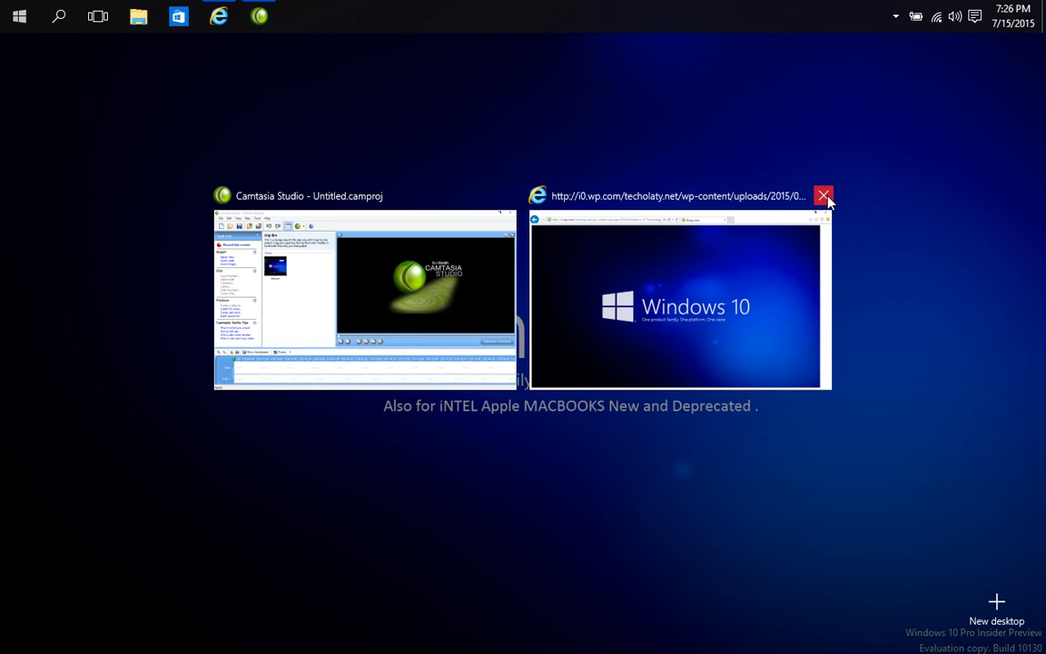
pyautogui.click(825, 196)
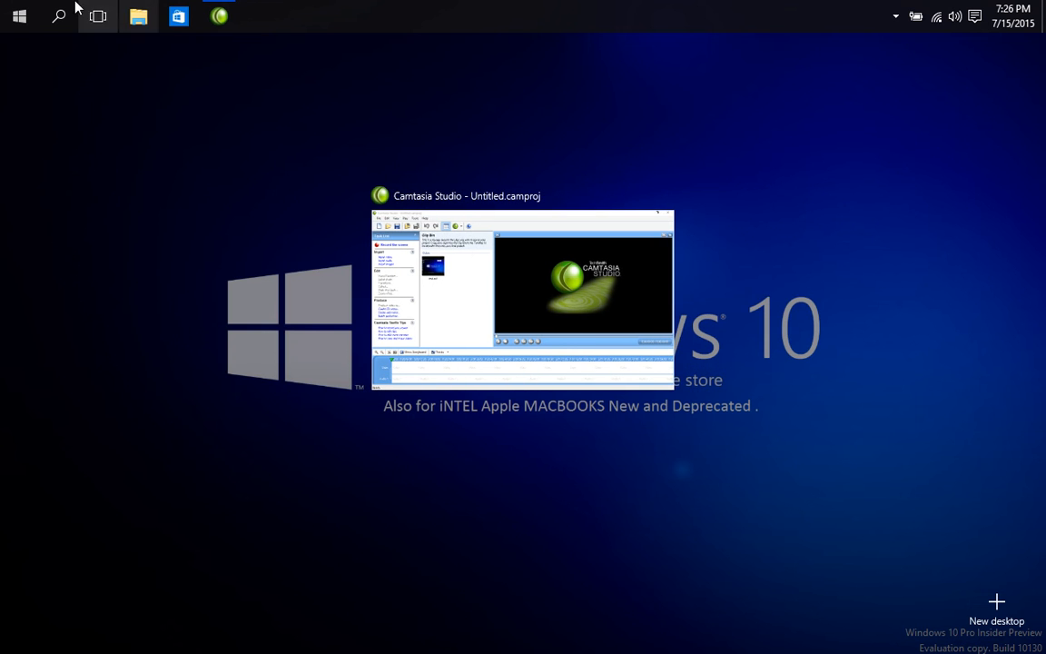
# Scroll through Start's All apps list down toward X, then close Start
pyautogui.click(18, 17)
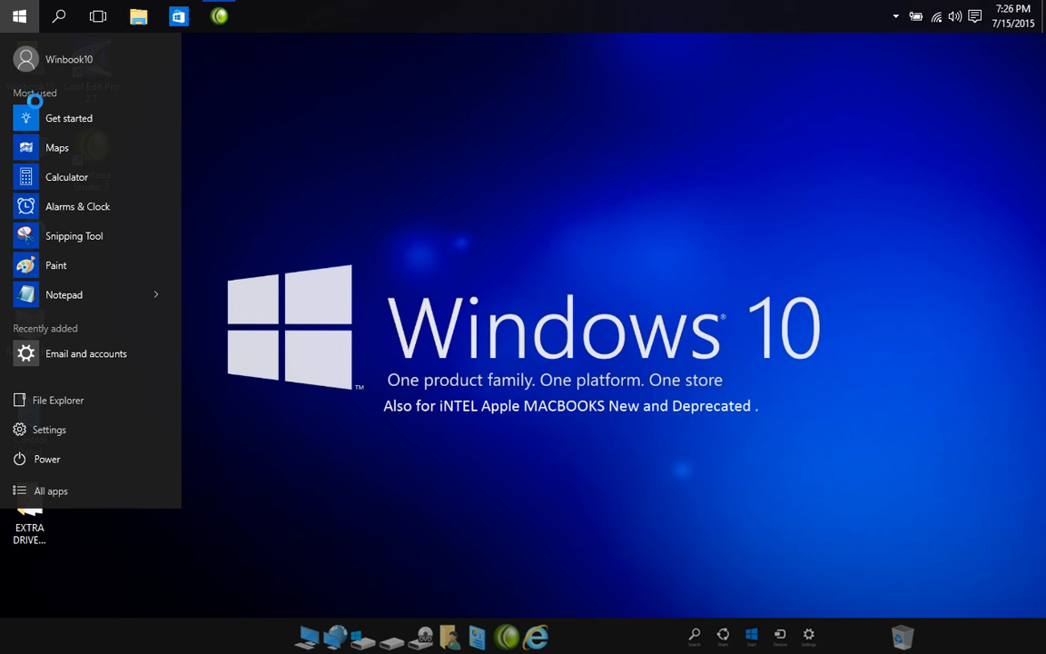
pyautogui.click(51, 491)
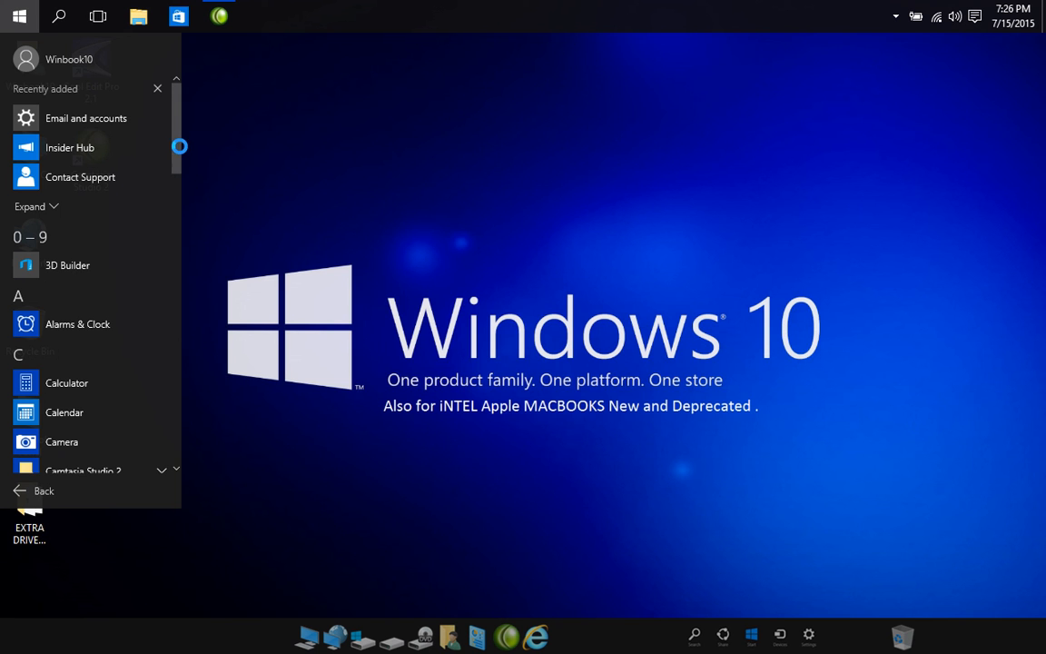
pyautogui.scroll(-3)
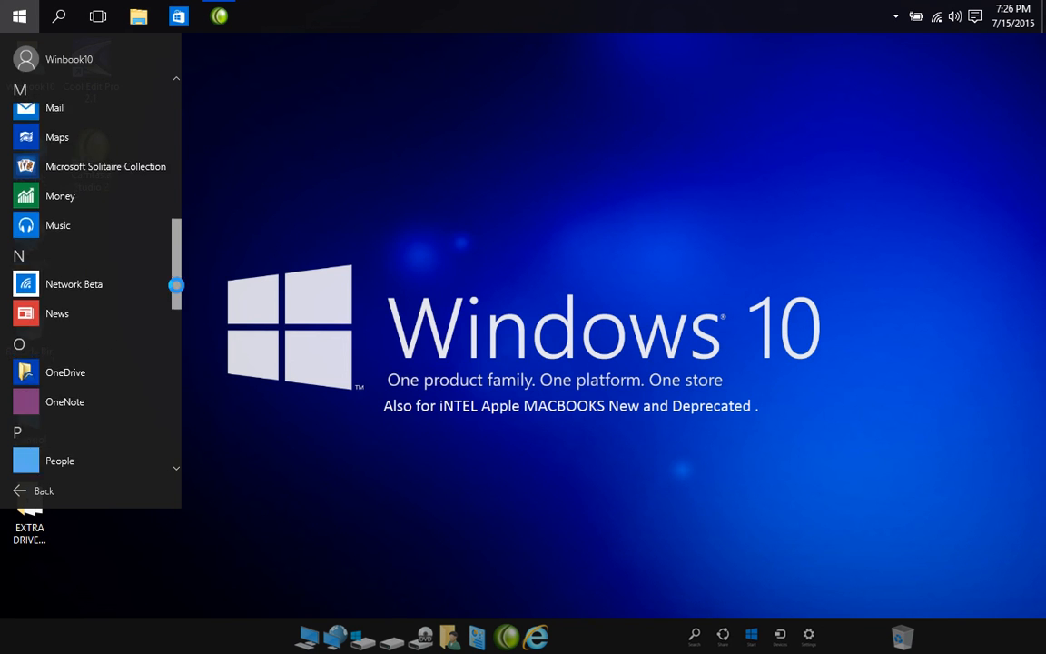
pyautogui.scroll(-3)
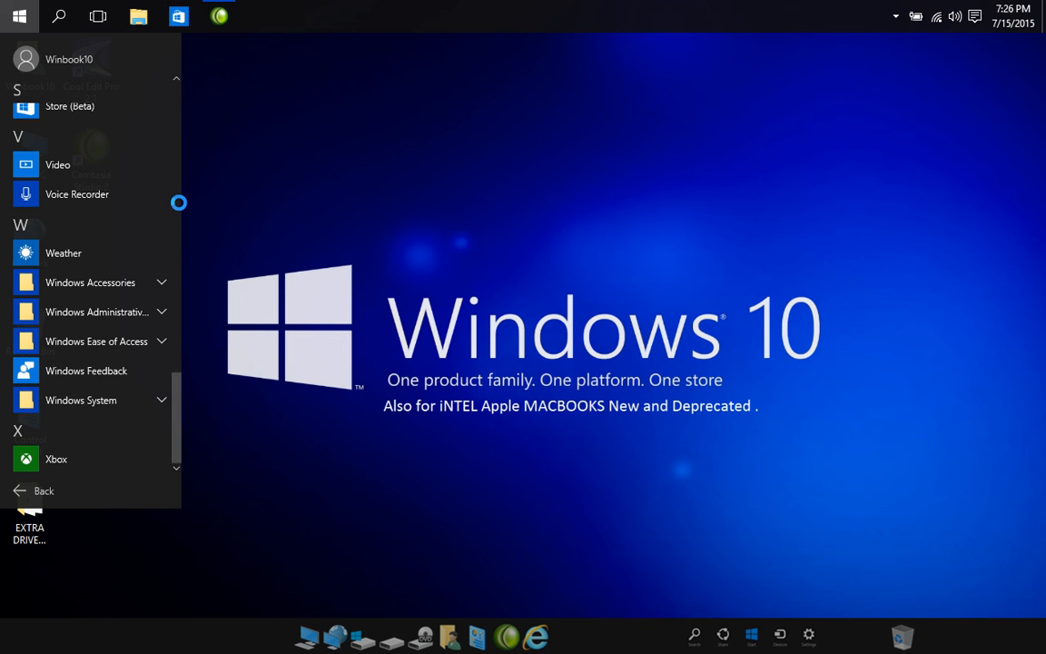
pyautogui.click(18, 16)
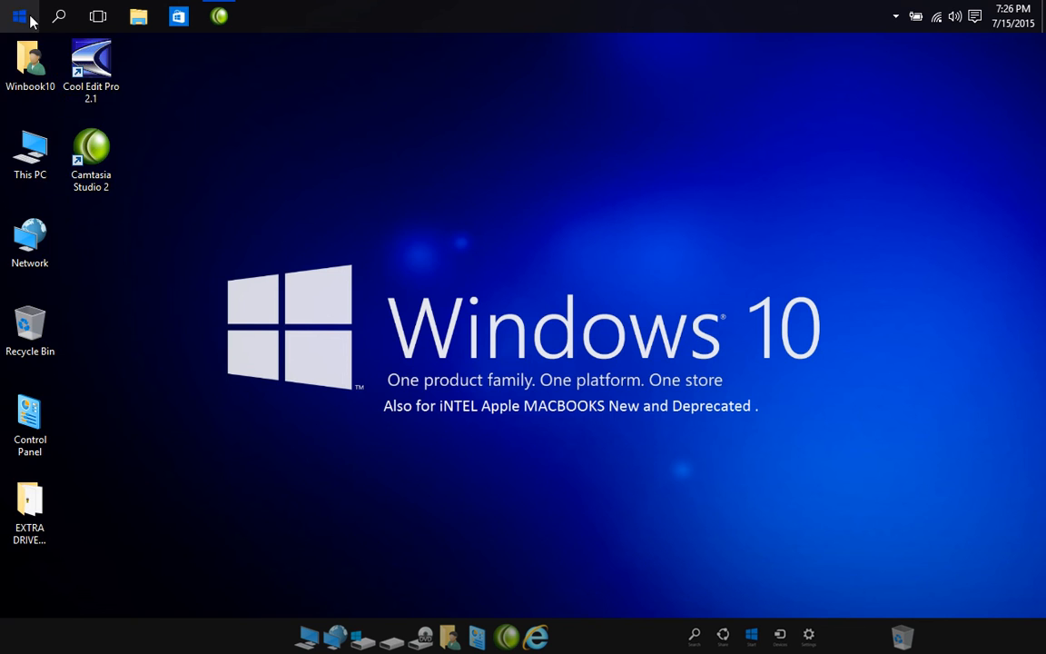
# Show the Start menu and expand the system tray's hidden background icons
pyautogui.click(18, 16)
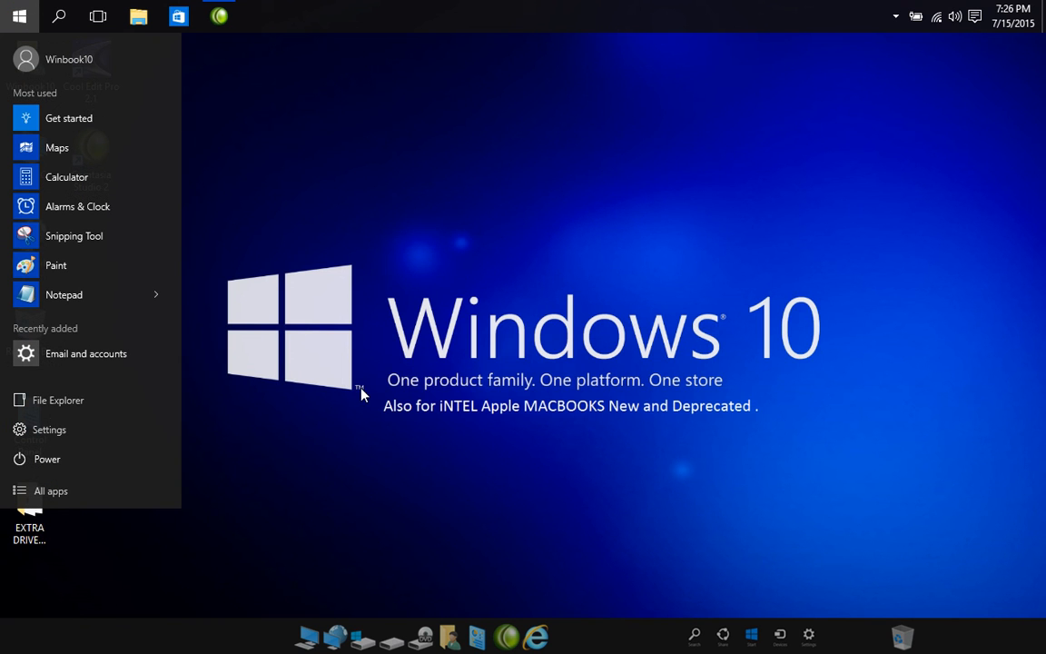
pyautogui.moveTo(427, 317)
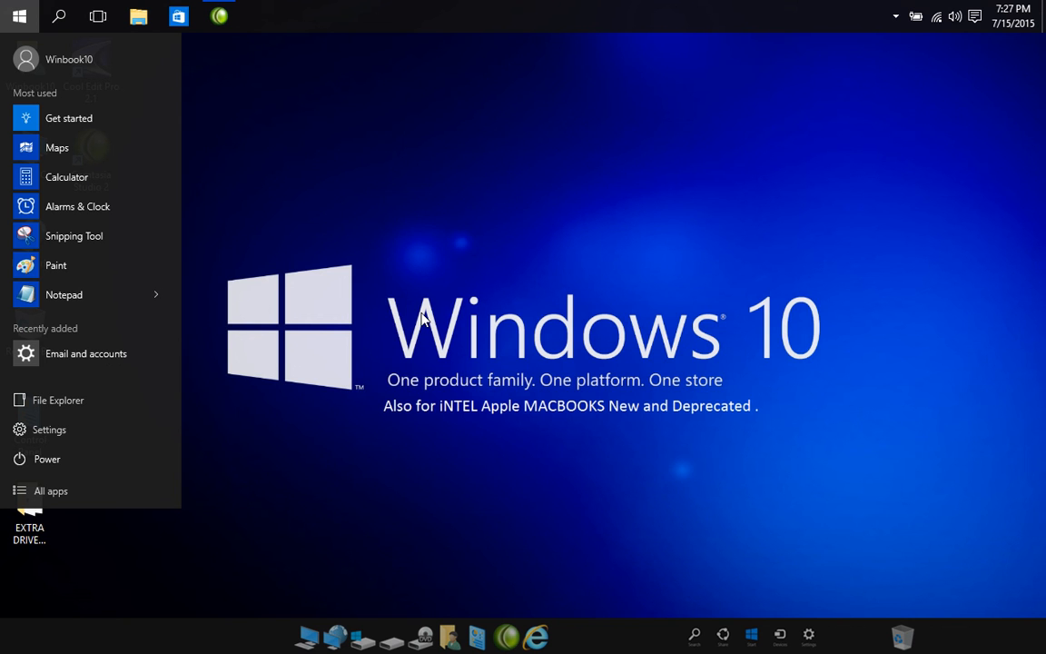
pyautogui.moveTo(908, 22)
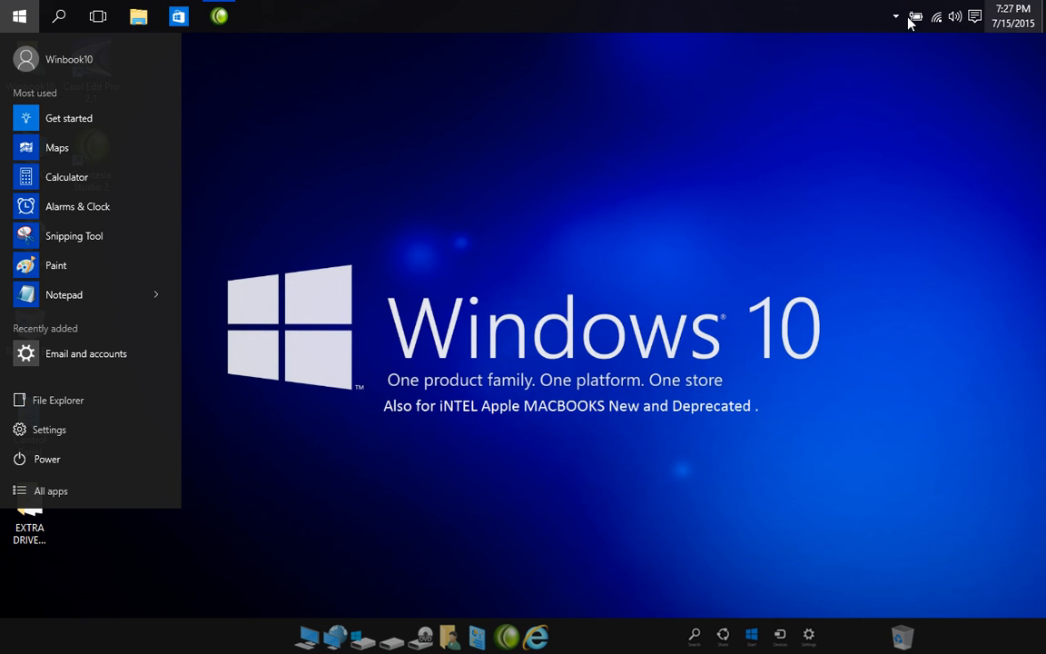
pyautogui.click(895, 17)
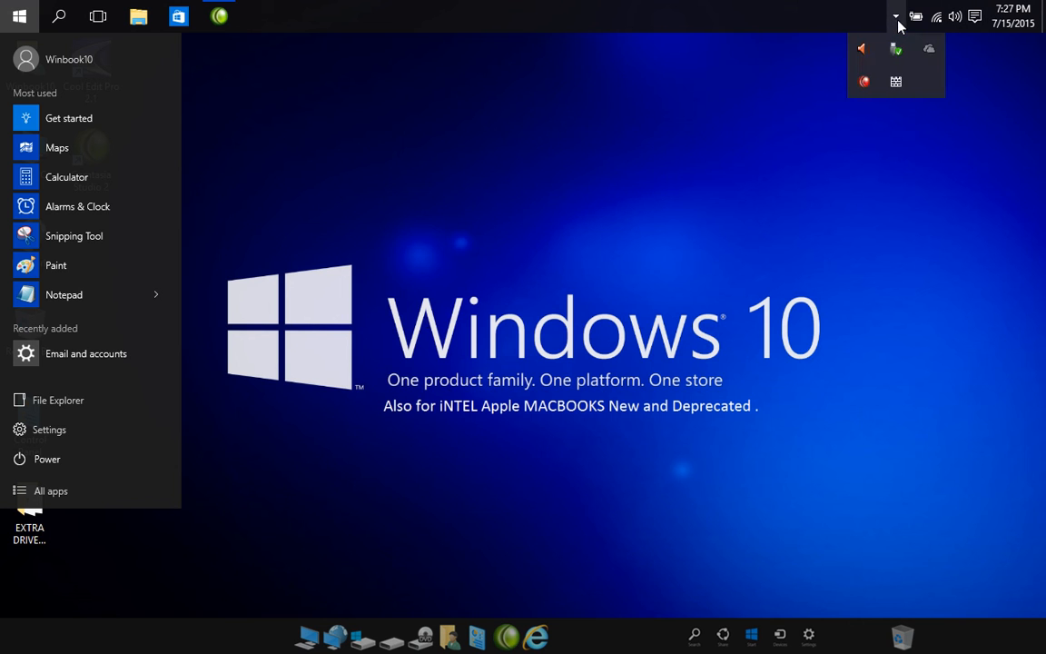